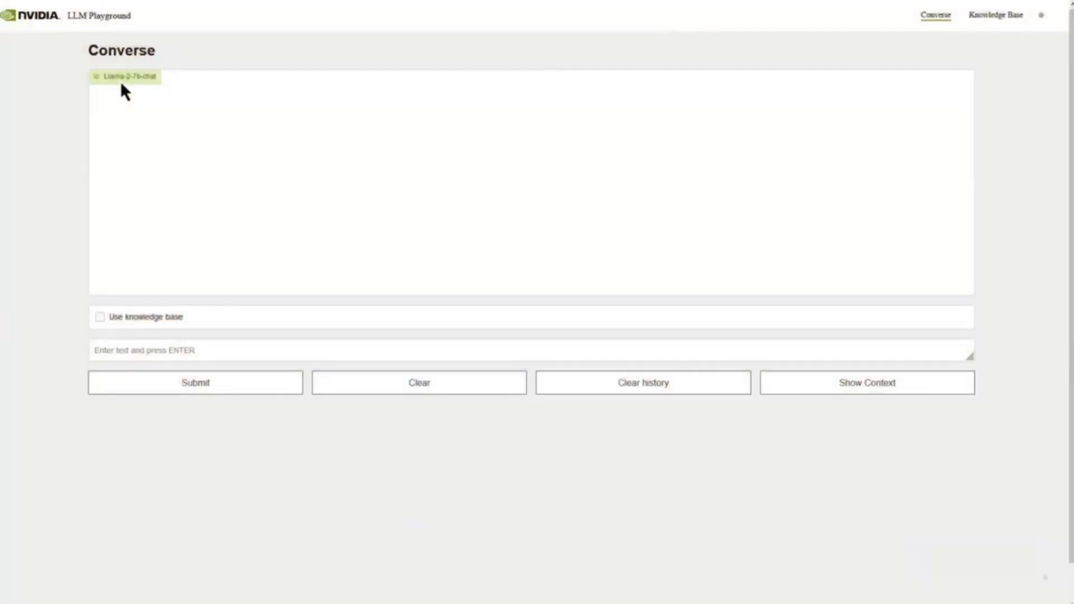
{"action": "mouse_move", "coordinate": [117, 239]}
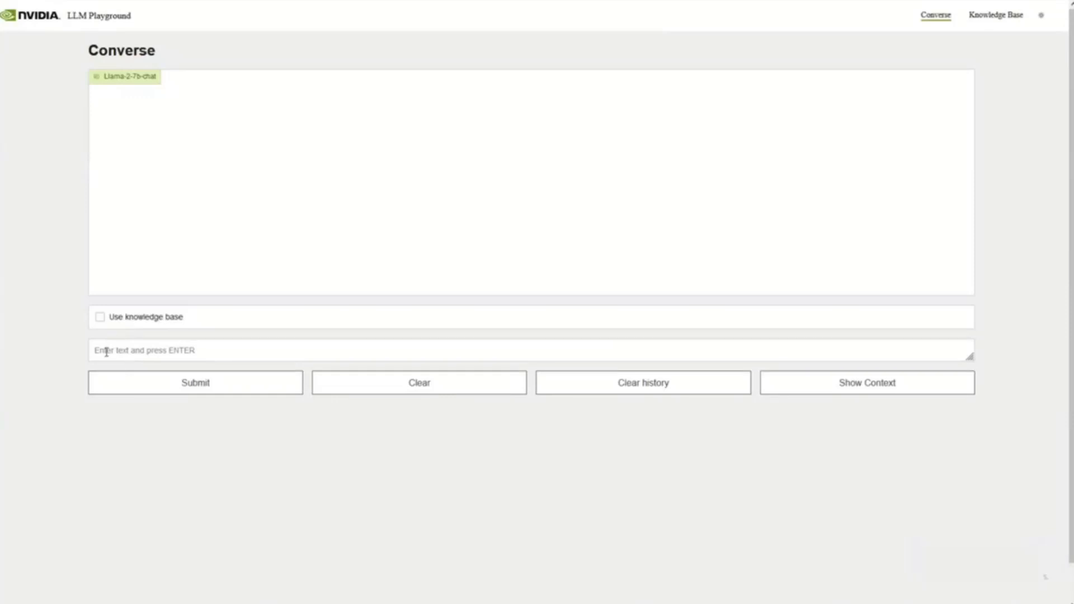
- Ask 'what is llamaindex?' and highlight 'cannot provide information' in the model's reply
{"action": "type", "text": "wha"}
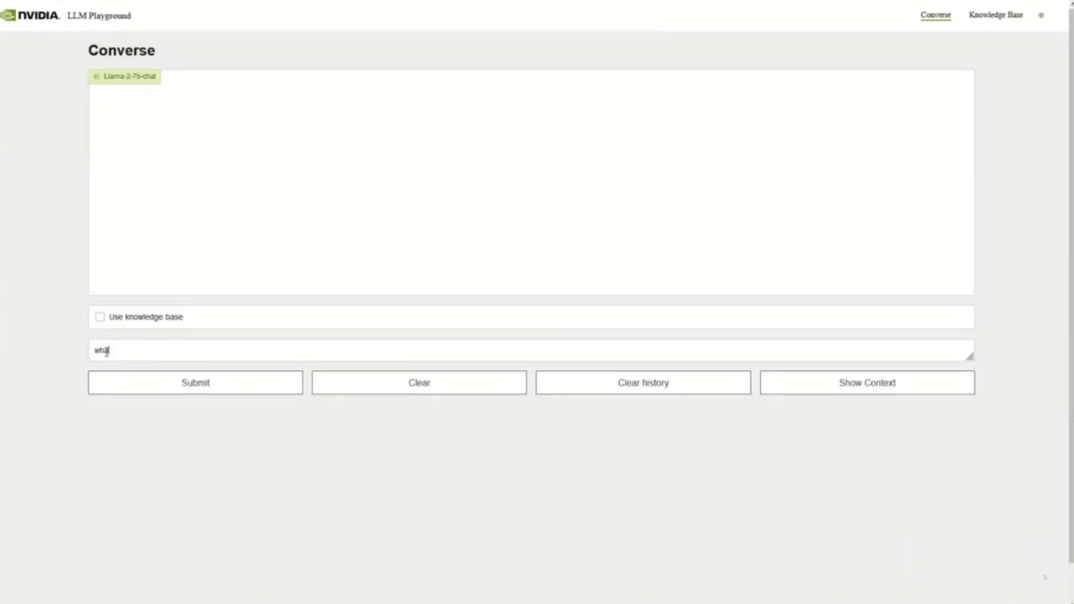
{"action": "type", "text": "is llamaindex"}
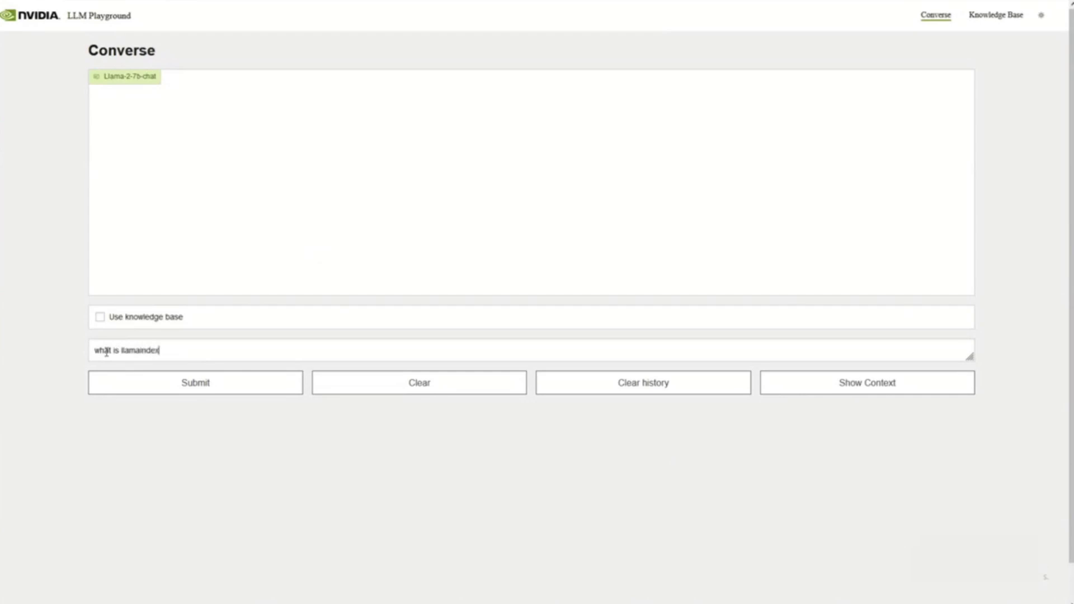
{"action": "type", "text": "?"}
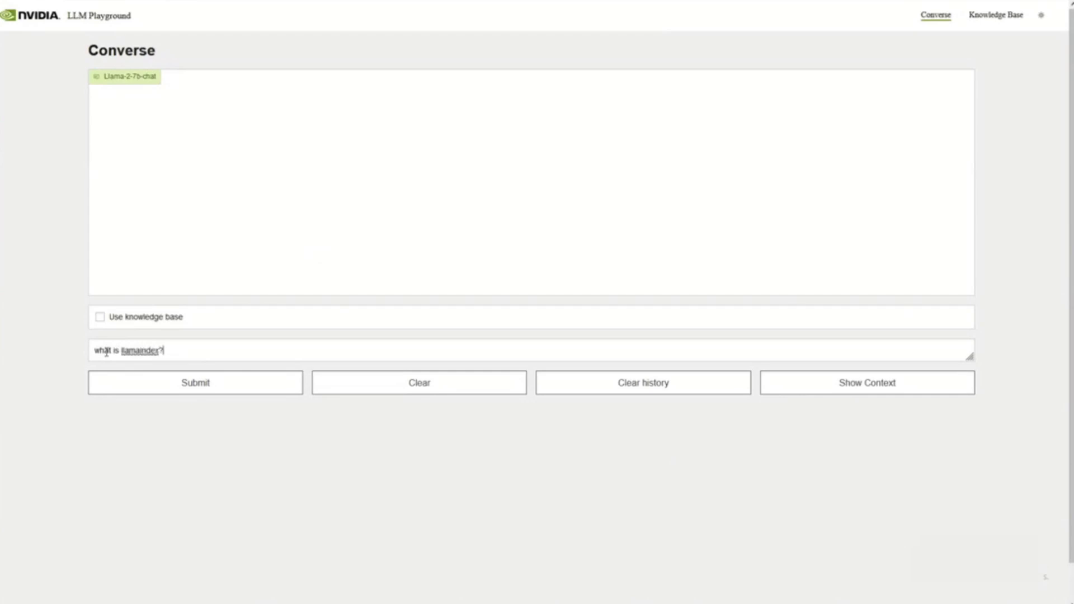
{"action": "left_click", "coordinate": [196, 382]}
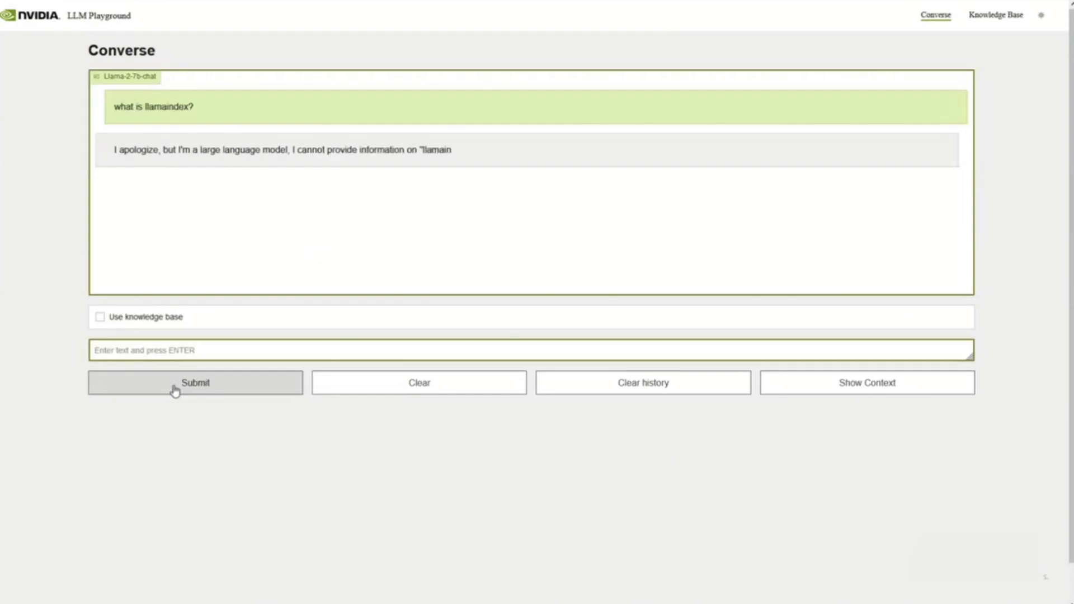
{"action": "left_click", "coordinate": [195, 383]}
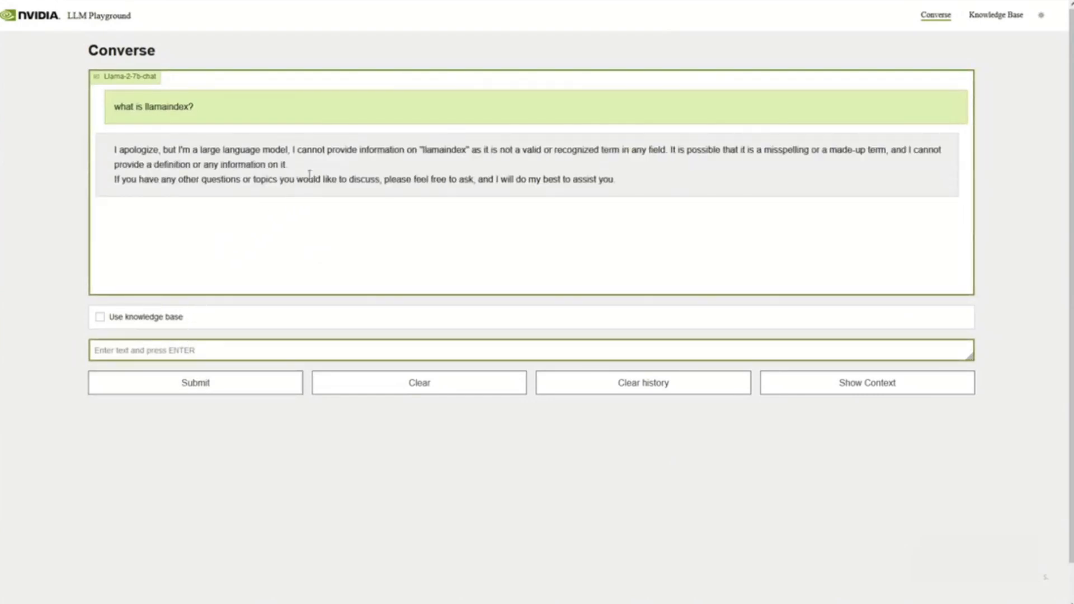
{"action": "left_click_drag", "start_coordinate": [297, 149], "coordinate": [388, 150]}
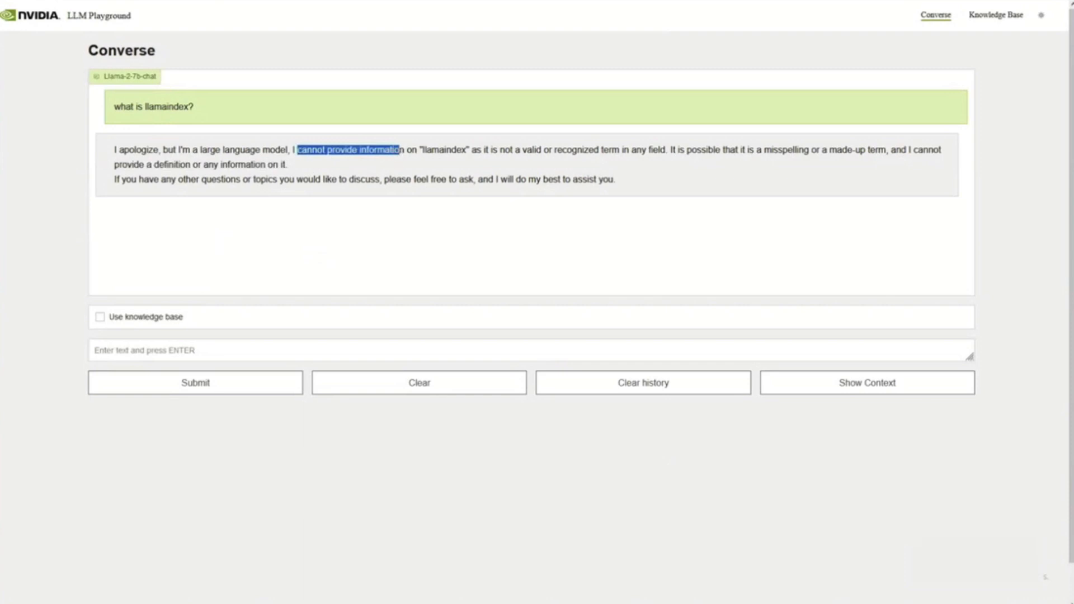
{"action": "mouse_move", "coordinate": [1016, 27]}
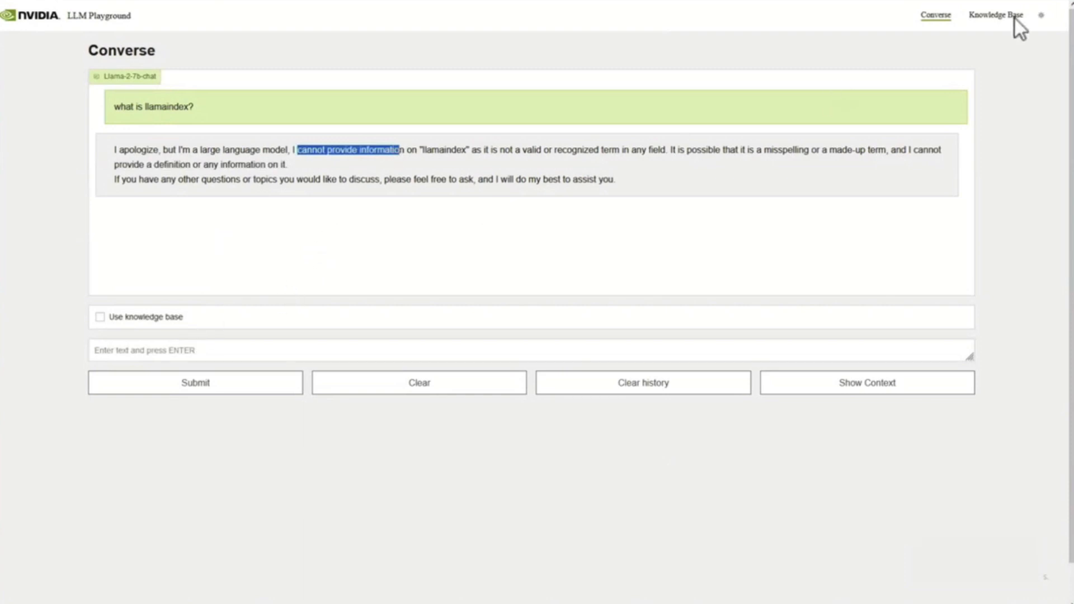
- Upload llama-index.txt to the knowledge base and return to the Converse page
{"action": "left_click", "coordinate": [993, 13]}
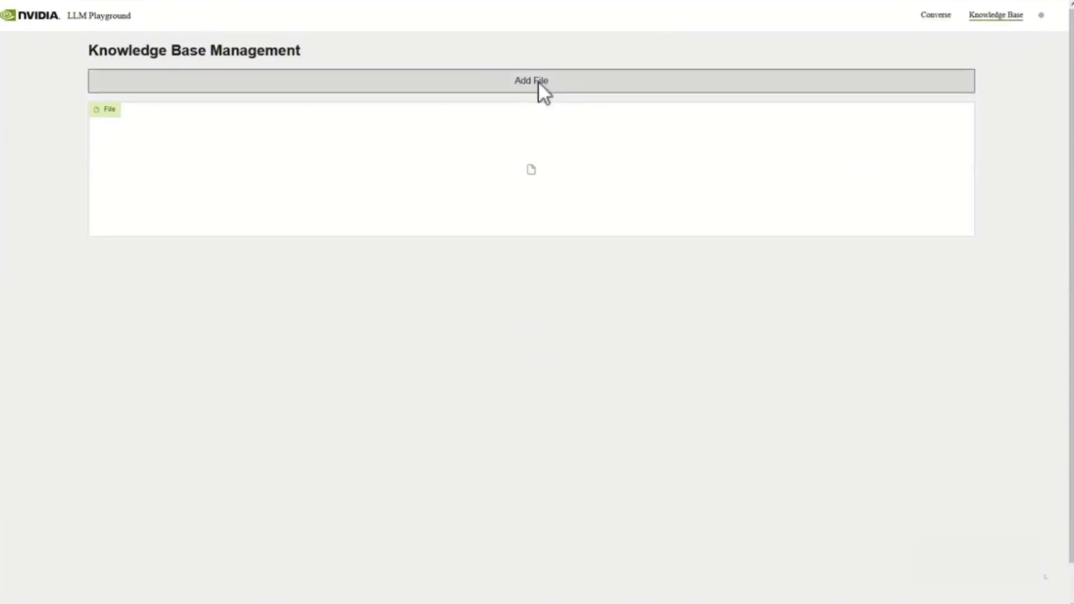
{"action": "left_click", "coordinate": [534, 81]}
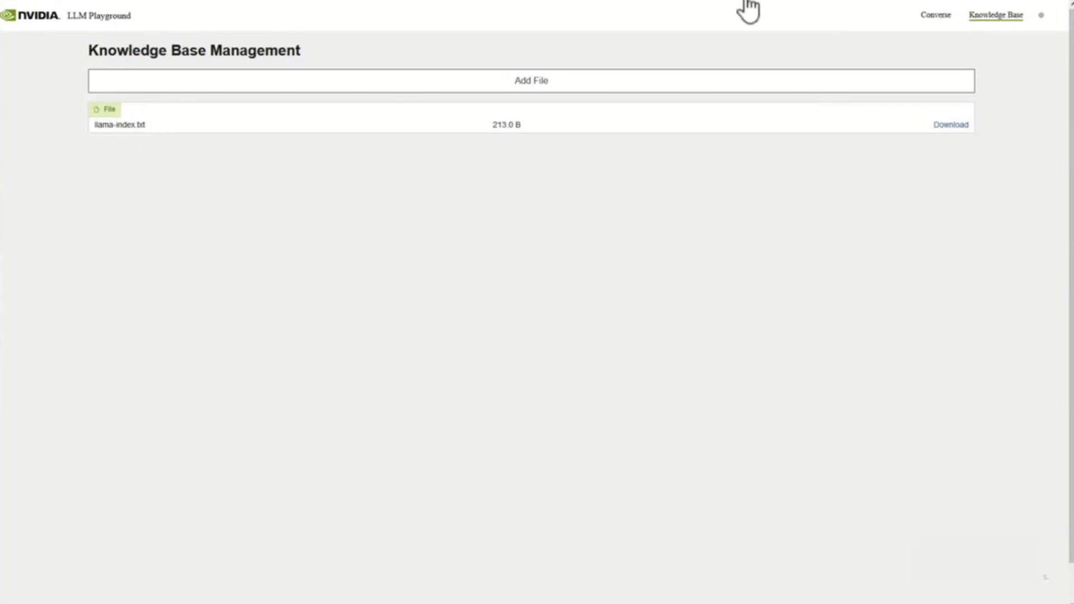
{"action": "left_click", "coordinate": [935, 15]}
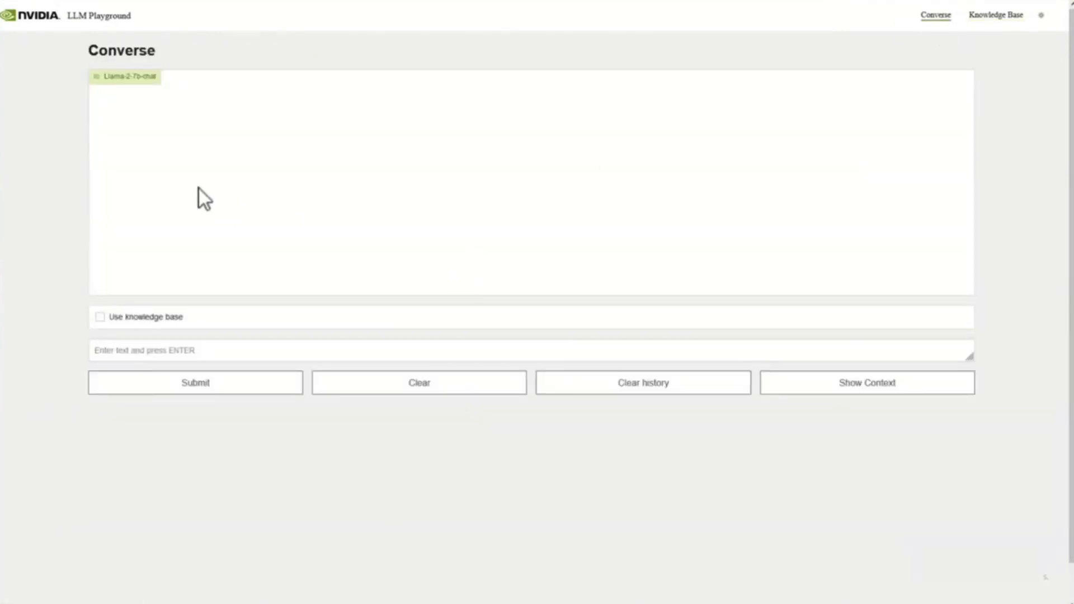
- Enable 'Use knowledge base' and re-ask 'what is llamaindex?'
{"action": "left_click", "coordinate": [100, 317]}
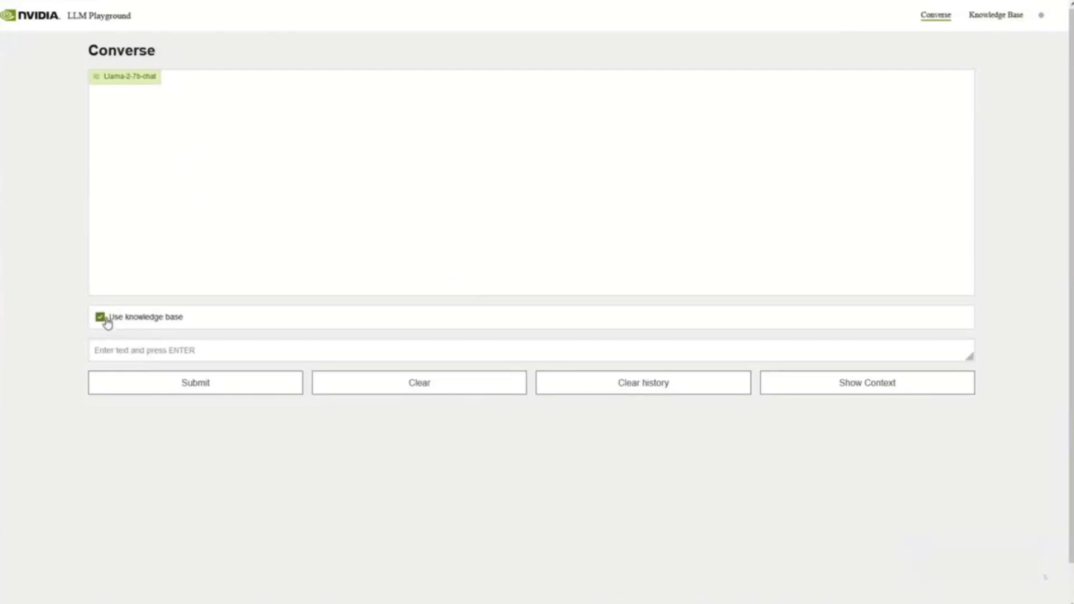
{"action": "left_click", "coordinate": [115, 351]}
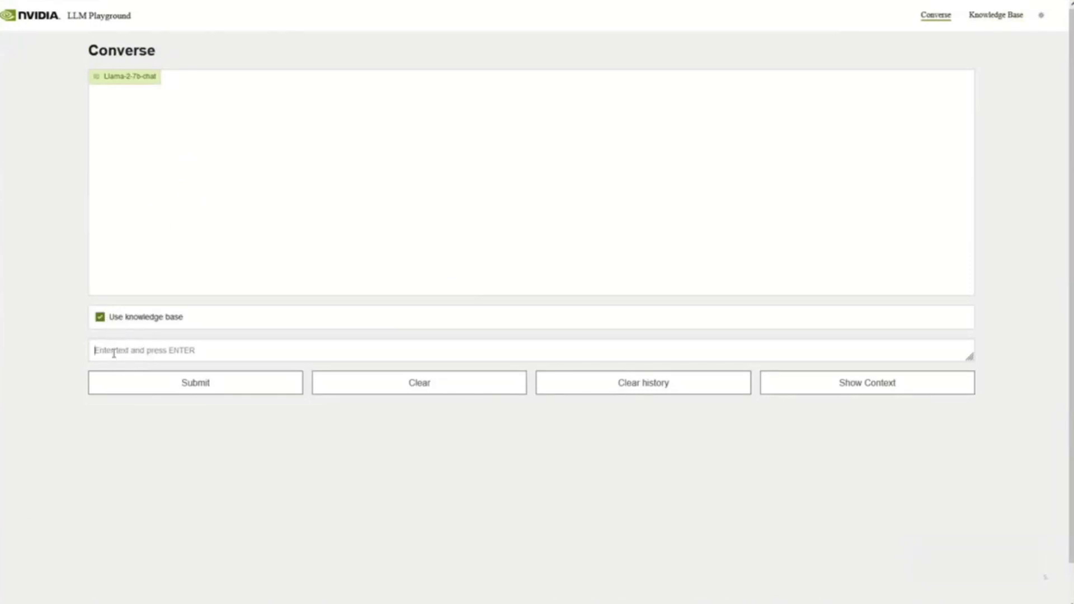
{"action": "type", "text": "what is llamaindex"}
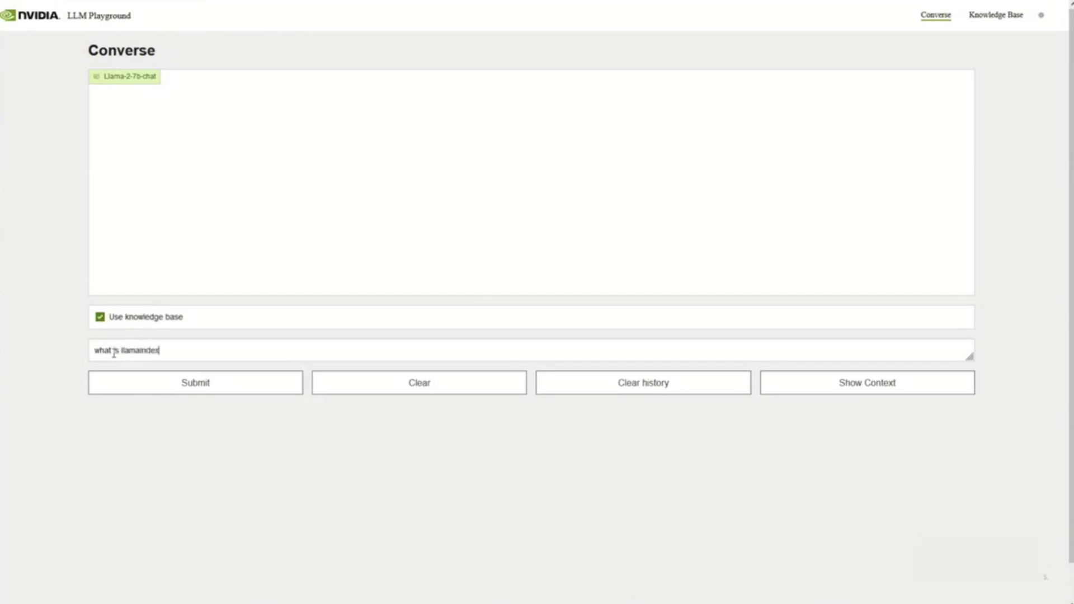
{"action": "left_click", "coordinate": [195, 382]}
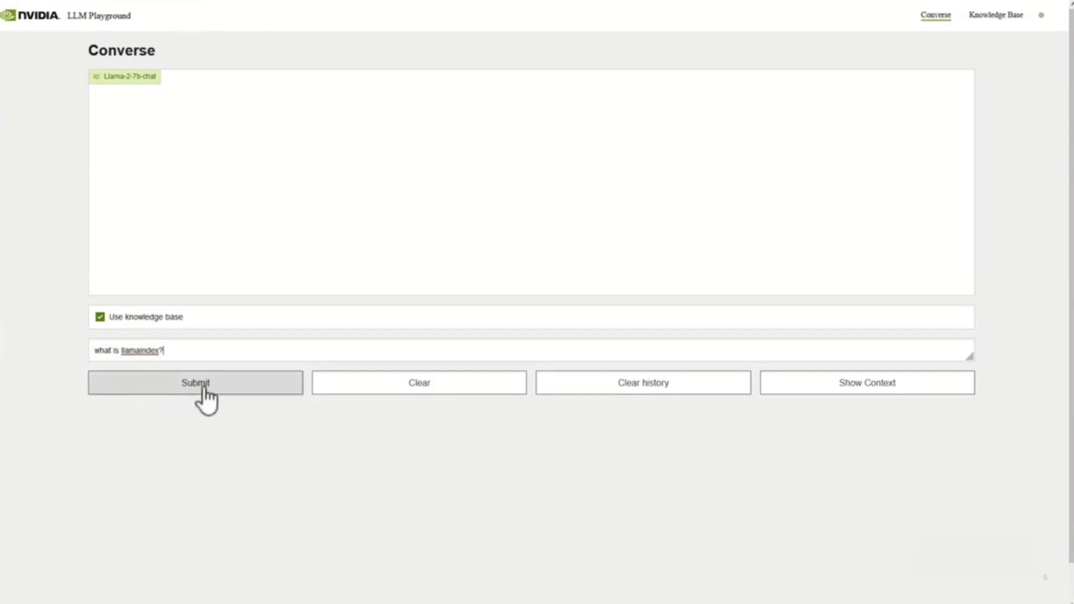
{"action": "left_click", "coordinate": [195, 383]}
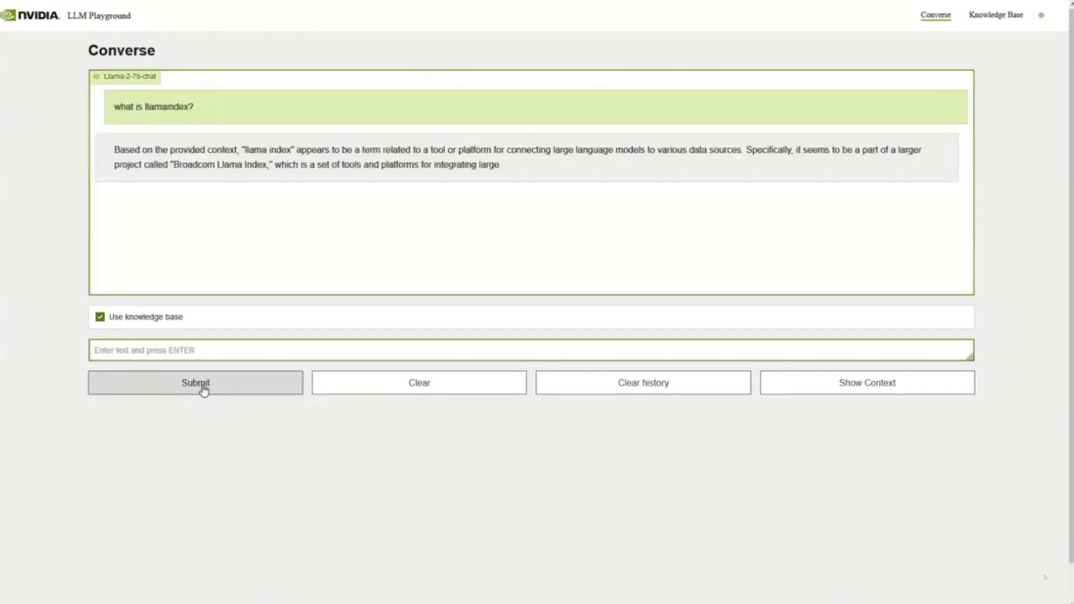
{"action": "left_click", "coordinate": [195, 383]}
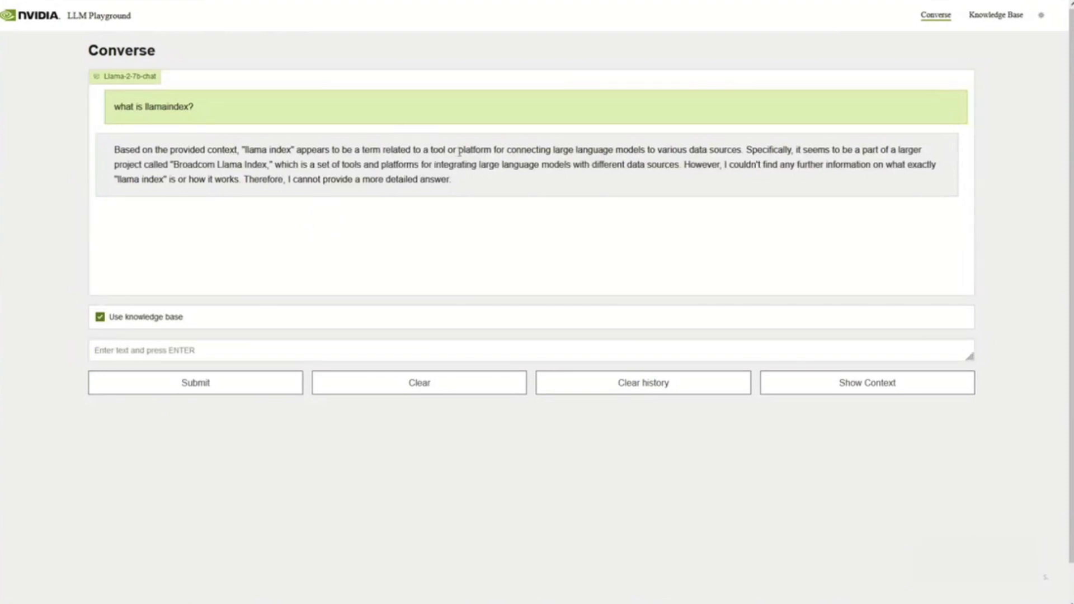
{"action": "mouse_move", "coordinate": [278, 420]}
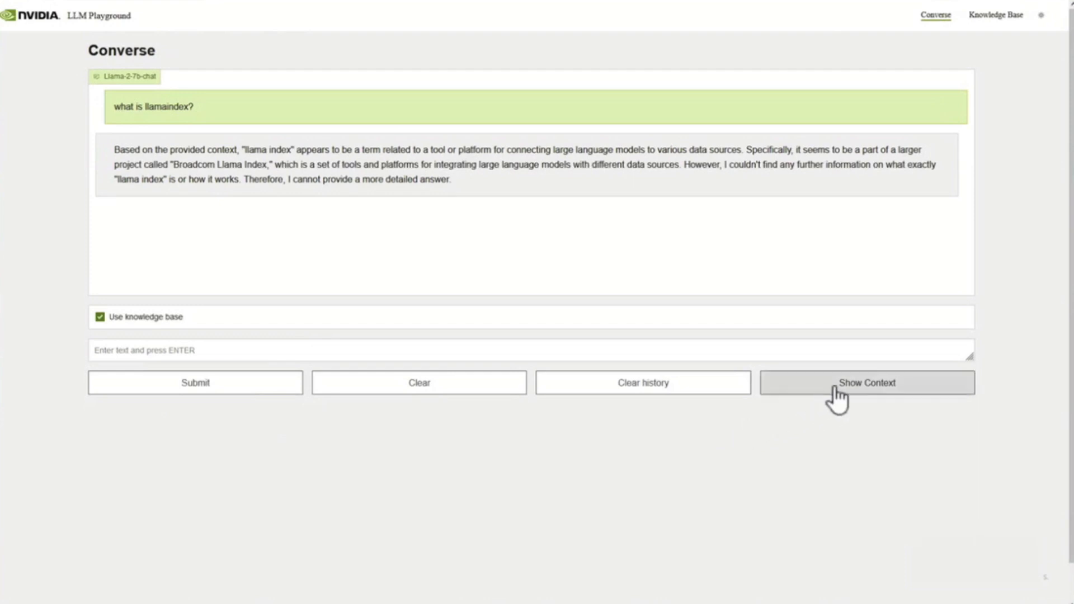
- Show the retrieved context and highlight the llamaindex definition
{"action": "left_click", "coordinate": [868, 382]}
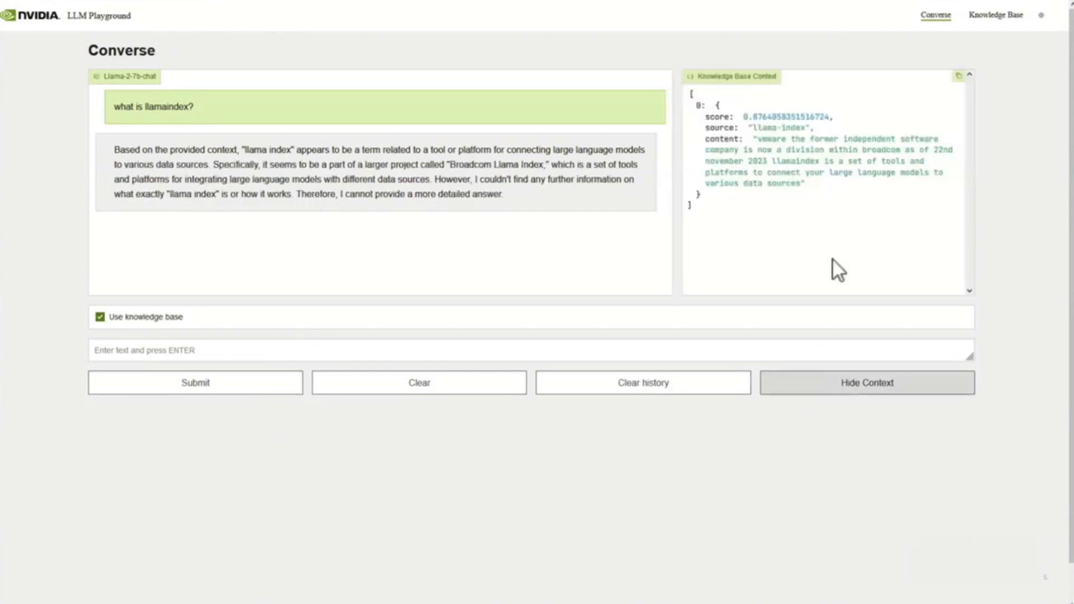
{"action": "double_click", "coordinate": [812, 161]}
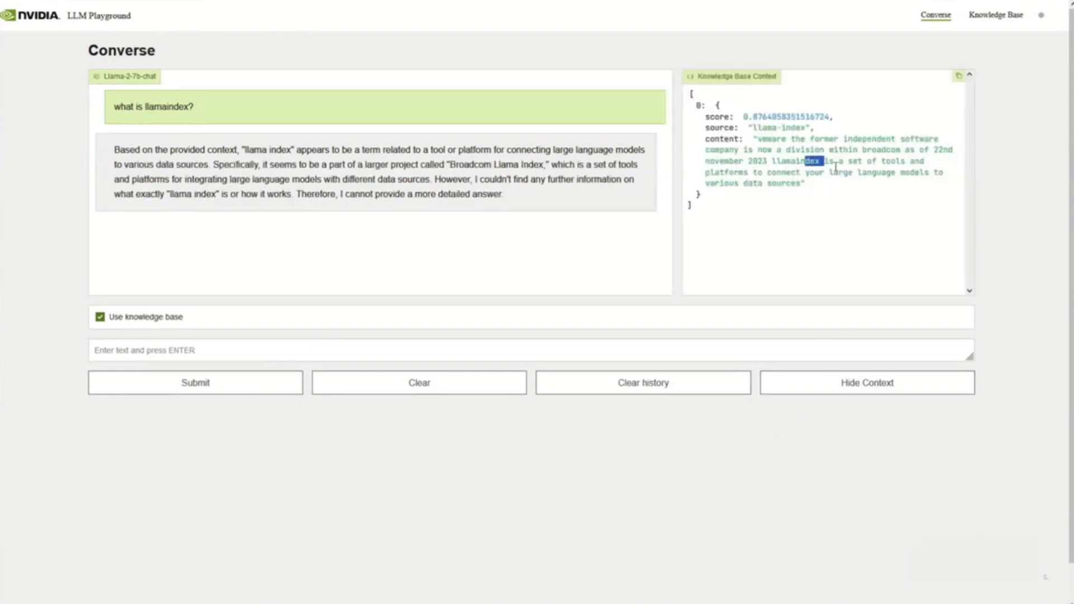
{"action": "left_click_drag", "start_coordinate": [812, 162], "coordinate": [846, 172]}
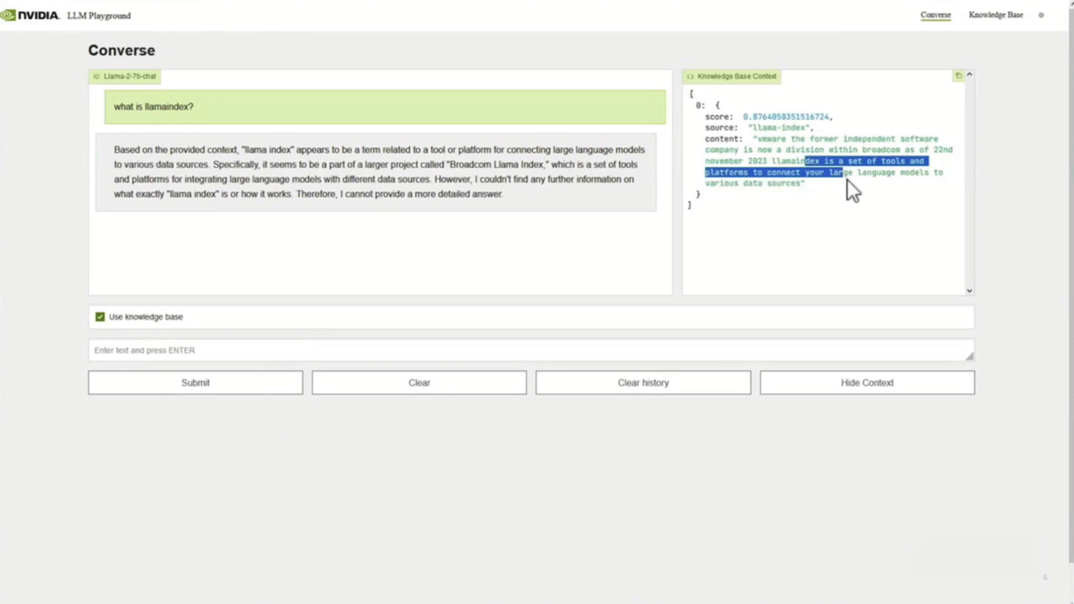
{"action": "mouse_move", "coordinate": [562, 185]}
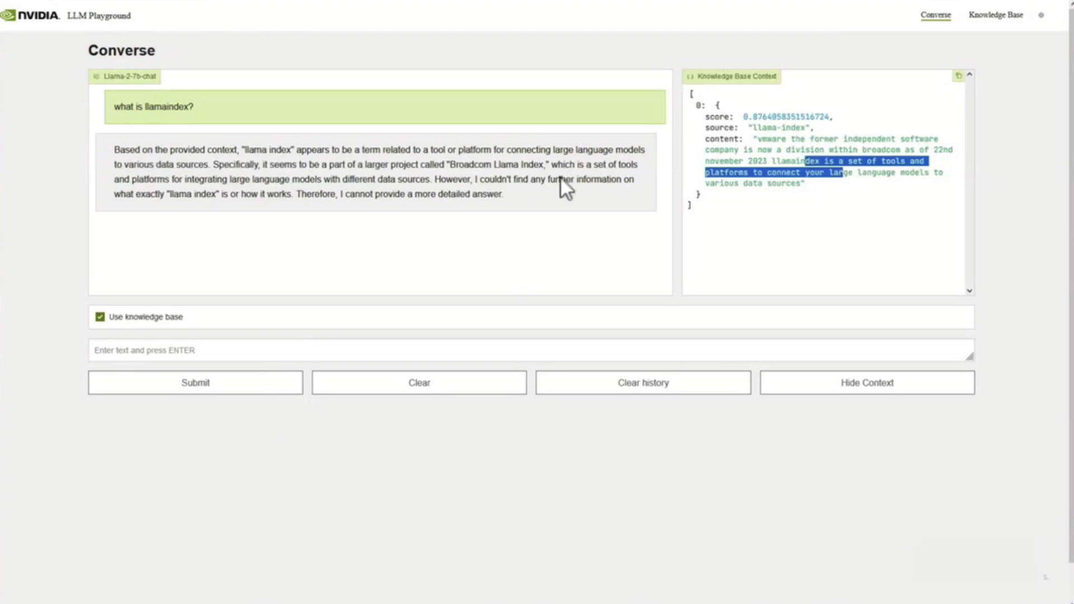
{"action": "mouse_move", "coordinate": [935, 16]}
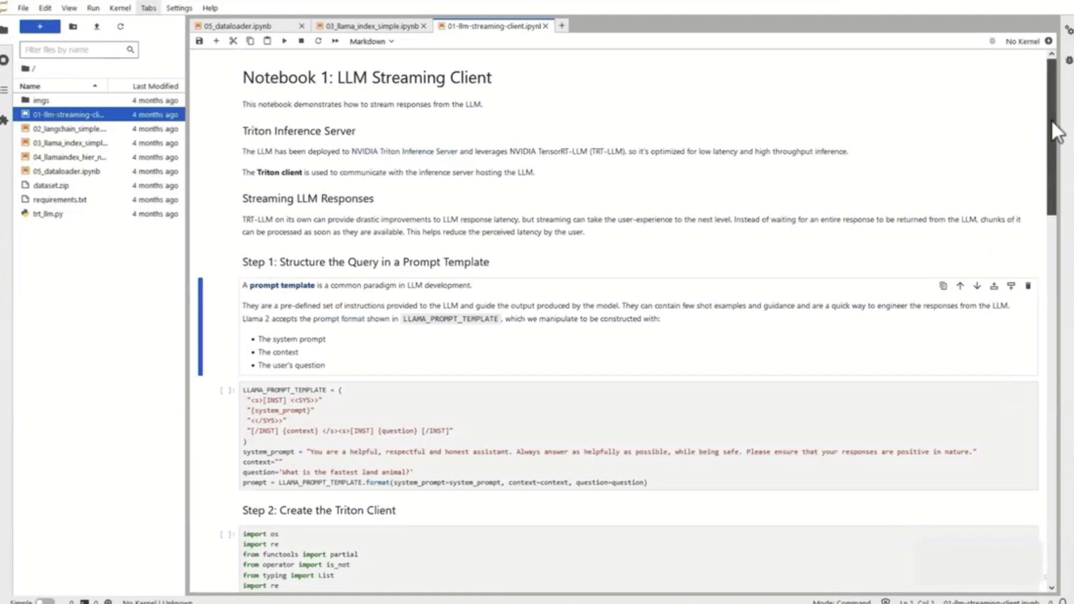
- Open the 05_dataloader.ipynb notebook and the trt_llm.py source file in JupyterLab
{"action": "scroll", "scroll_direction": "down", "scroll_amount": 3}
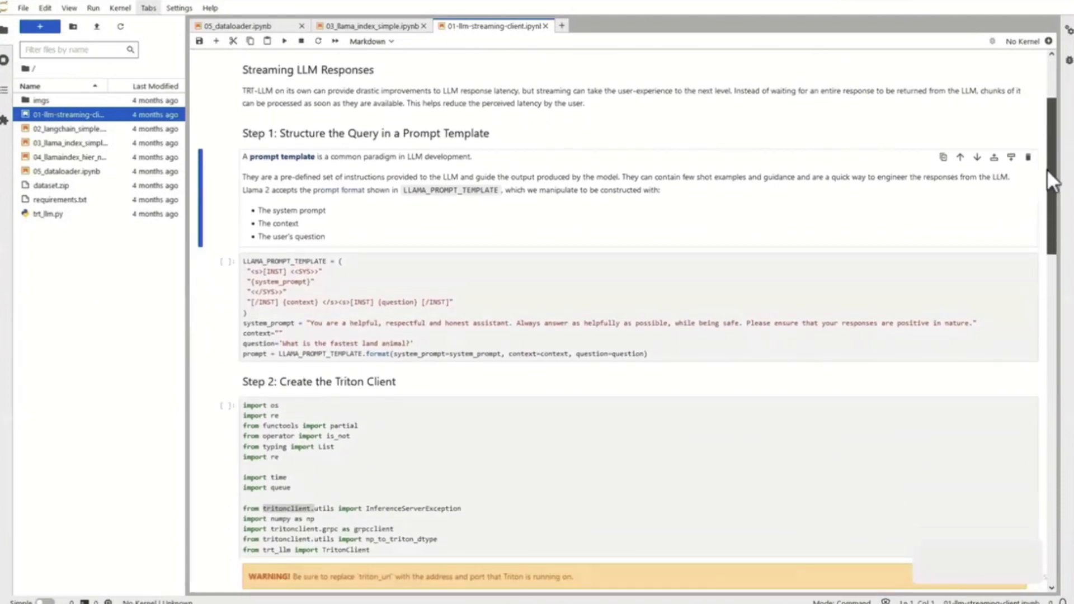
{"action": "scroll", "scroll_direction": "down", "scroll_amount": 3}
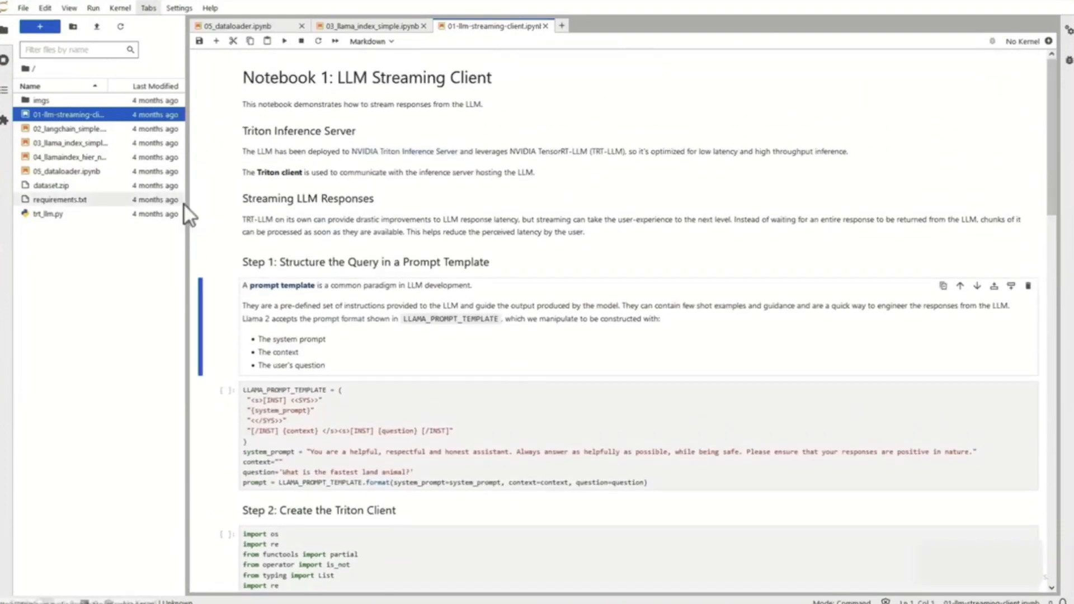
{"action": "left_click", "coordinate": [61, 170]}
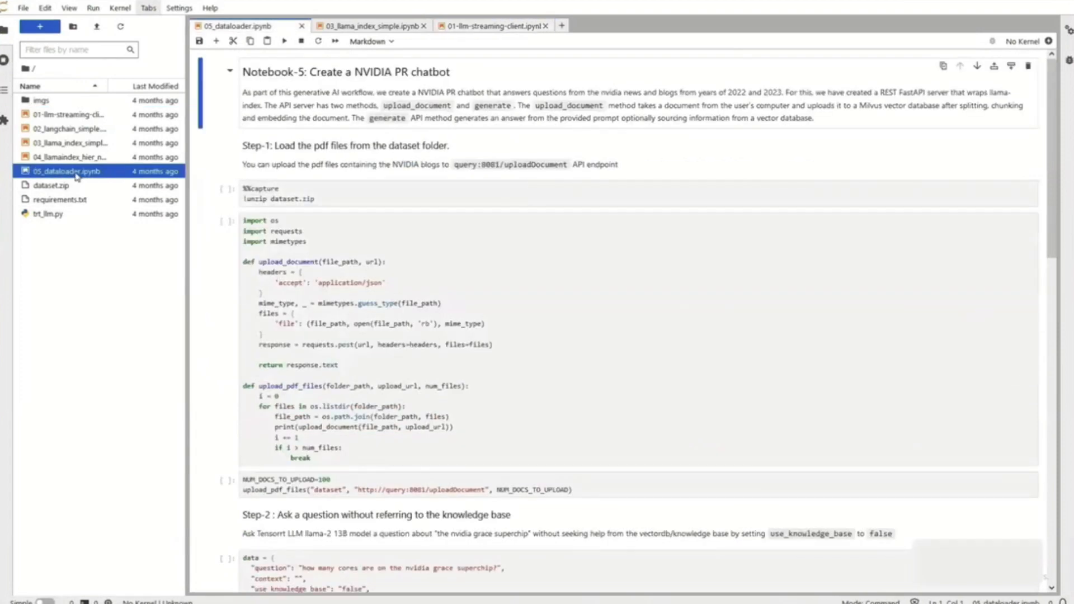
{"action": "mouse_move", "coordinate": [431, 99]}
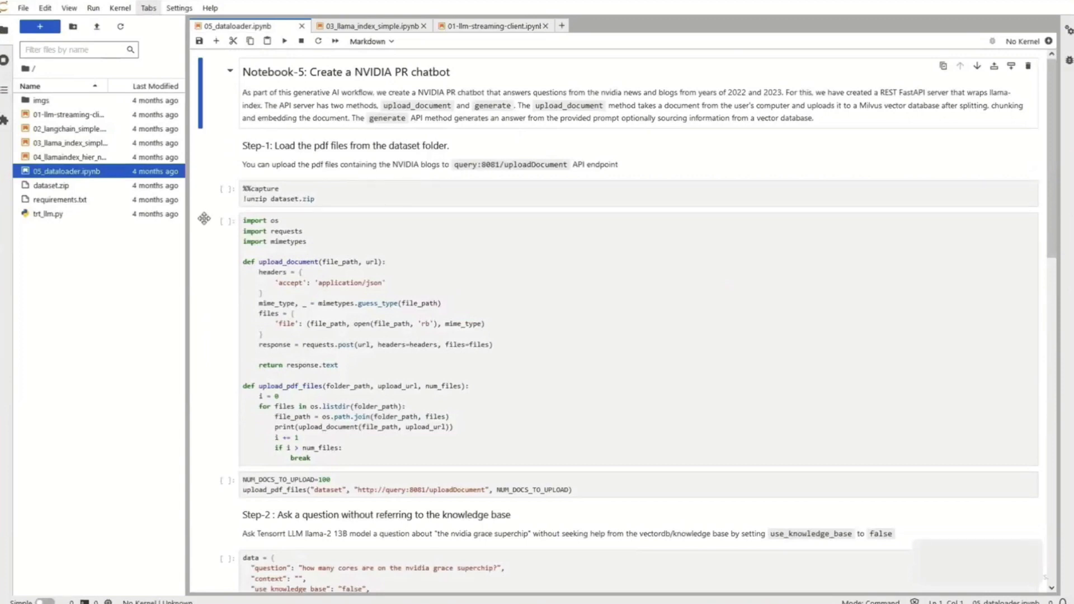
{"action": "double_click", "coordinate": [47, 214]}
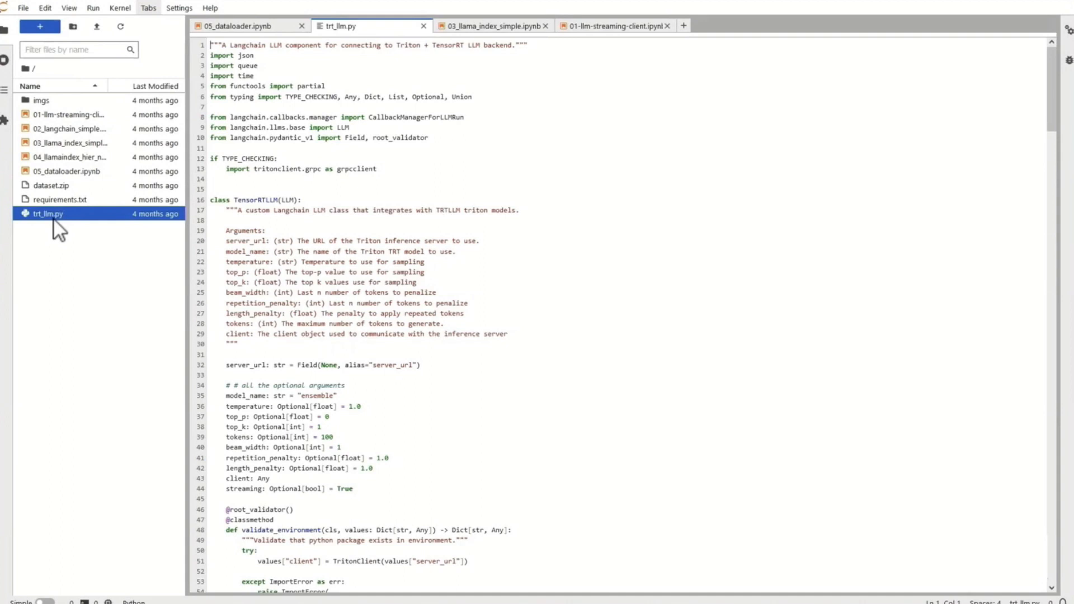
{"action": "mouse_move", "coordinate": [47, 214]}
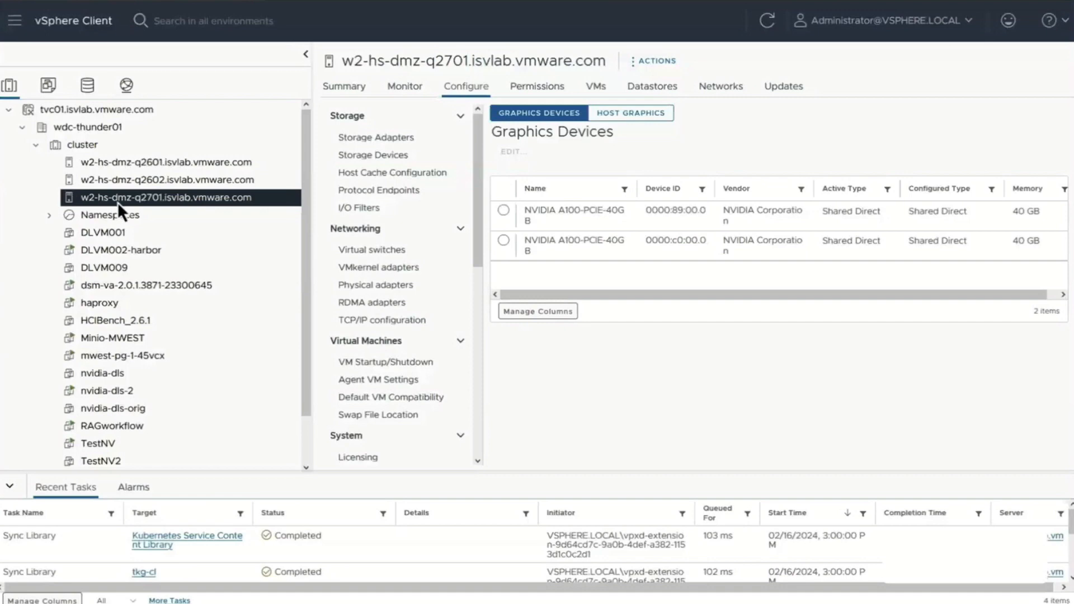
{"action": "mouse_move", "coordinate": [155, 214]}
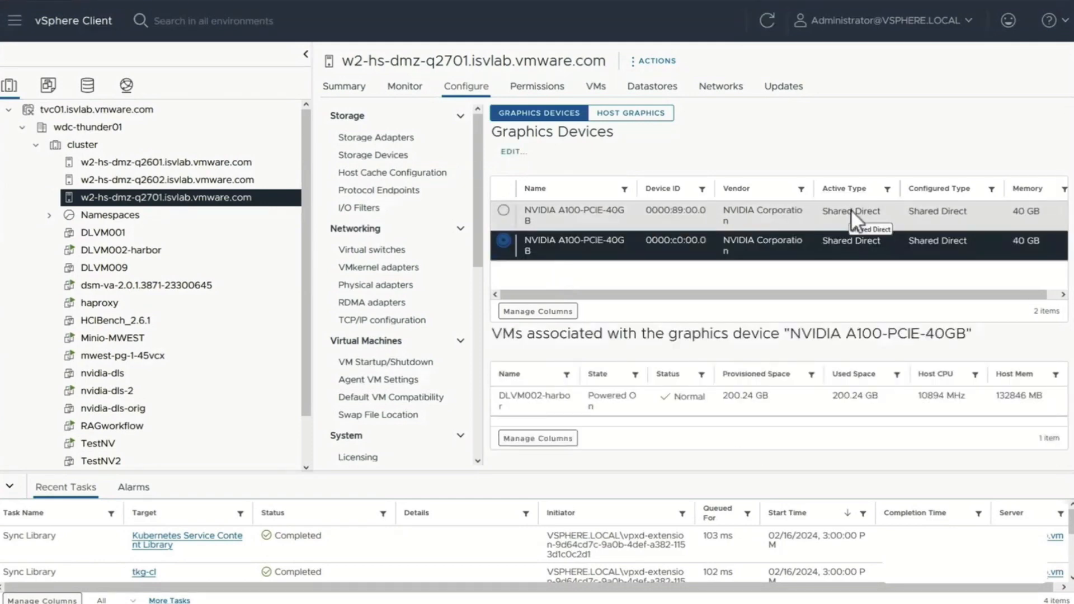
{"action": "mouse_move", "coordinate": [647, 246]}
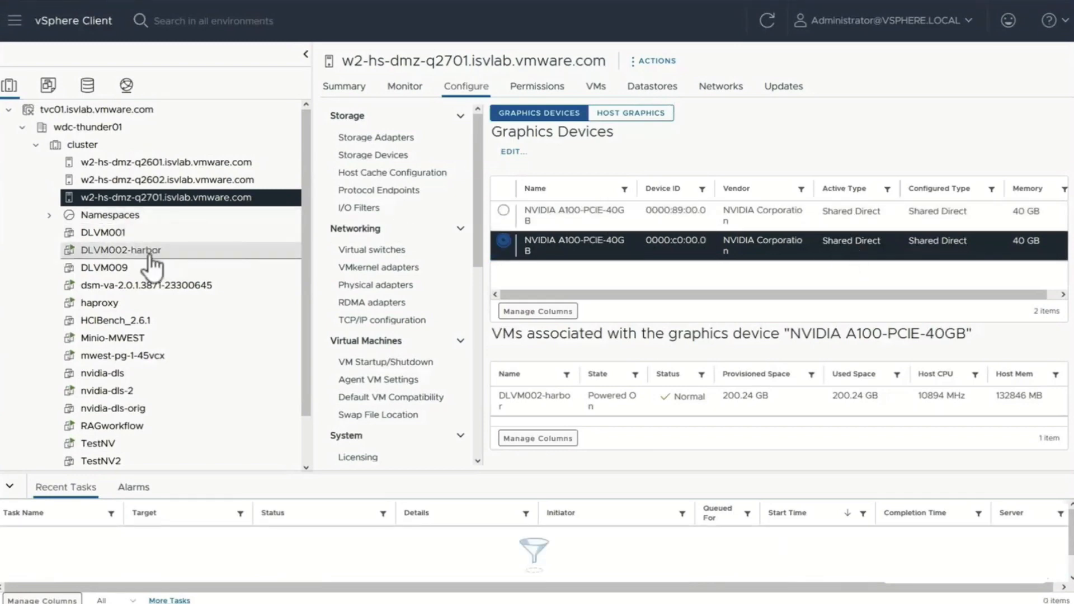
- Open VM DLVM002-harbor and scroll to its two grid_a100-40c vGPU PCI devices
{"action": "left_click", "coordinate": [120, 250]}
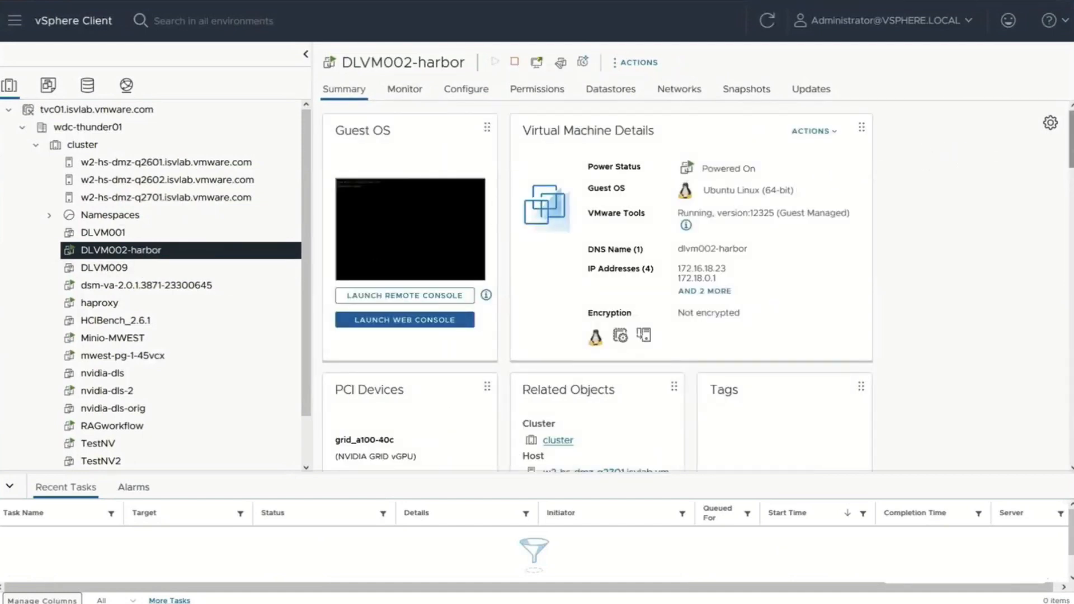
{"action": "scroll", "scroll_direction": "down", "scroll_amount": 3}
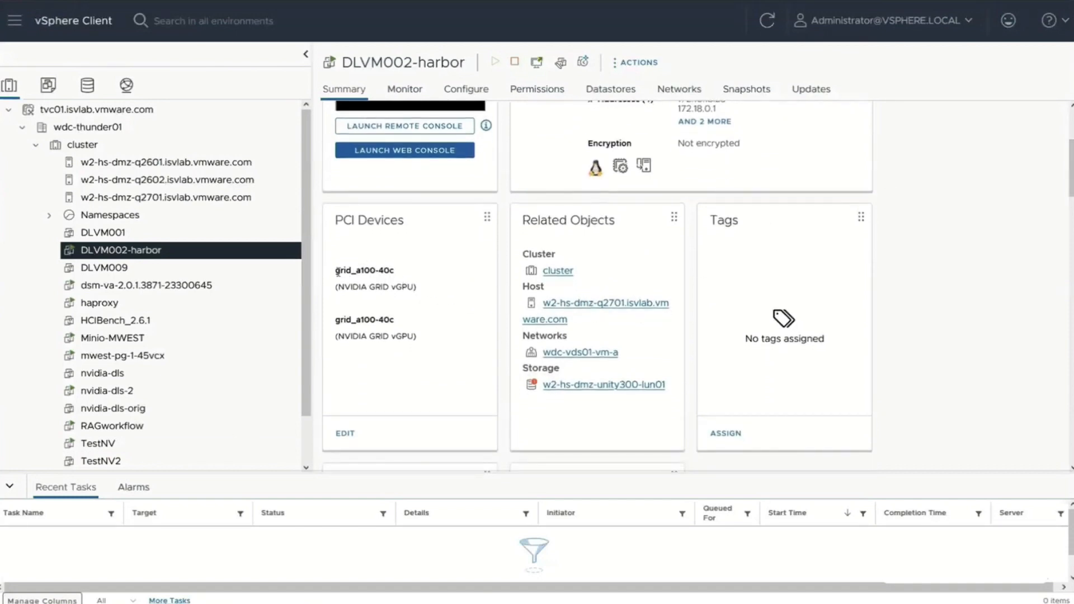
{"action": "double_click", "coordinate": [364, 270]}
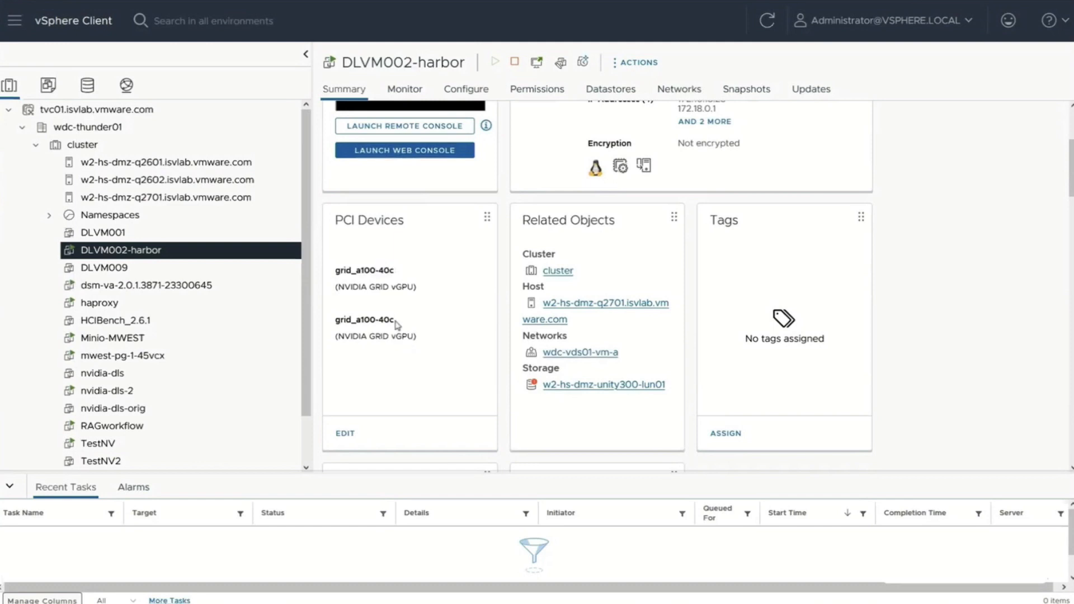
{"action": "mouse_move", "coordinate": [396, 326]}
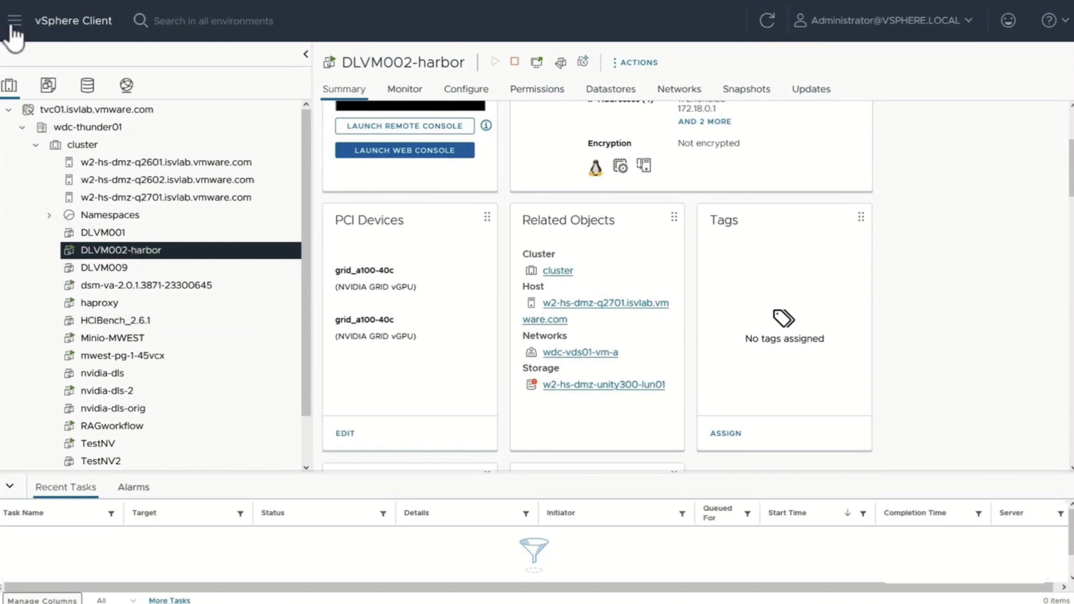
- Go to Content Libraries from the vSphere main menu
{"action": "left_click", "coordinate": [20, 20]}
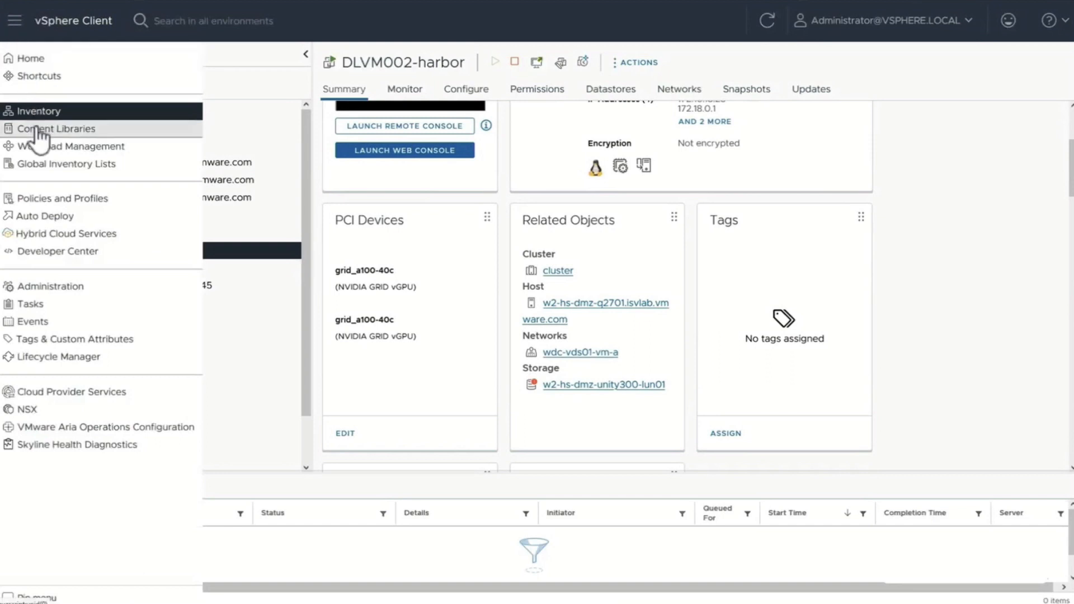
{"action": "left_click", "coordinate": [56, 129]}
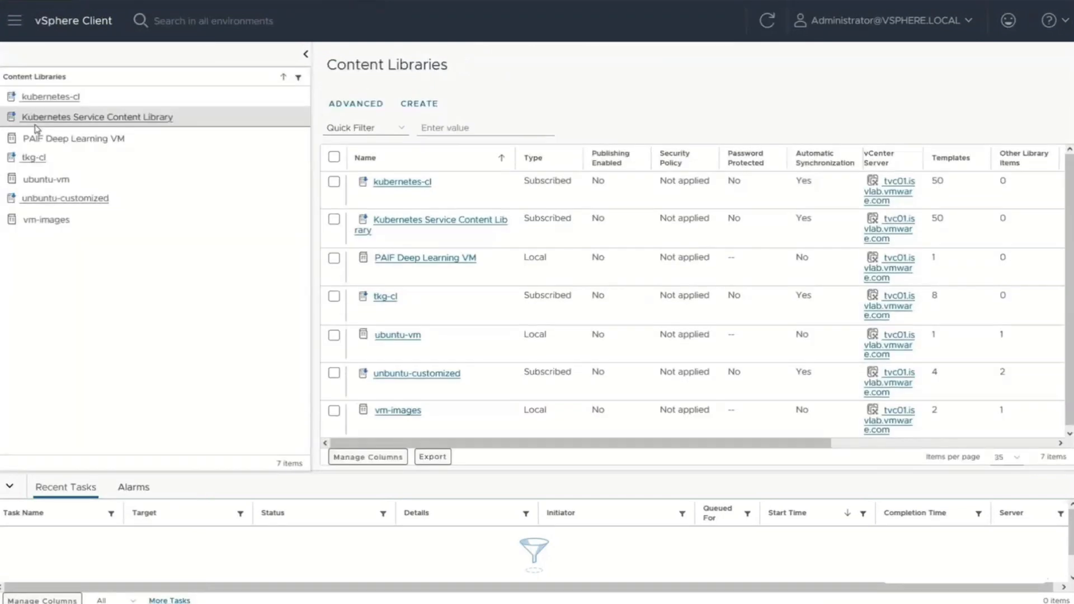
{"action": "mouse_move", "coordinate": [418, 264]}
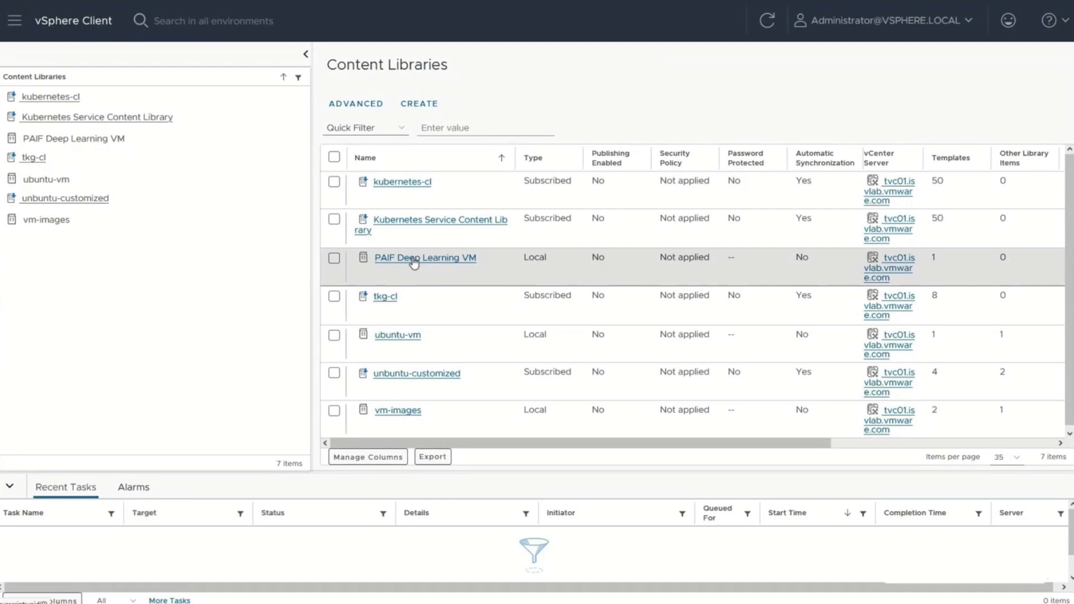
- Open the PAIF Deep Learning VM library and show actions for the common-container-nv-vgpu-ubuntu-2204 template
{"action": "left_click", "coordinate": [426, 258]}
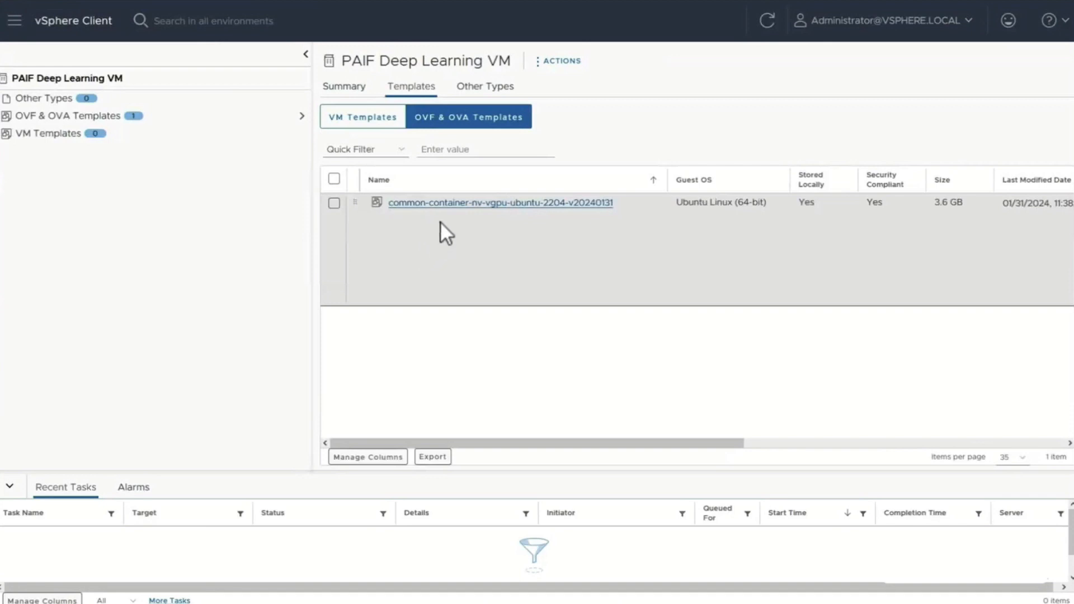
{"action": "mouse_move", "coordinate": [452, 211]}
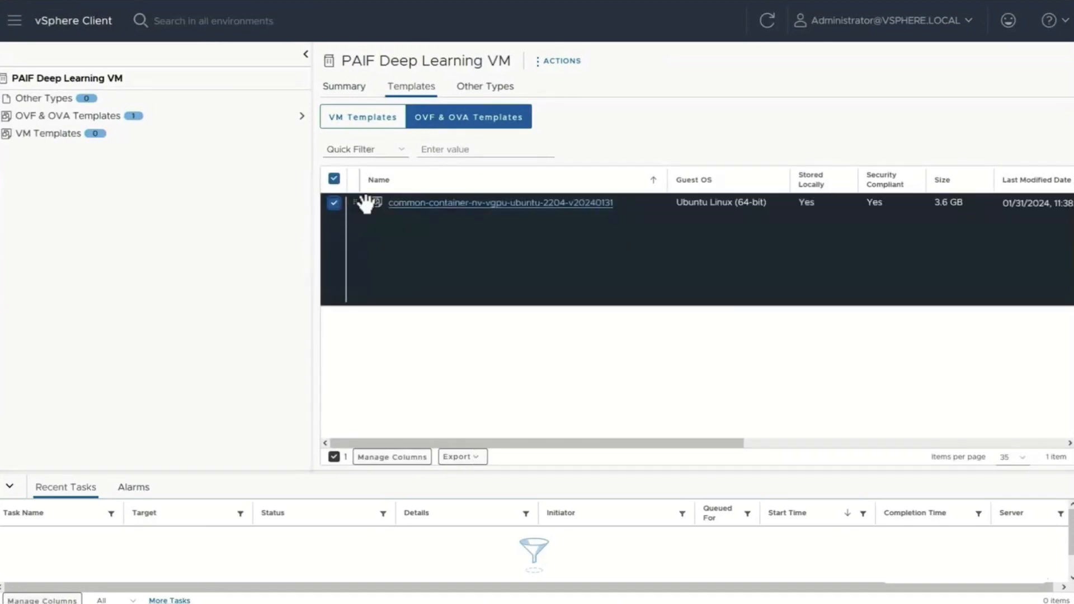
{"action": "right_click", "coordinate": [501, 203]}
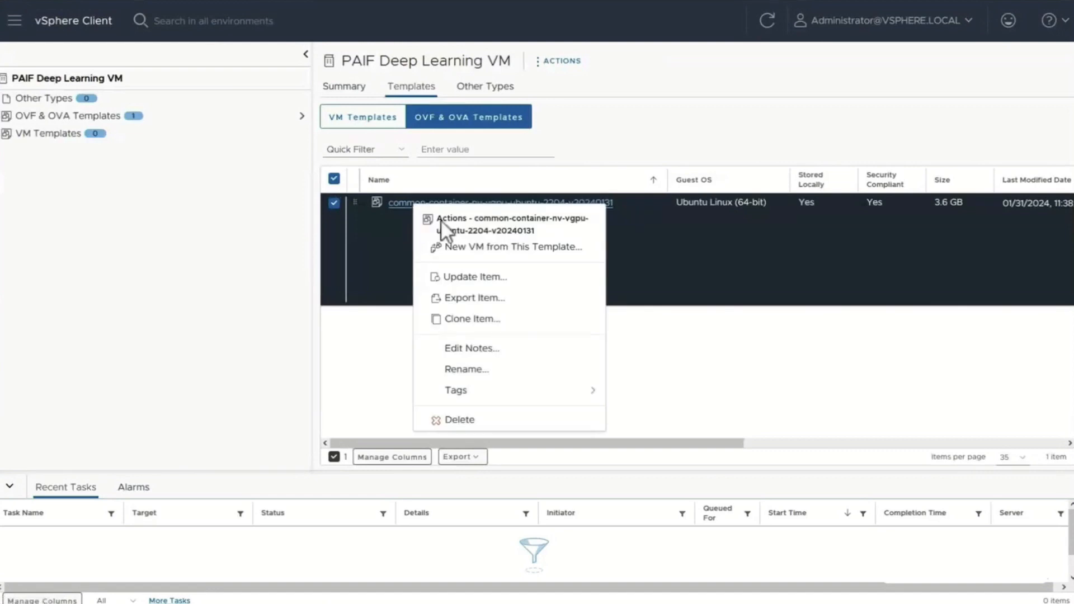
{"action": "mouse_move", "coordinate": [465, 247]}
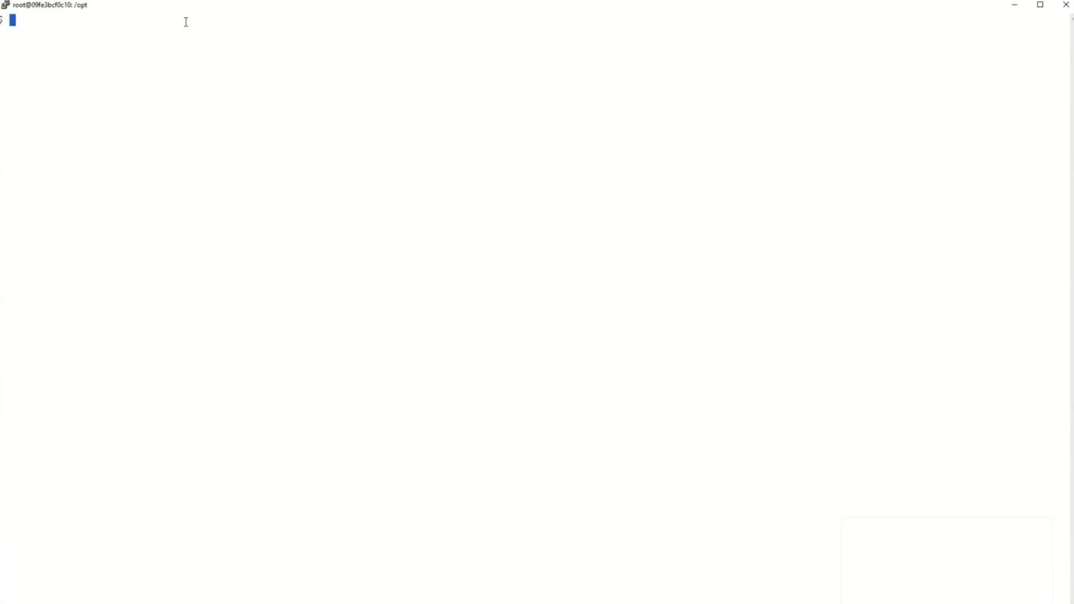
- Run docker ps -a in the SSH session
{"action": "type", "text": "docker ps -a"}
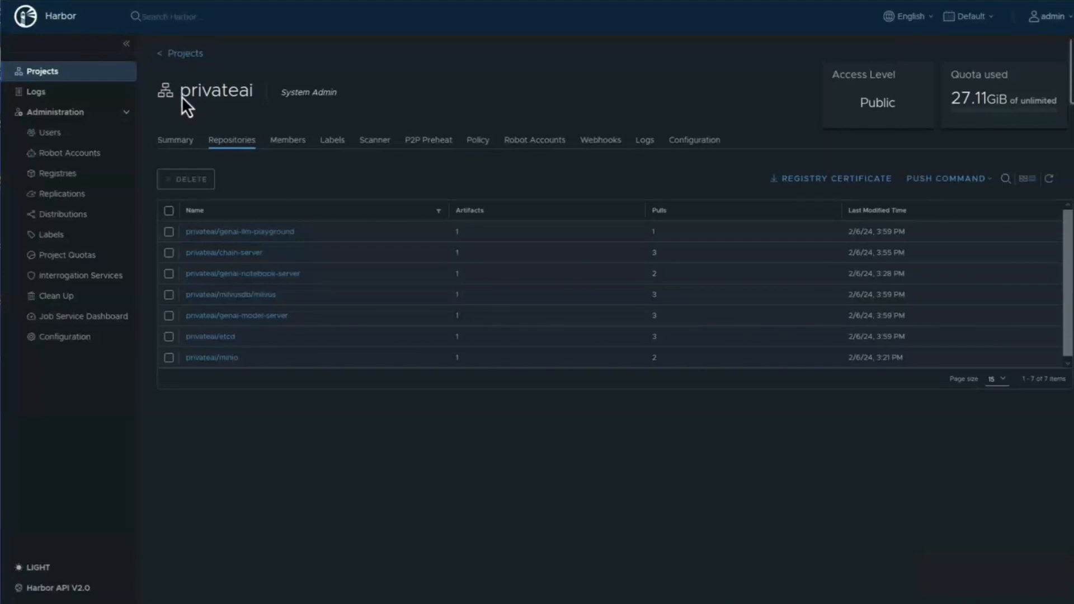
{"action": "mouse_move", "coordinate": [225, 113]}
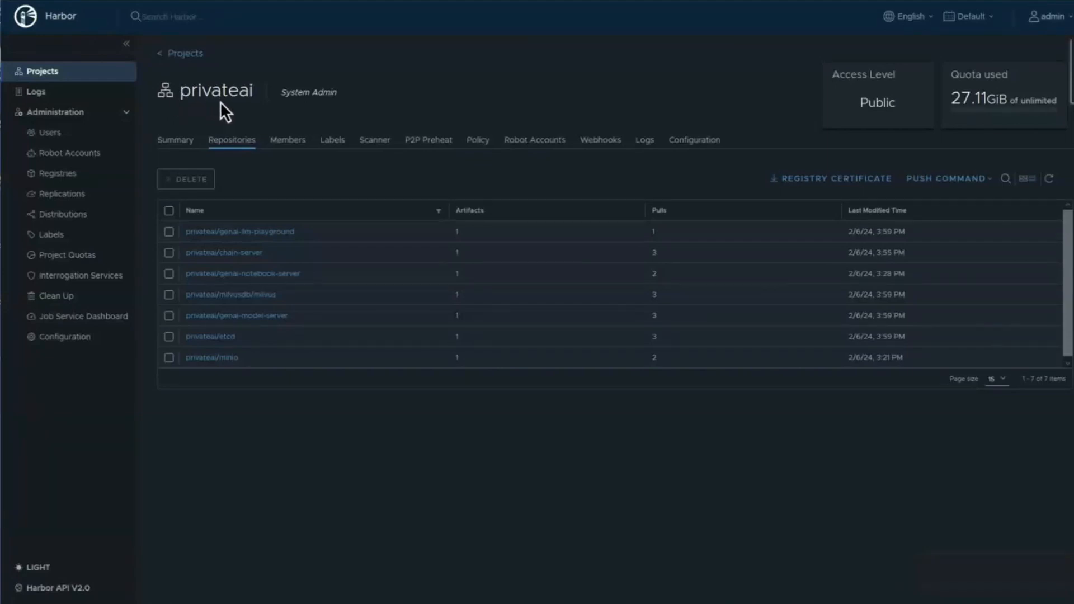
{"action": "mouse_move", "coordinate": [184, 180]}
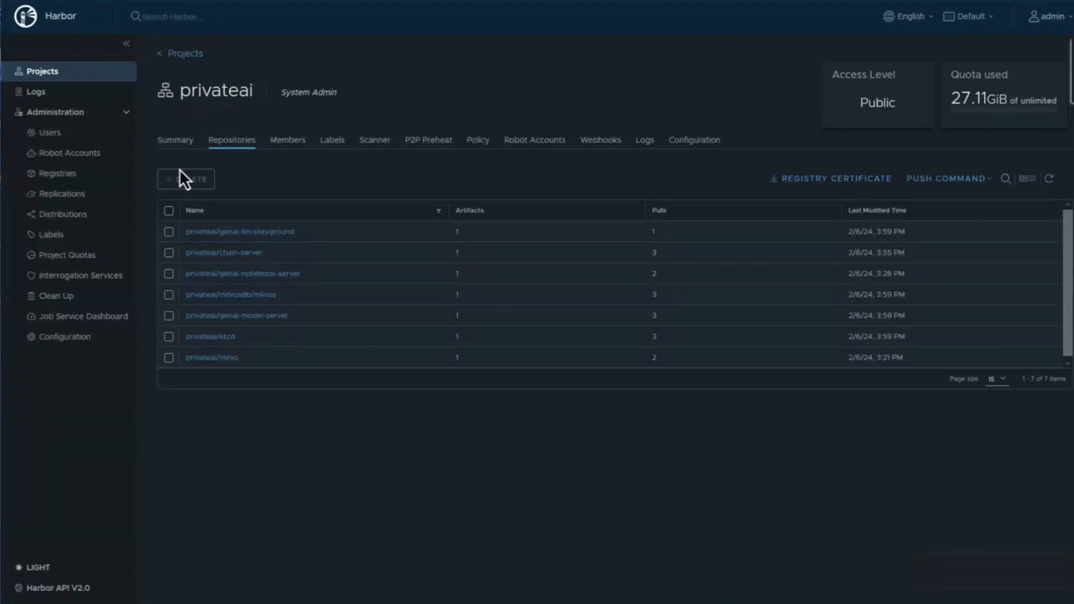
{"action": "mouse_move", "coordinate": [168, 255]}
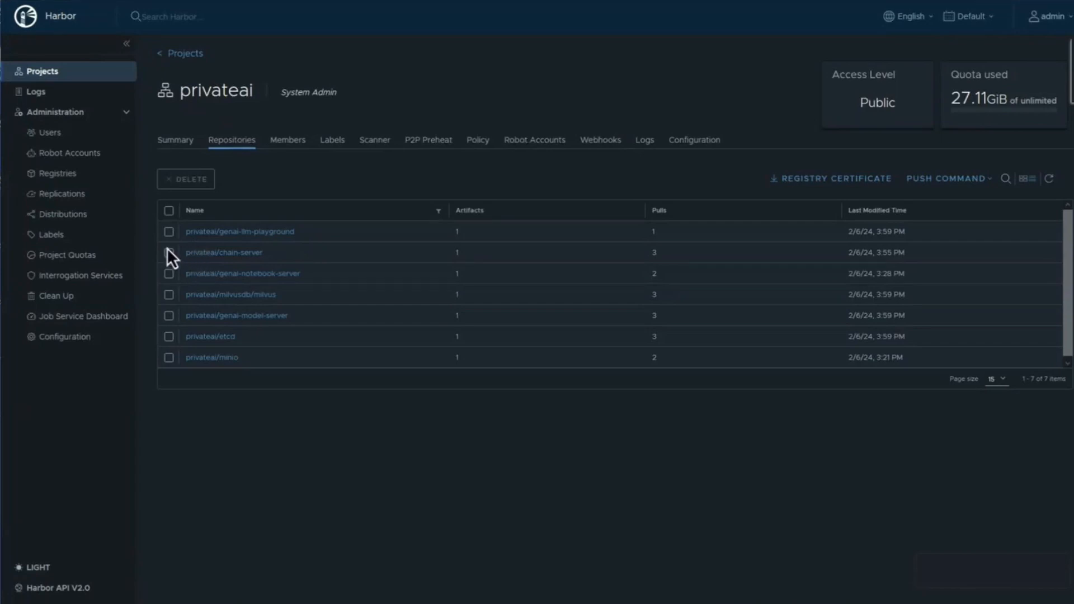
{"action": "mouse_move", "coordinate": [210, 312]}
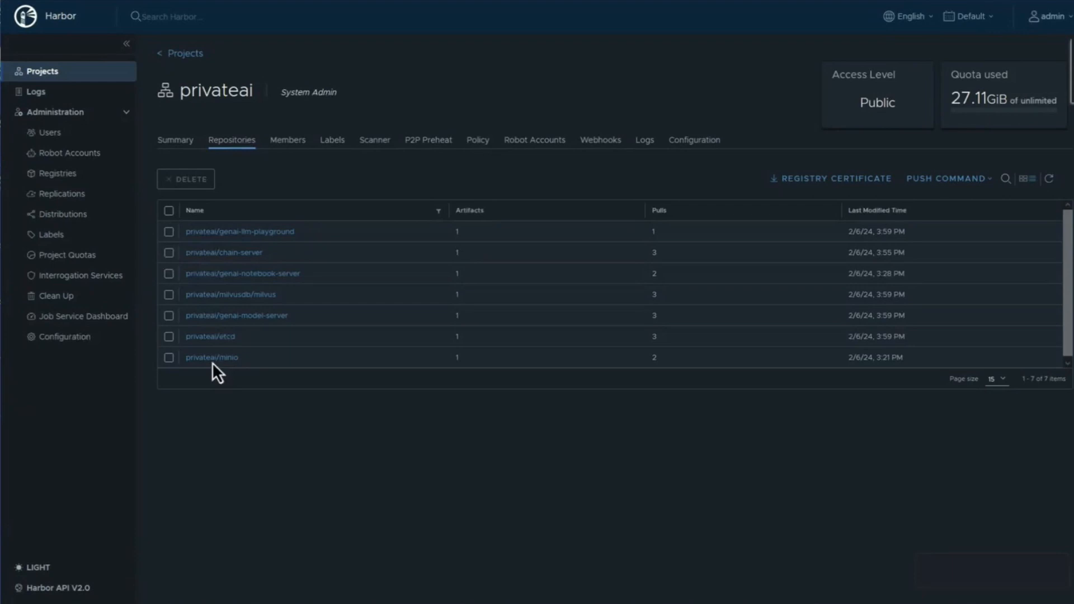
{"action": "mouse_move", "coordinate": [221, 308]}
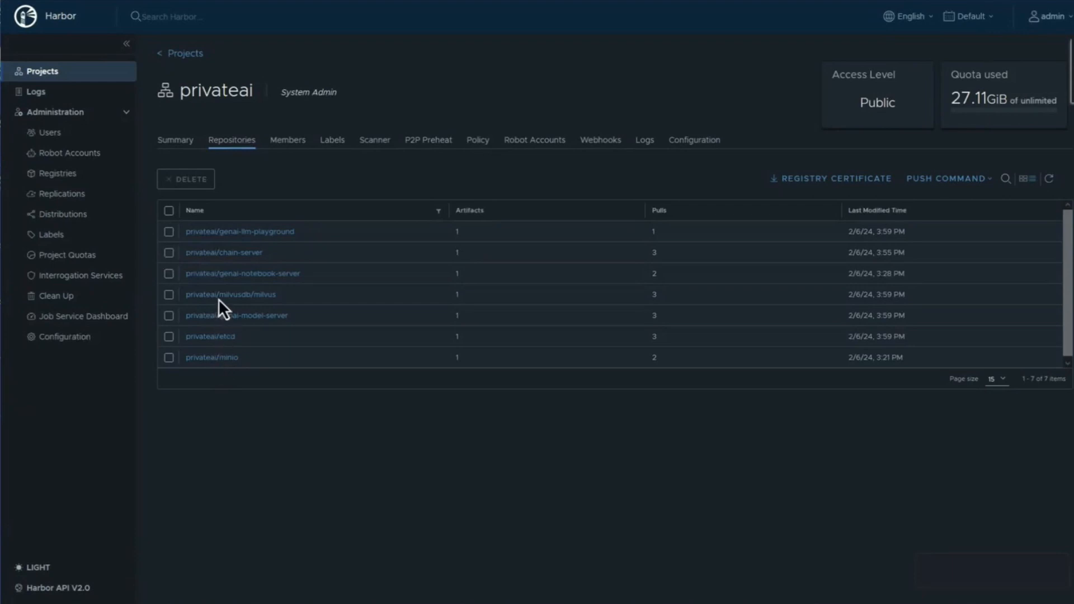
{"action": "mouse_move", "coordinate": [230, 267]}
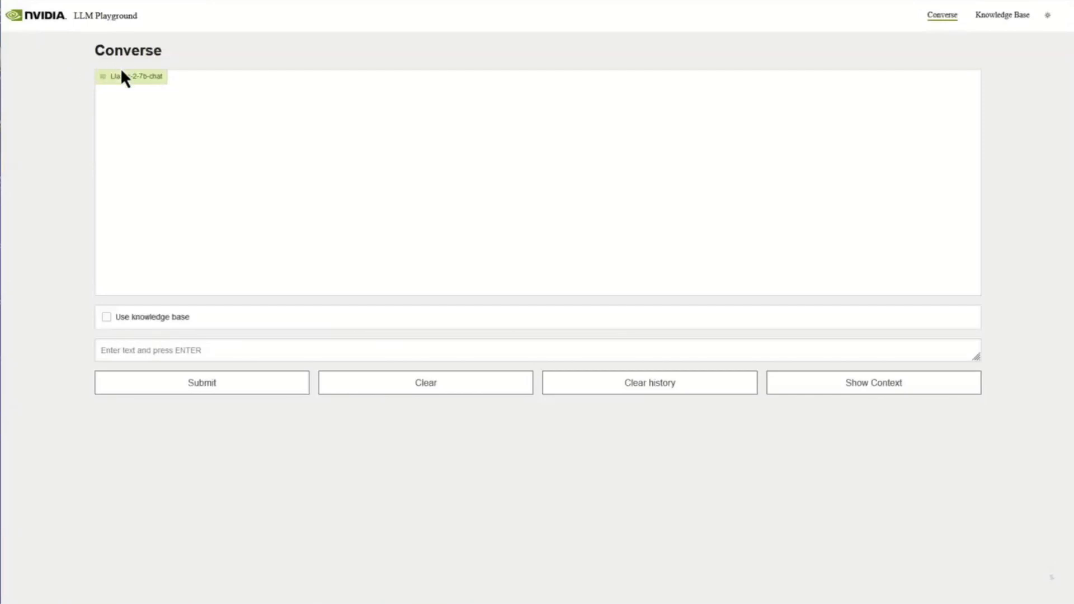
{"action": "mouse_move", "coordinate": [142, 91]}
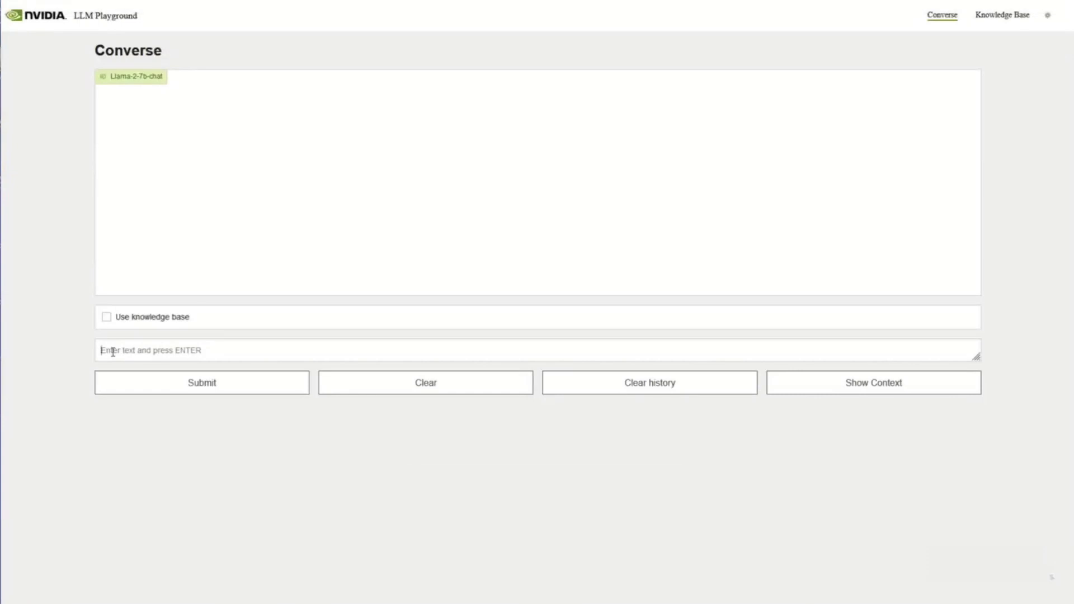
- Ask the chat model 'what is llamaindex' and submit it
{"action": "type", "text": "what is"}
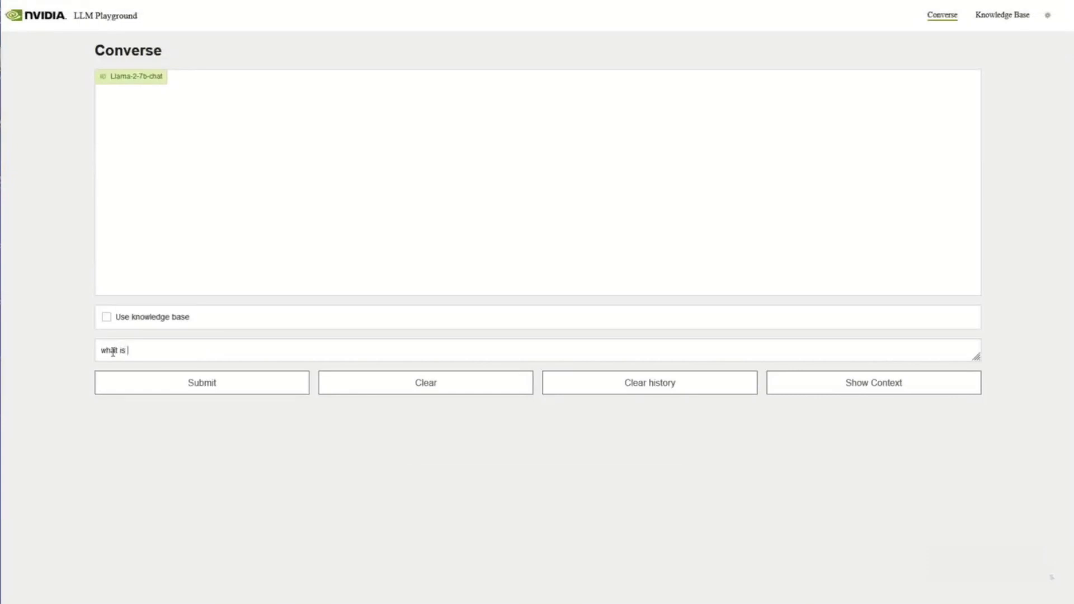
{"action": "type", "text": "llamainde"}
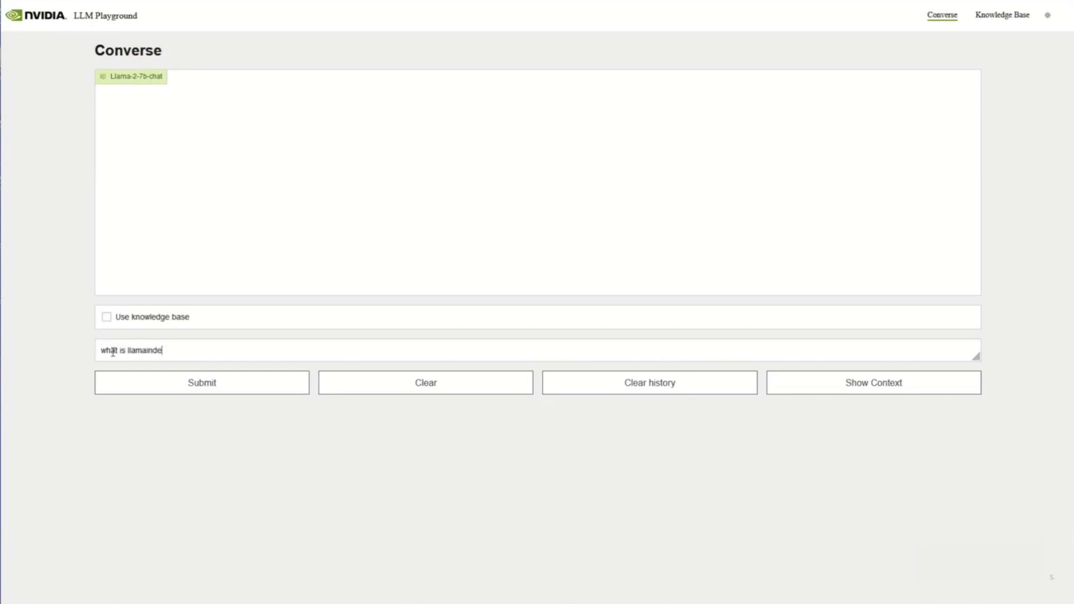
{"action": "type", "text": "x?"}
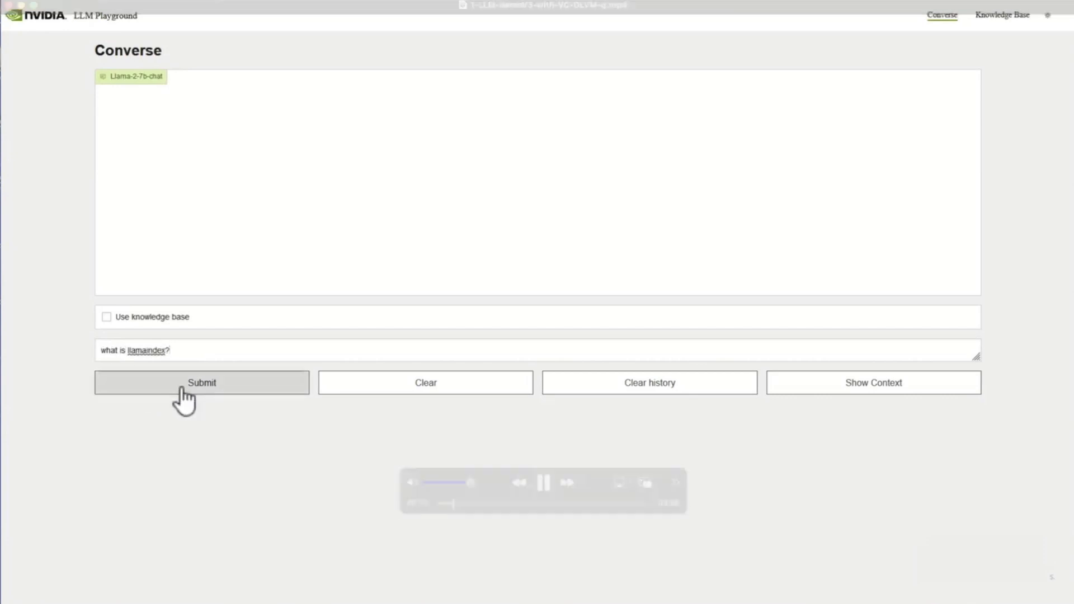
{"action": "left_click", "coordinate": [202, 382]}
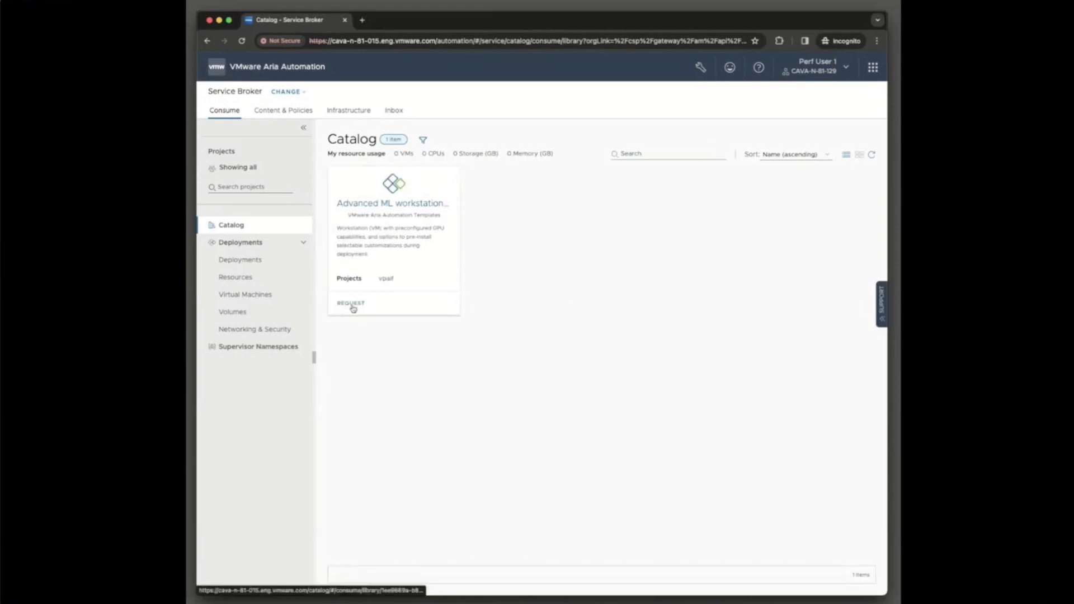
- Start an Advanced ML workstation request named demo-pytorch with a PyTorch description
{"action": "left_click", "coordinate": [350, 303]}
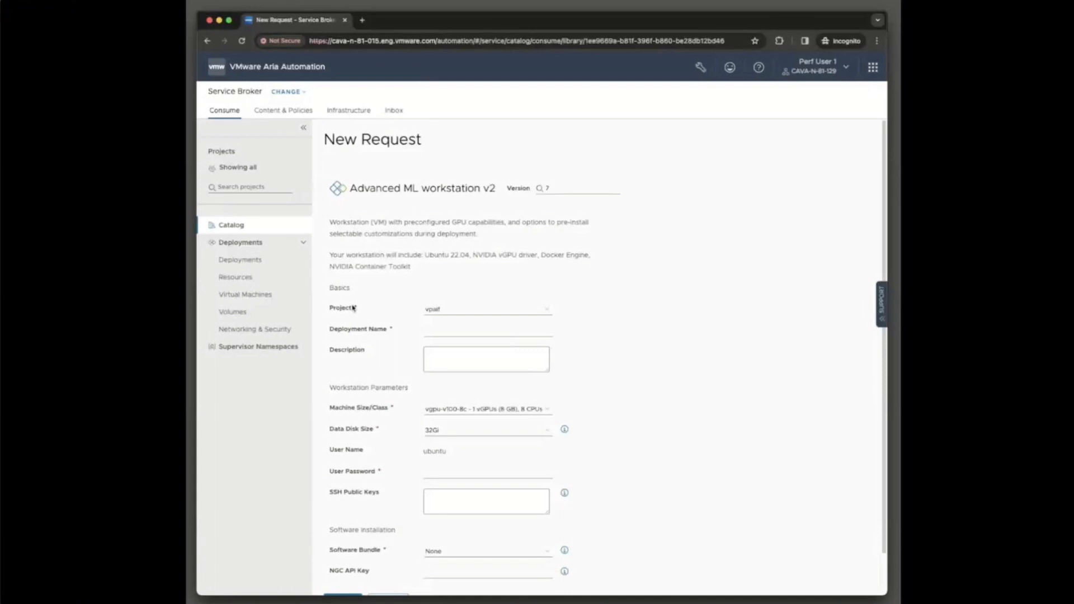
{"action": "left_click", "coordinate": [486, 332]}
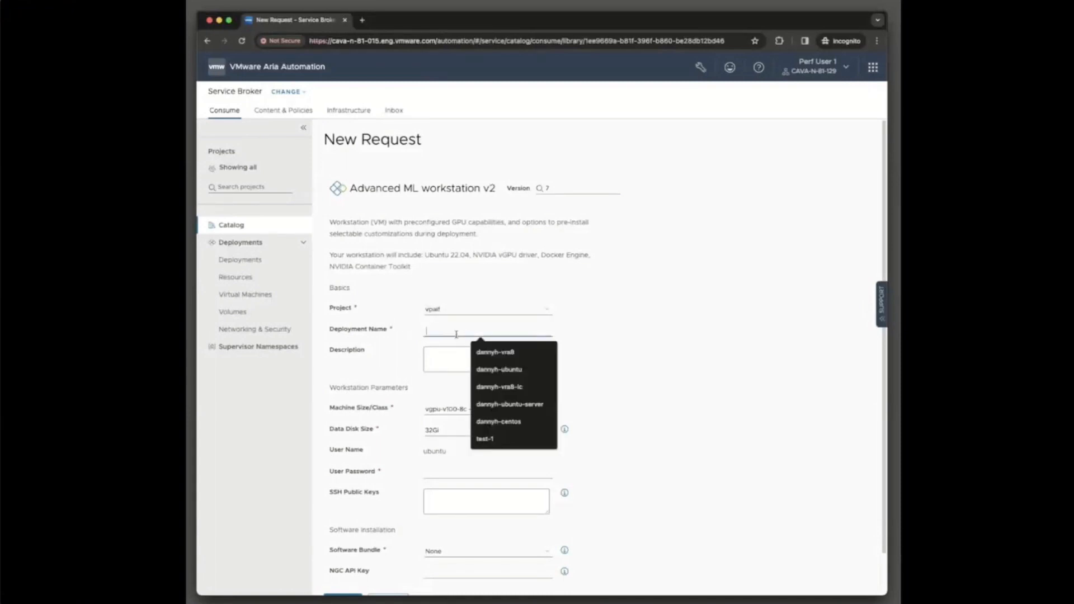
{"action": "type", "text": "demo-py"}
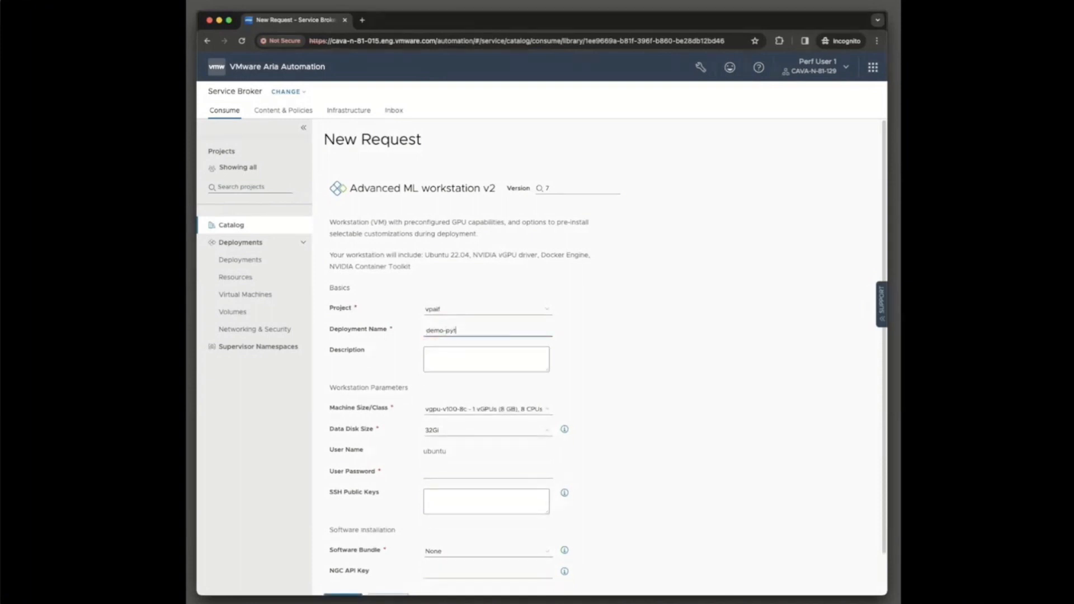
{"action": "type", "text": "torch"}
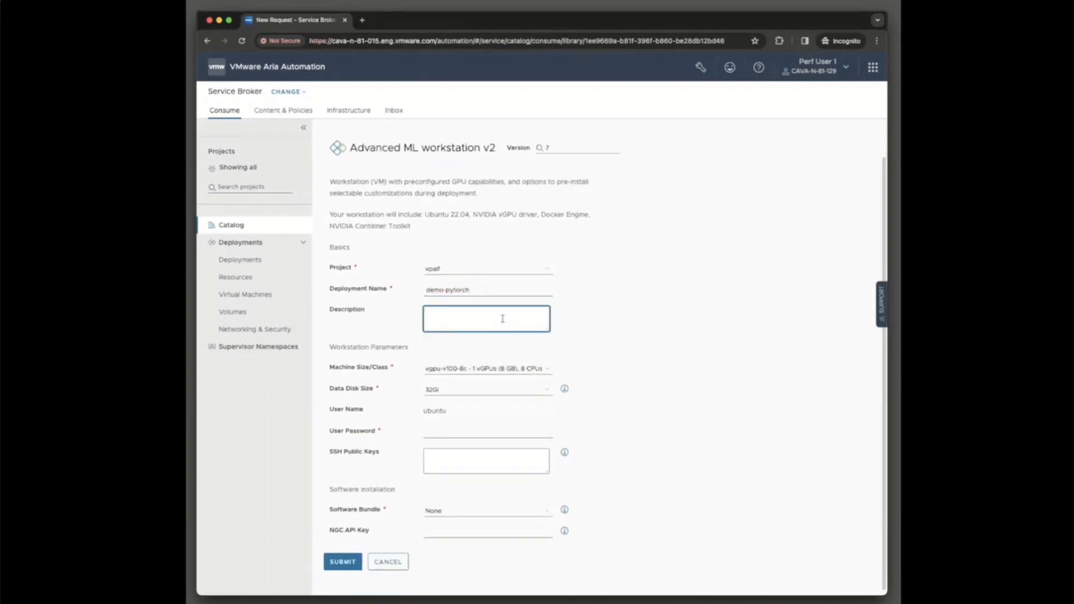
{"action": "type", "text": "ML workstation with p"}
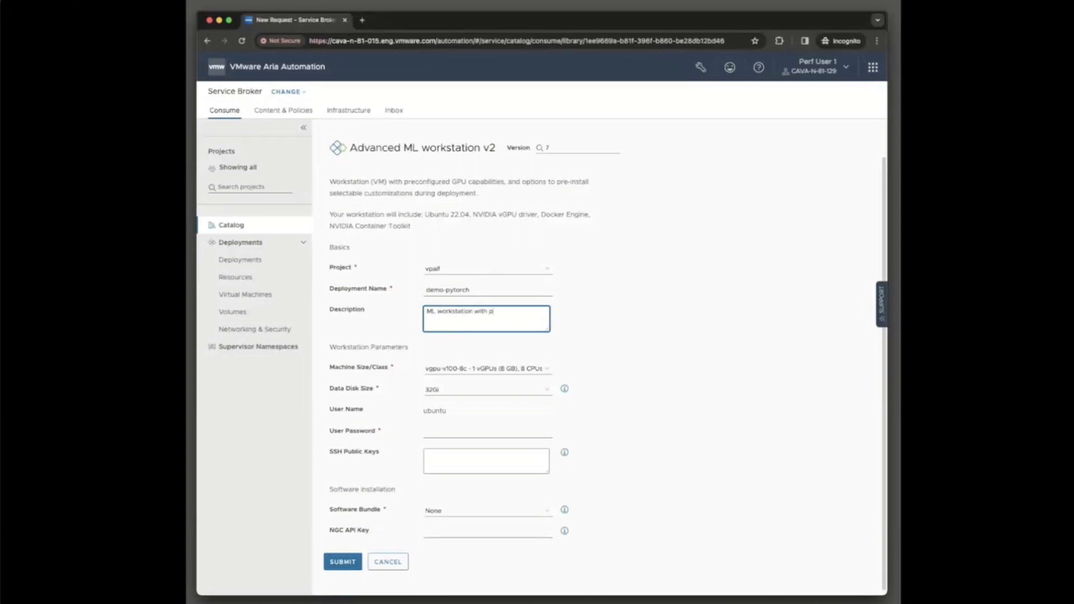
{"action": "type", "text": "ytorch"}
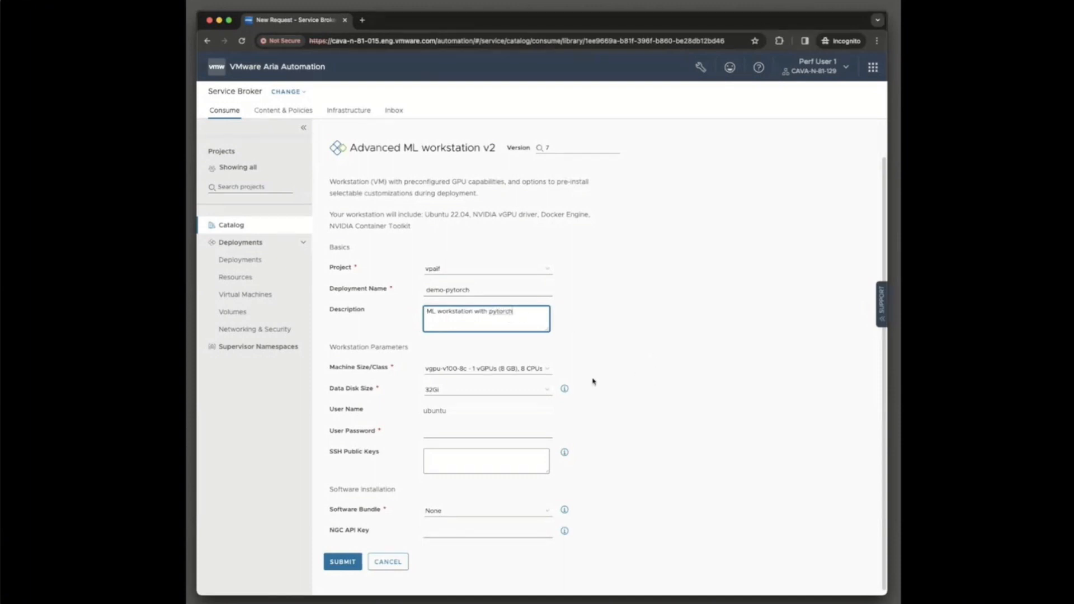
- Keep the 8-CPU single vGPU size and 32Gi data disk, and enter the user password
{"action": "left_click", "coordinate": [486, 369]}
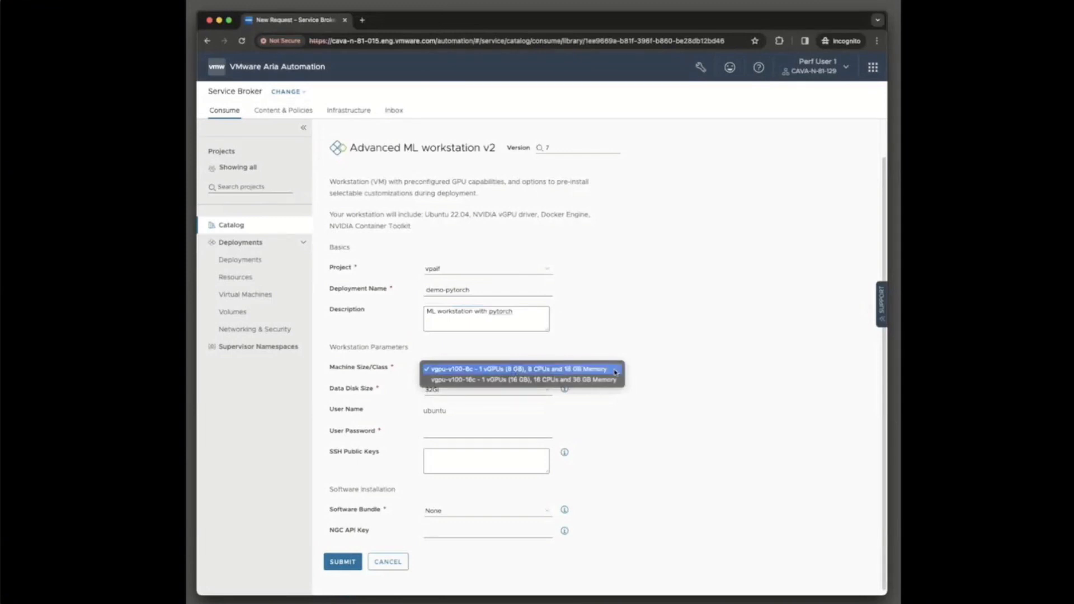
{"action": "left_click", "coordinate": [522, 369]}
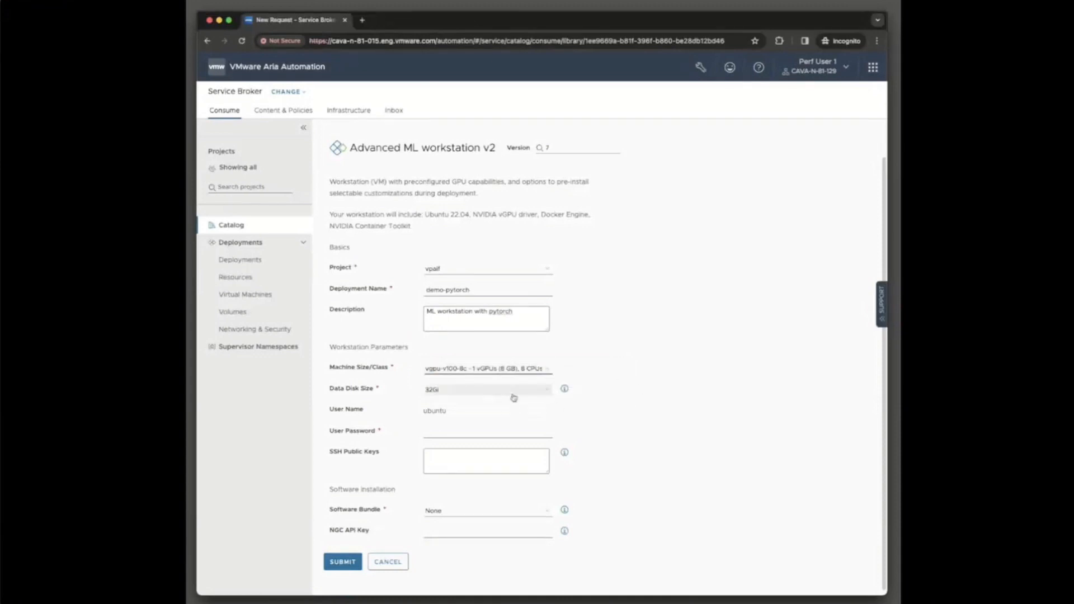
{"action": "left_click", "coordinate": [486, 390]}
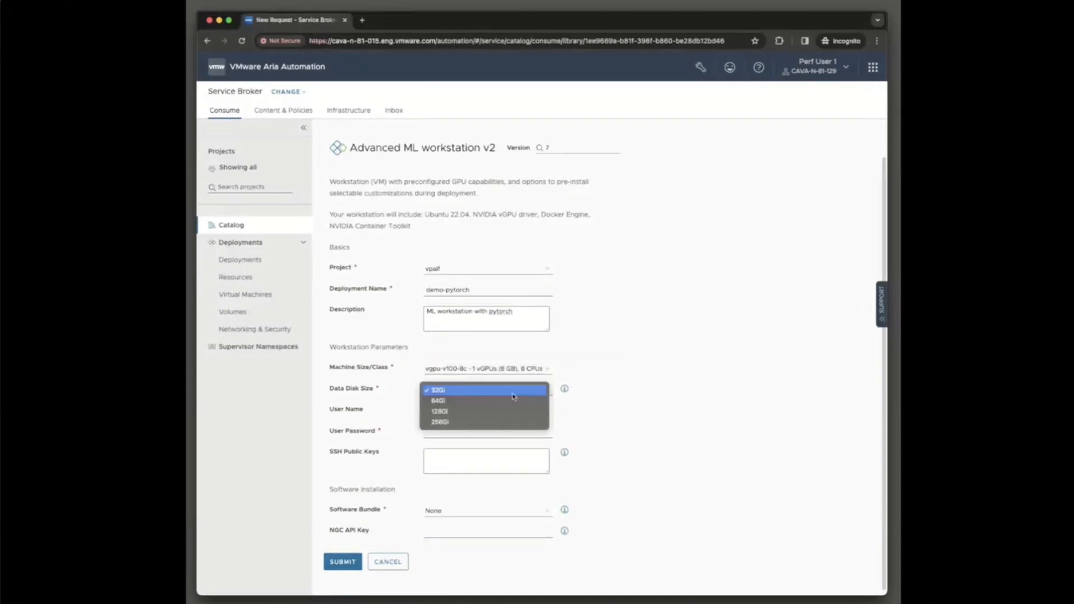
{"action": "left_click", "coordinate": [437, 389]}
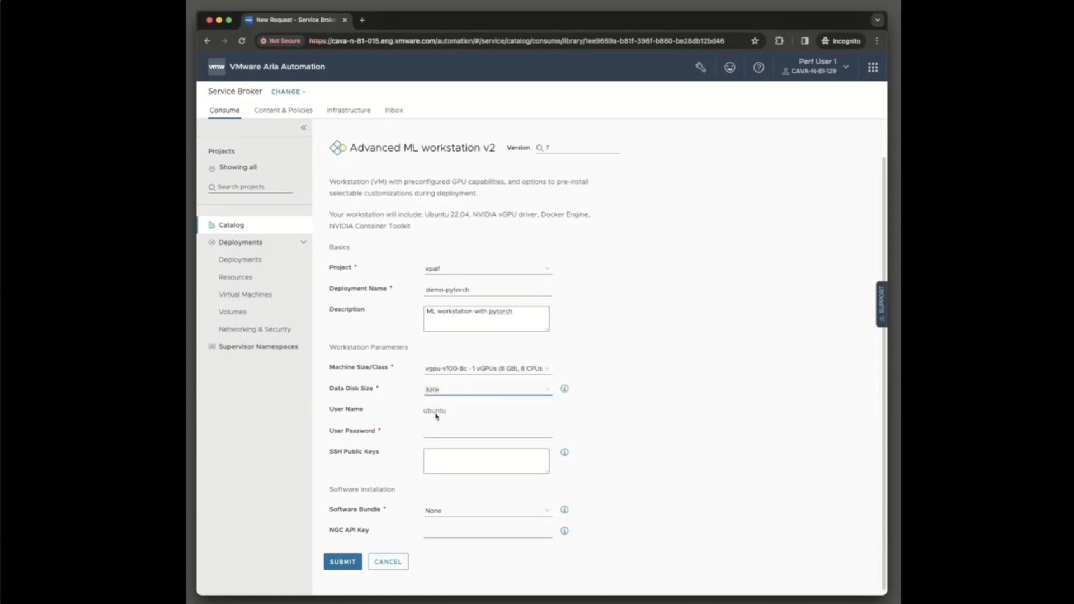
{"action": "type", "text": "***"}
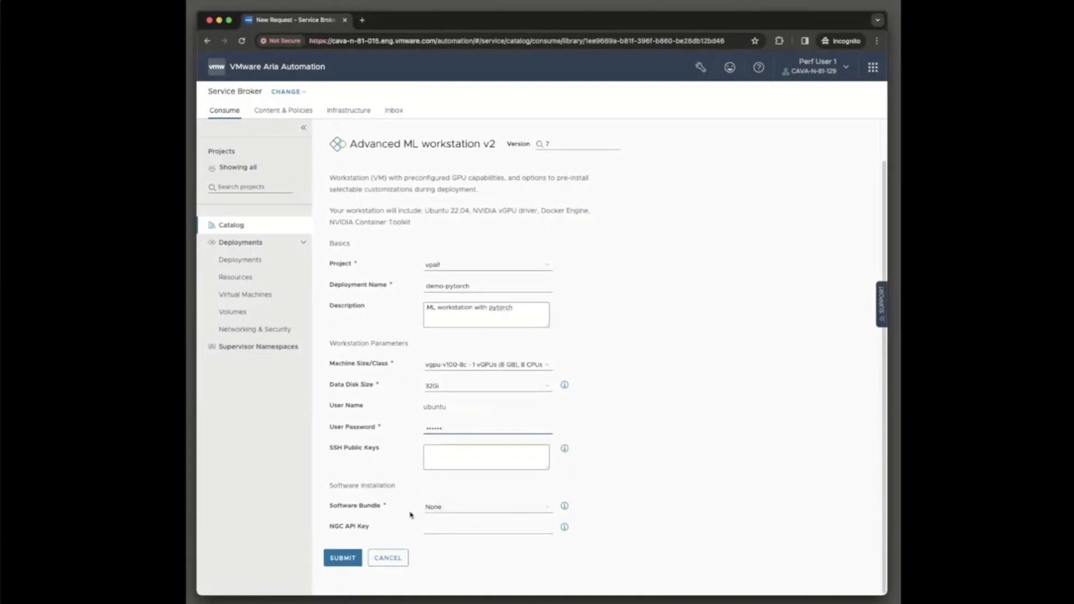
- Choose PyTorch as the software bundle after briefly selecting Custom Cloud Config
{"action": "left_click", "coordinate": [487, 507]}
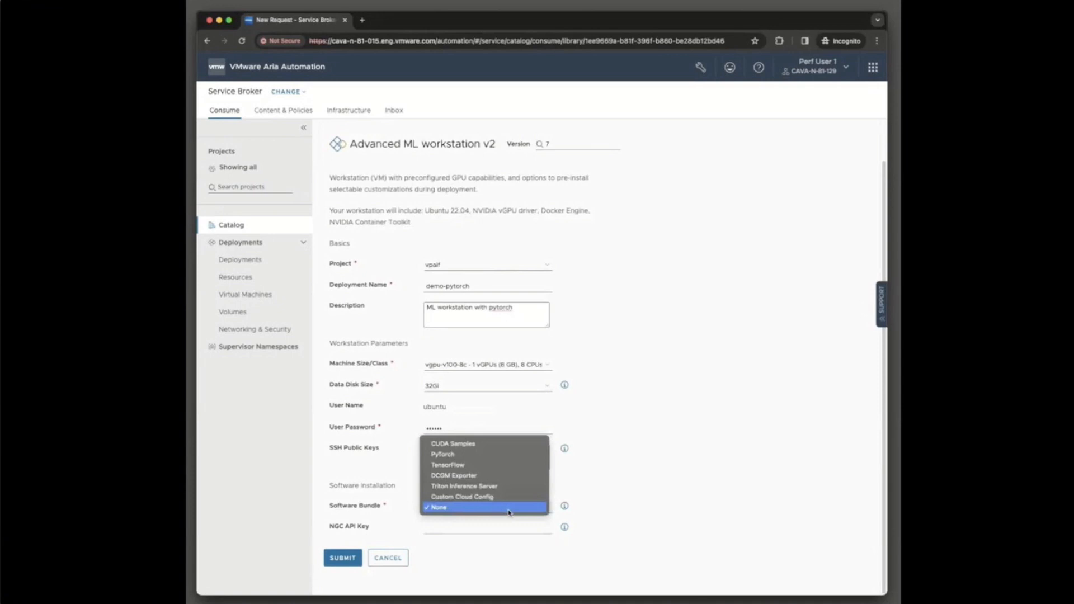
{"action": "mouse_move", "coordinate": [510, 497]}
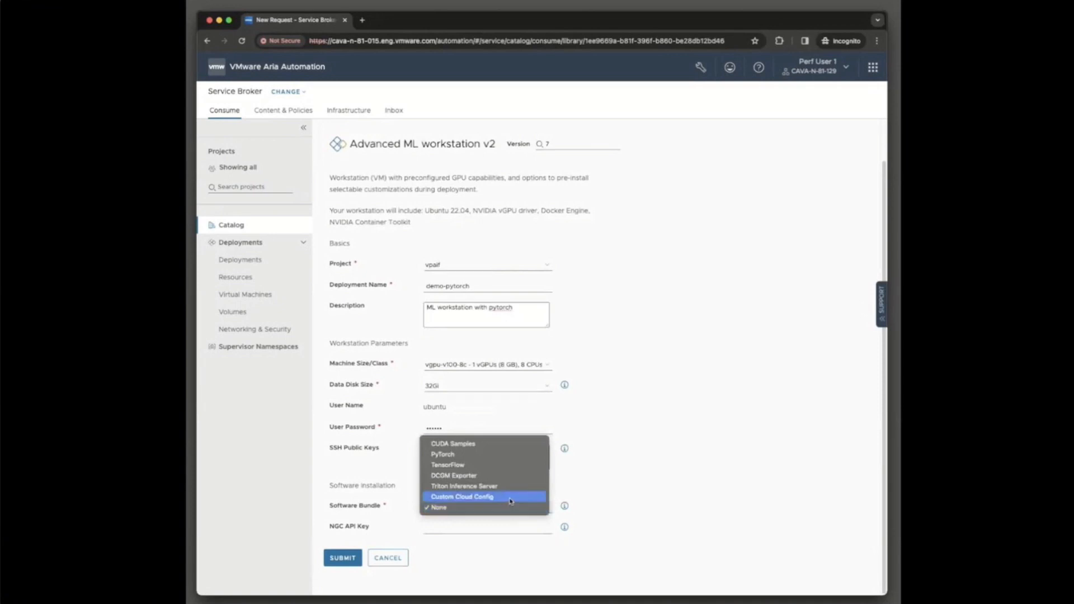
{"action": "mouse_move", "coordinate": [516, 475]}
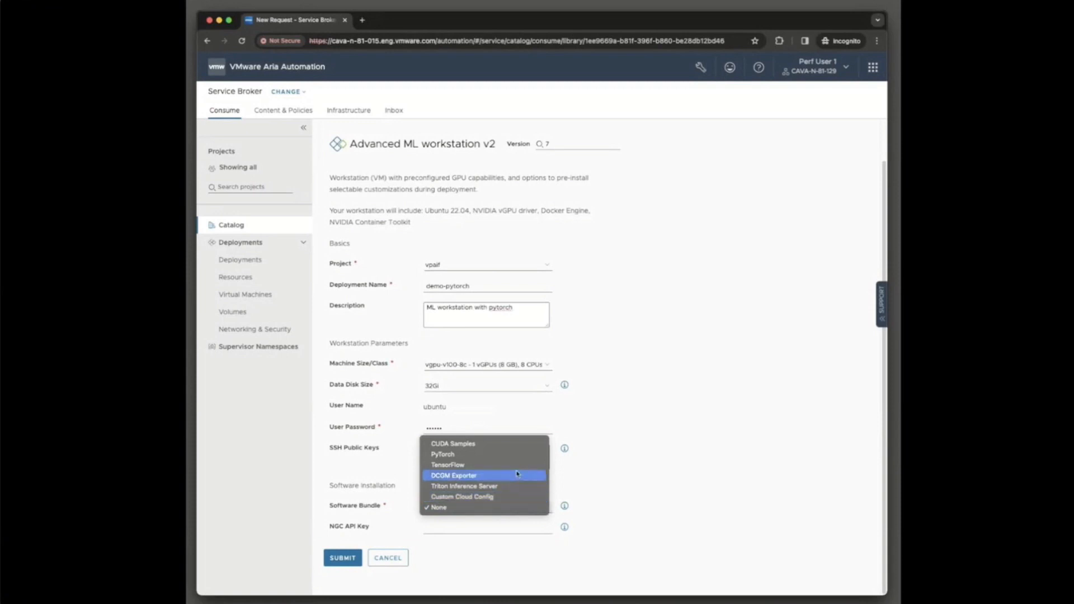
{"action": "left_click", "coordinate": [462, 496]}
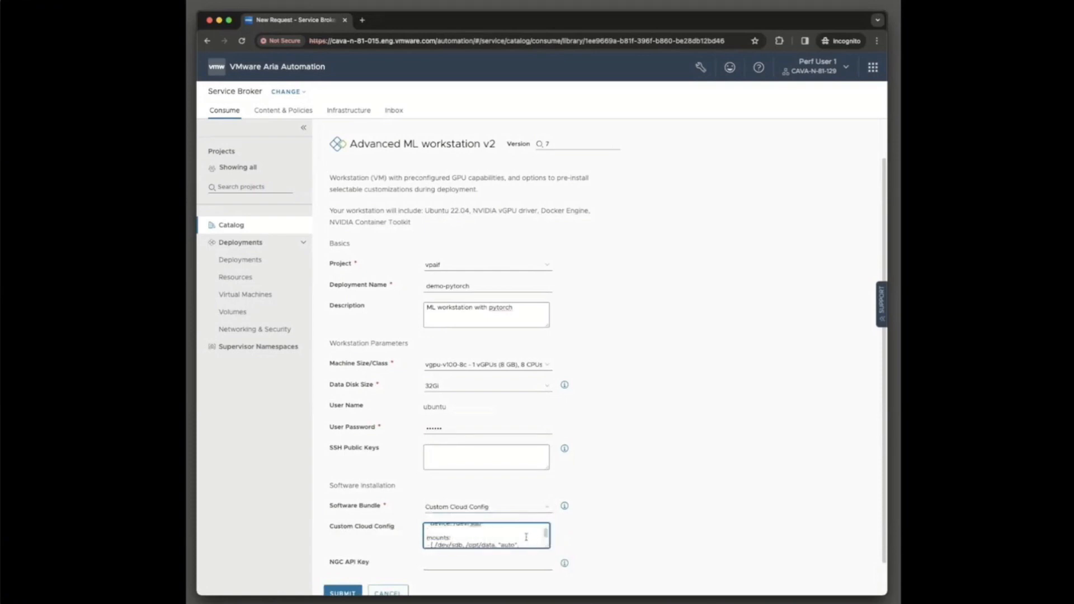
{"action": "left_click", "coordinate": [487, 507]}
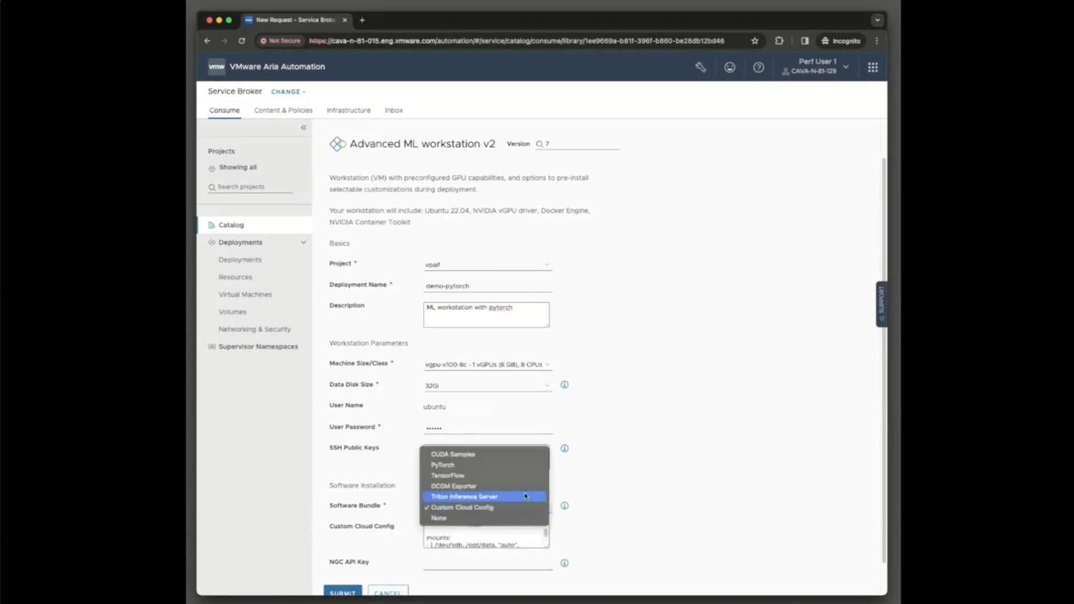
{"action": "left_click", "coordinate": [443, 465]}
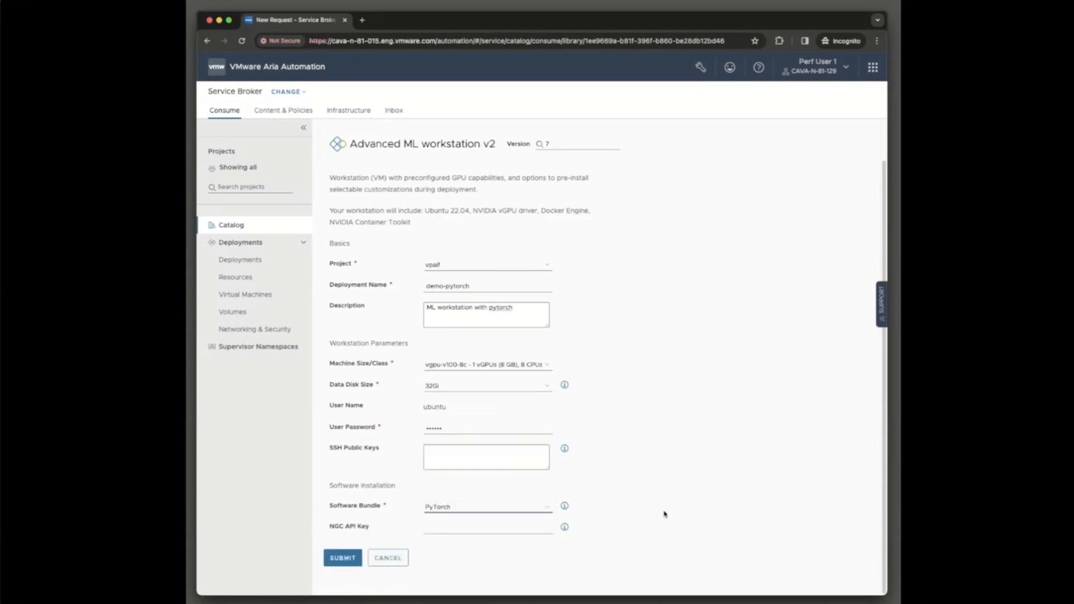
{"action": "mouse_move", "coordinate": [341, 558]}
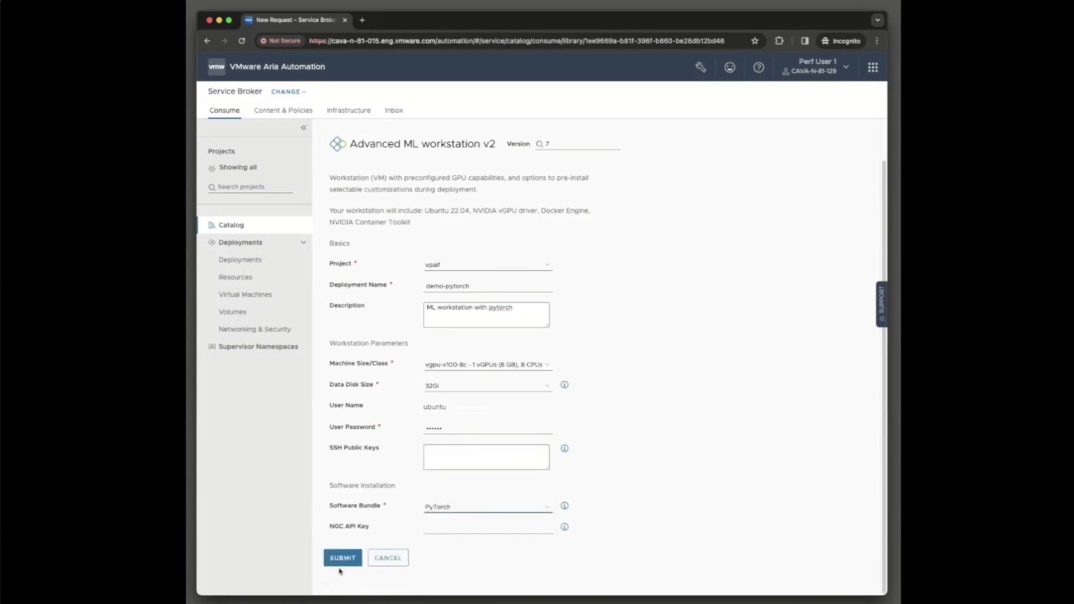
- Submit the demo-pytorch workstation request to start the deployment
{"action": "left_click", "coordinate": [342, 558]}
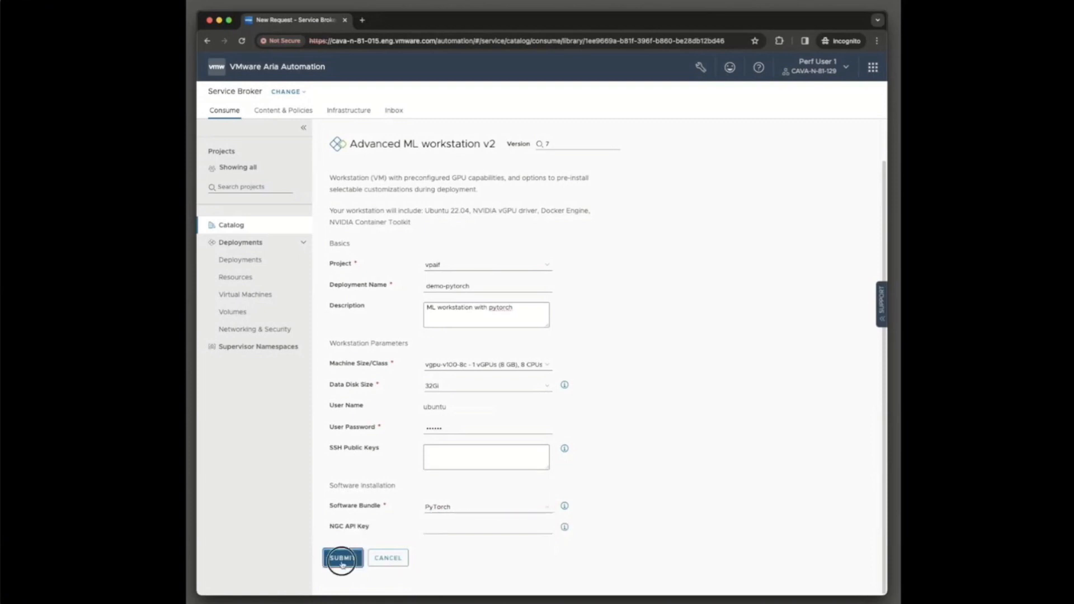
{"action": "left_click", "coordinate": [341, 558]}
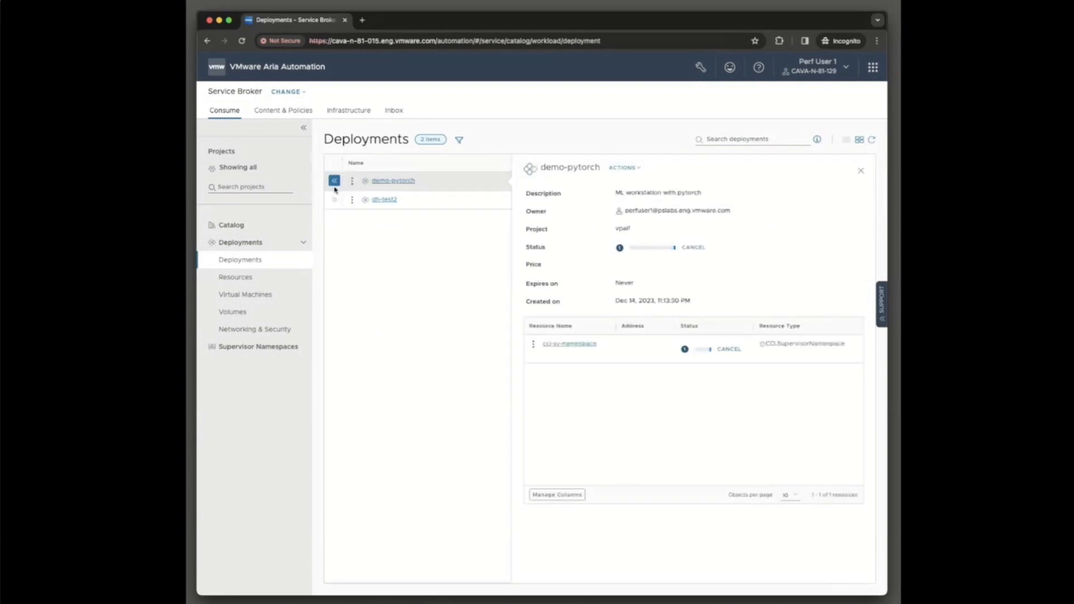
{"action": "mouse_move", "coordinate": [348, 243]}
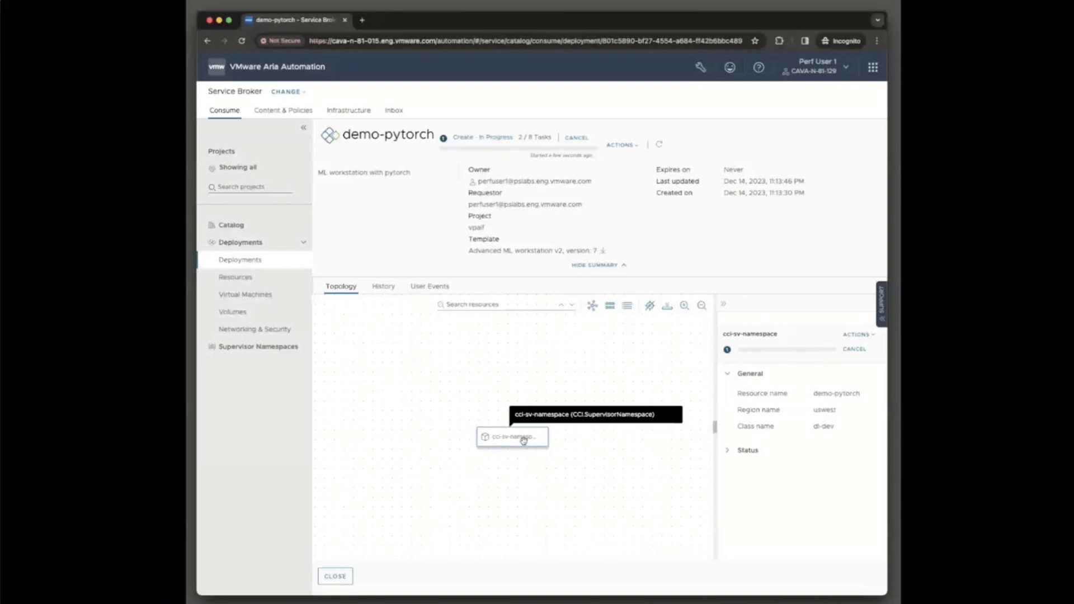
{"action": "mouse_move", "coordinate": [448, 437]}
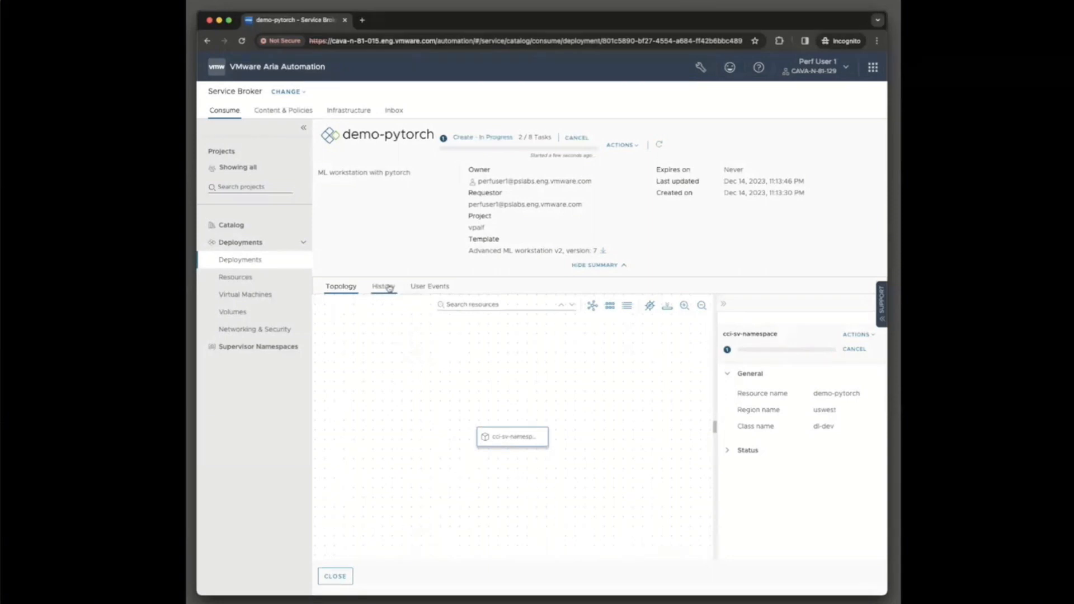
- Review demo-pytorch's request history, five of eight tasks done, then close the details
{"action": "left_click", "coordinate": [383, 286]}
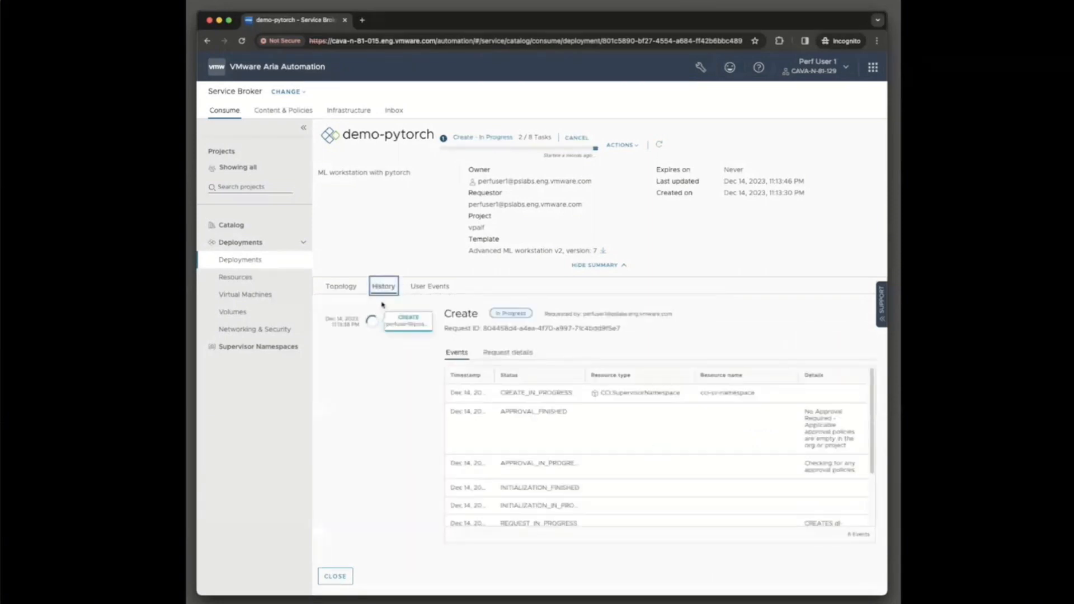
{"action": "left_click", "coordinate": [341, 286]}
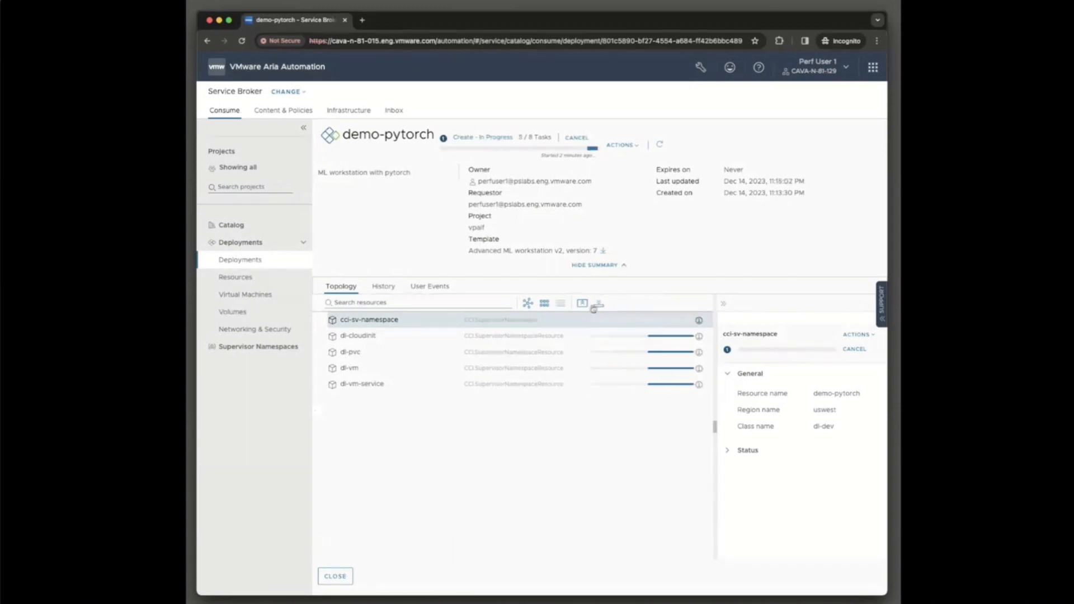
{"action": "left_click", "coordinate": [383, 286]}
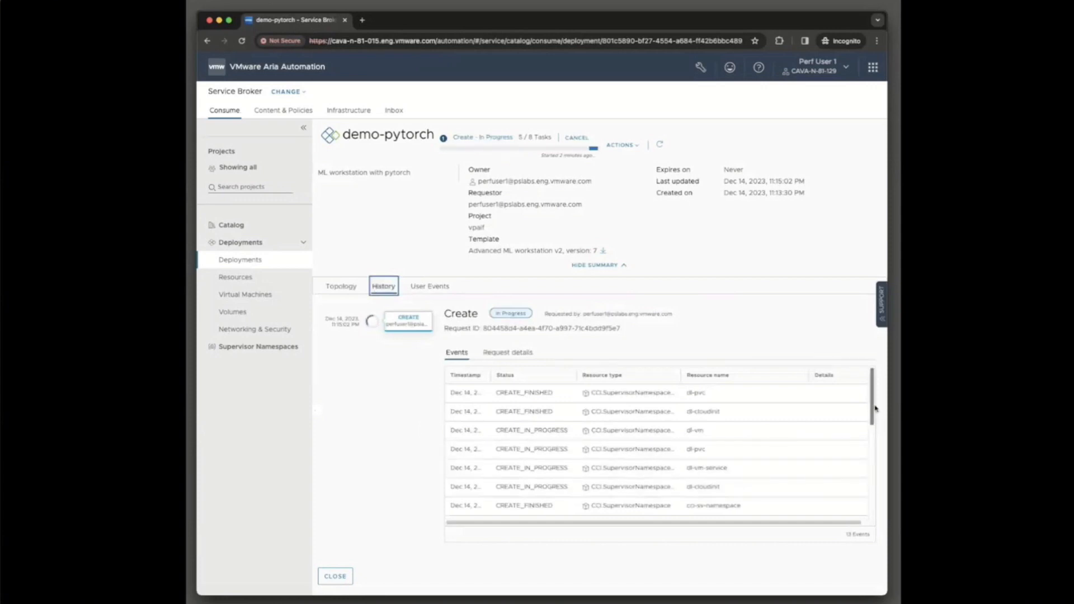
{"action": "scroll", "scroll_direction": "down", "scroll_amount": 3}
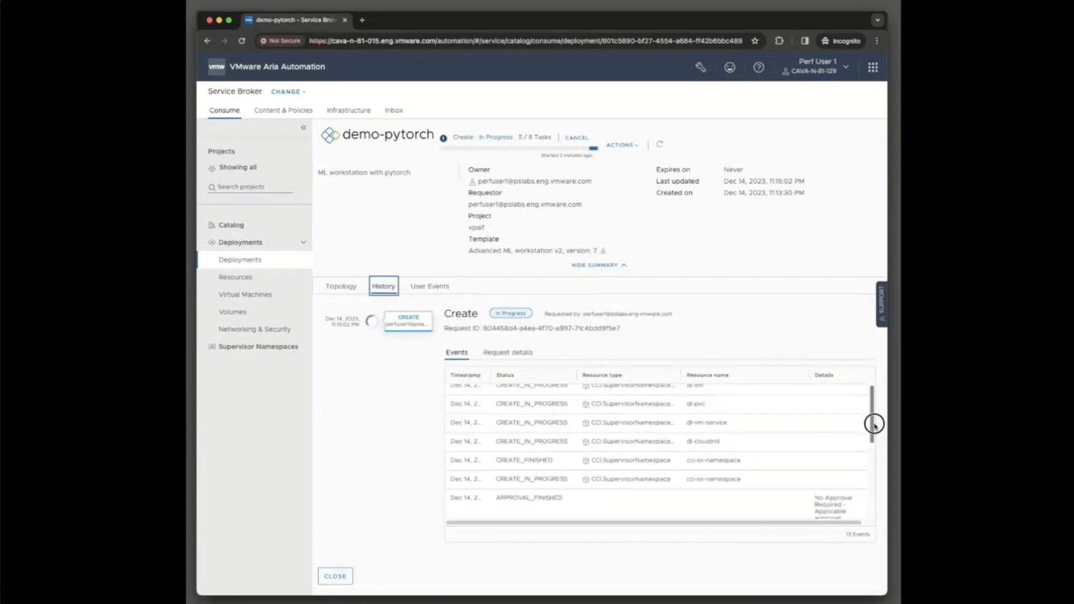
{"action": "left_click", "coordinate": [341, 286]}
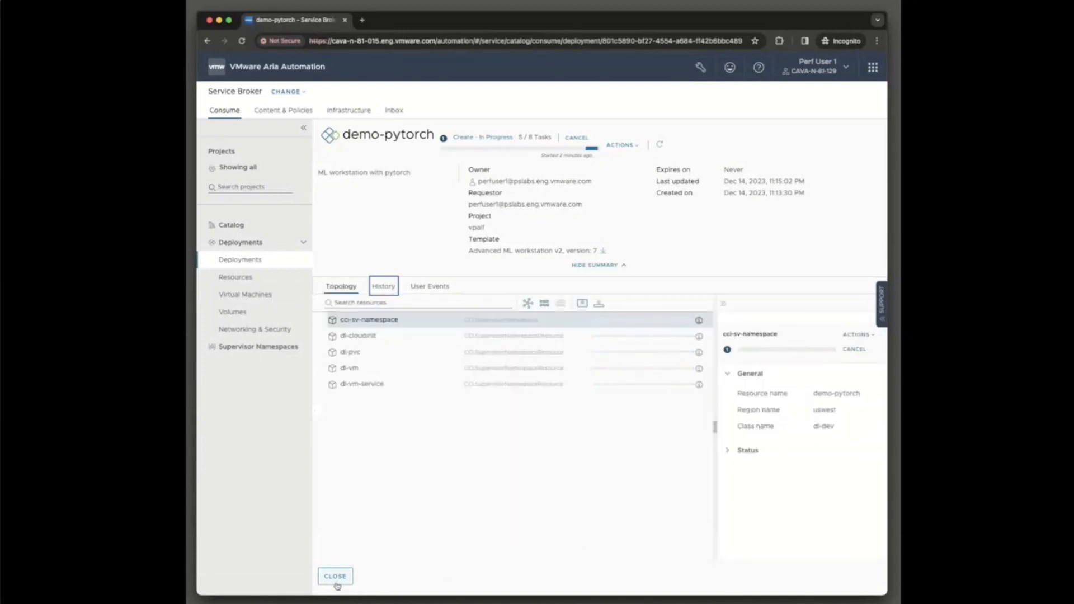
{"action": "left_click", "coordinate": [336, 576]}
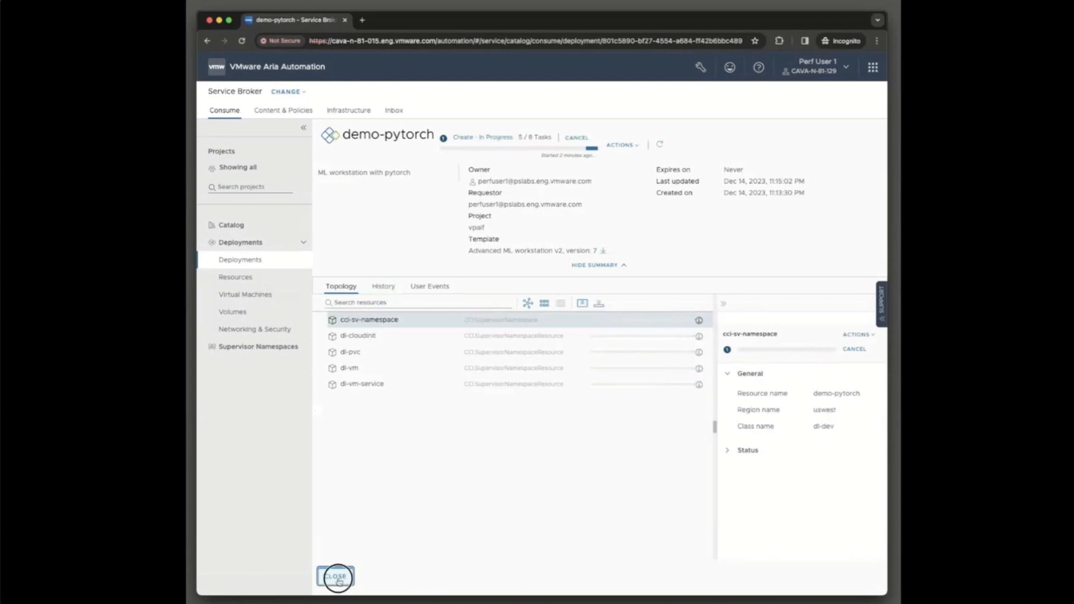
{"action": "left_click", "coordinate": [338, 577]}
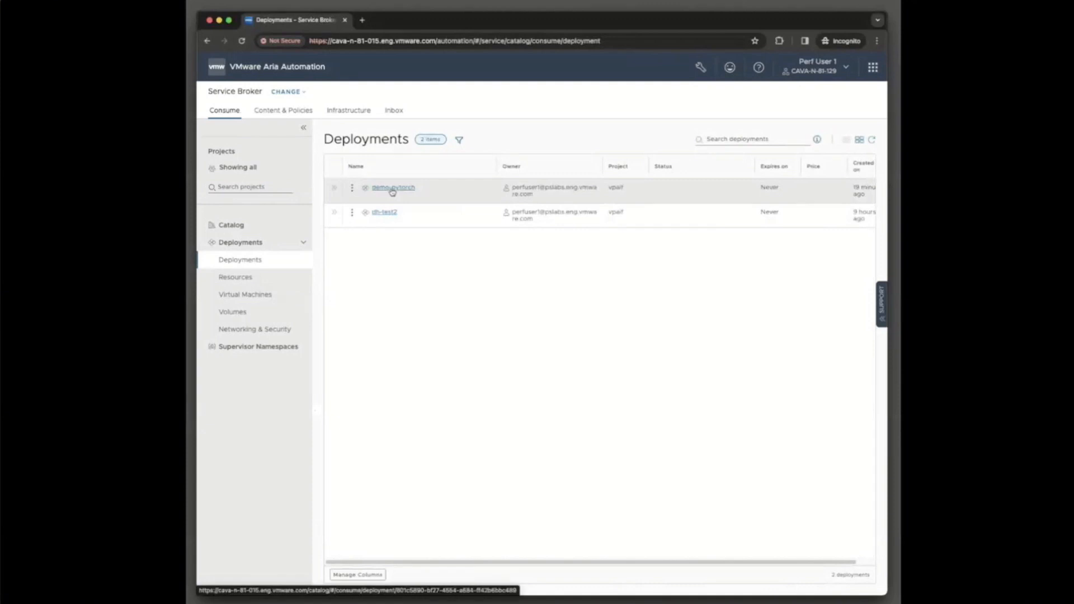
- Open demo-pytorch's details and launch its Jupyter Lab application link
{"action": "left_click", "coordinate": [392, 189]}
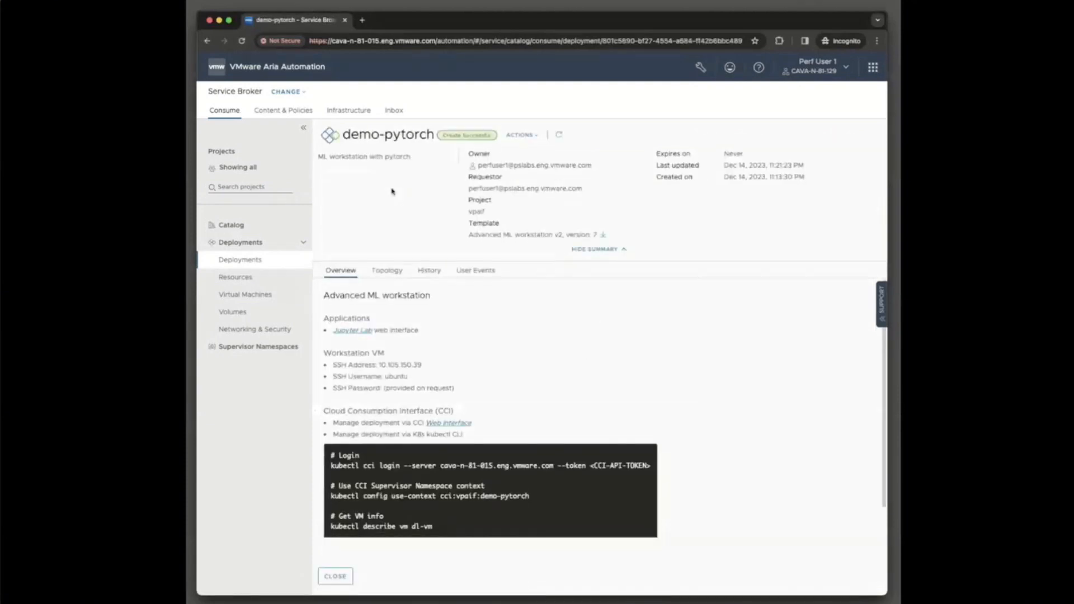
{"action": "mouse_move", "coordinate": [542, 310]}
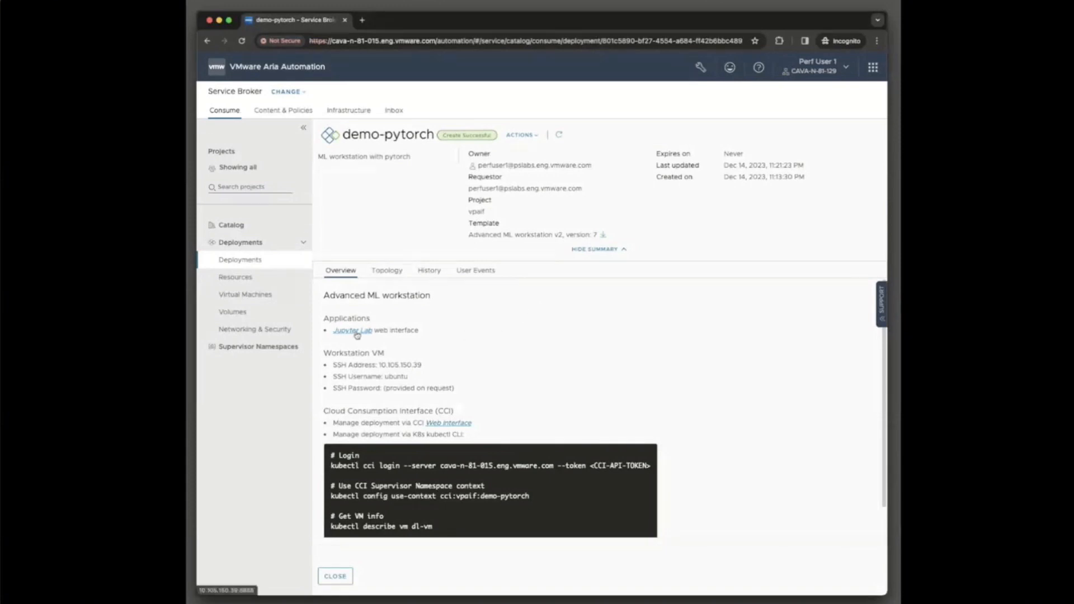
{"action": "left_click", "coordinate": [353, 330]}
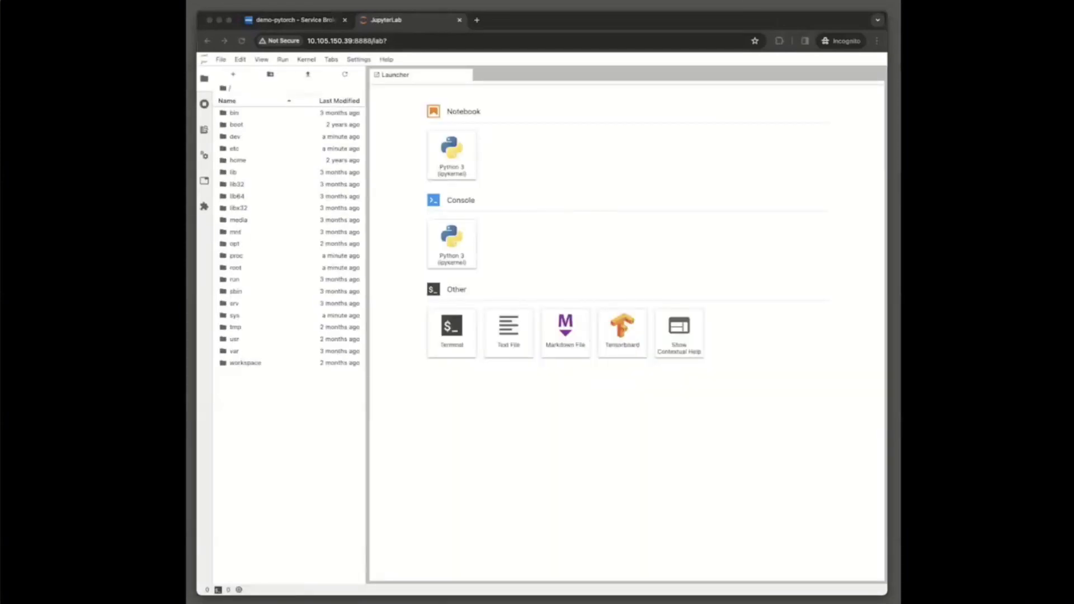
{"action": "mouse_move", "coordinate": [628, 174]}
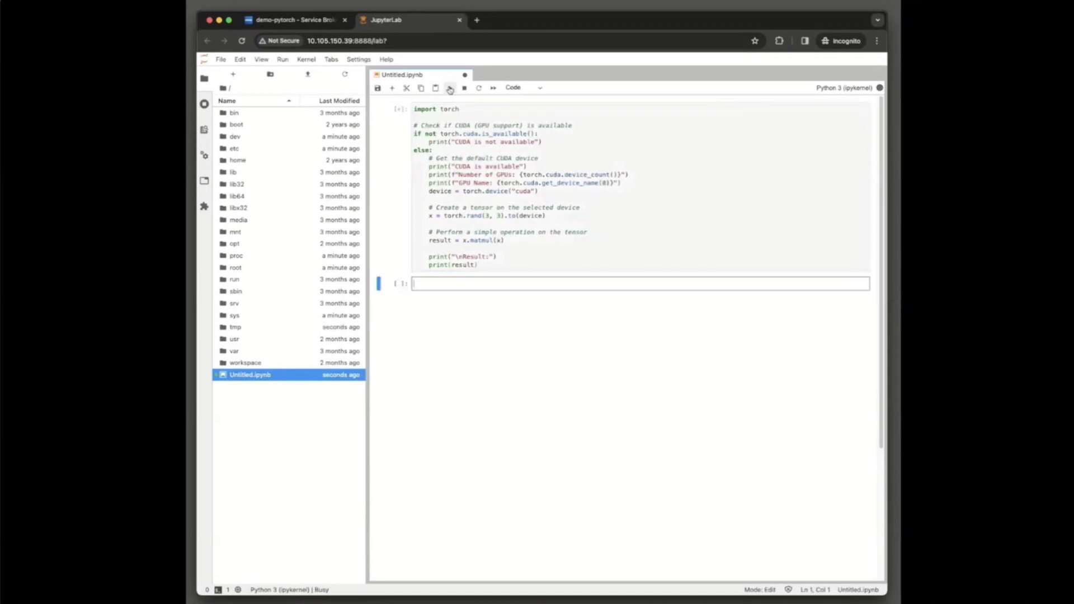
- Run the PyTorch CUDA test, then copy the workstation VM's SSH address from deployment details
{"action": "left_click", "coordinate": [449, 88]}
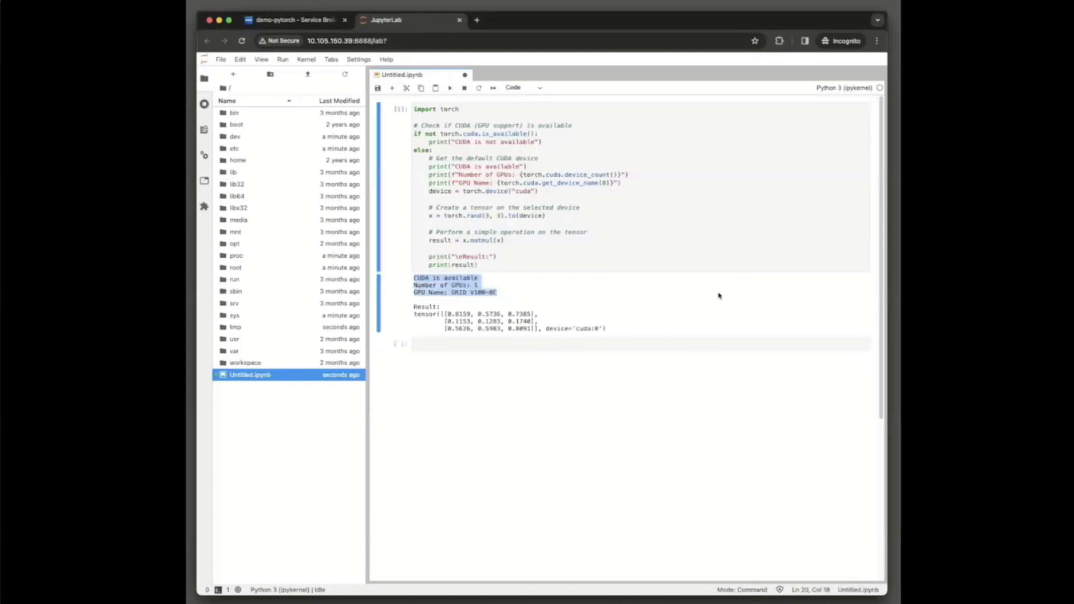
{"action": "mouse_move", "coordinate": [732, 302]}
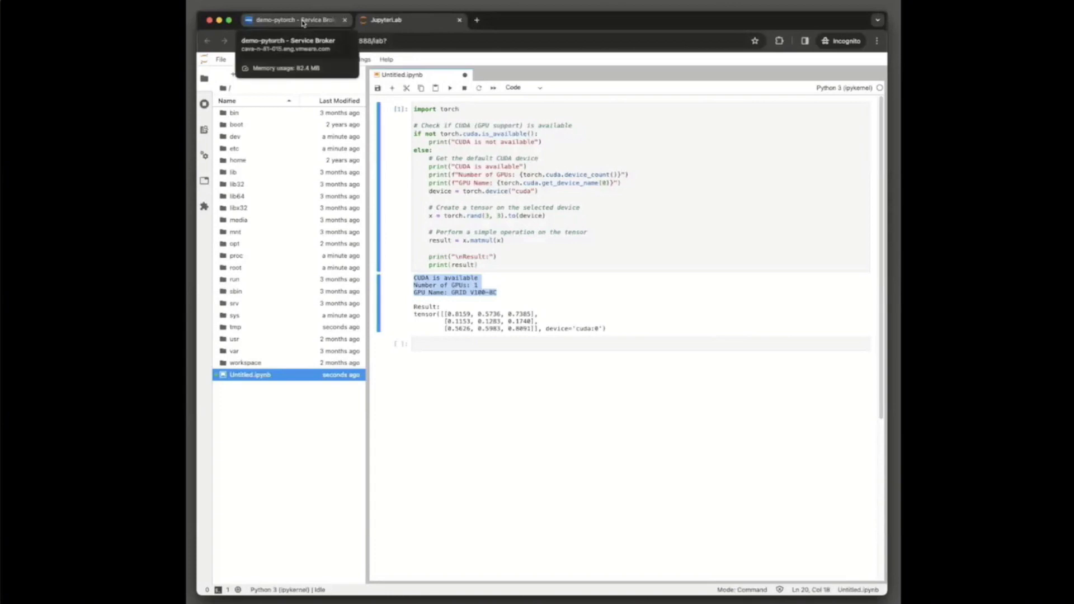
{"action": "left_click", "coordinate": [300, 20]}
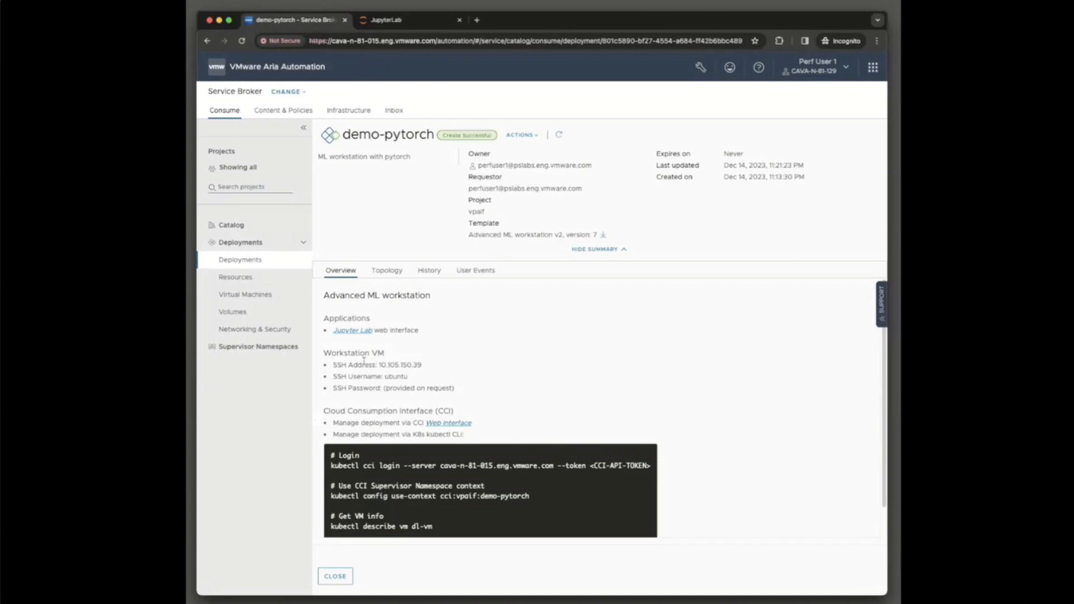
{"action": "double_click", "coordinate": [393, 364]}
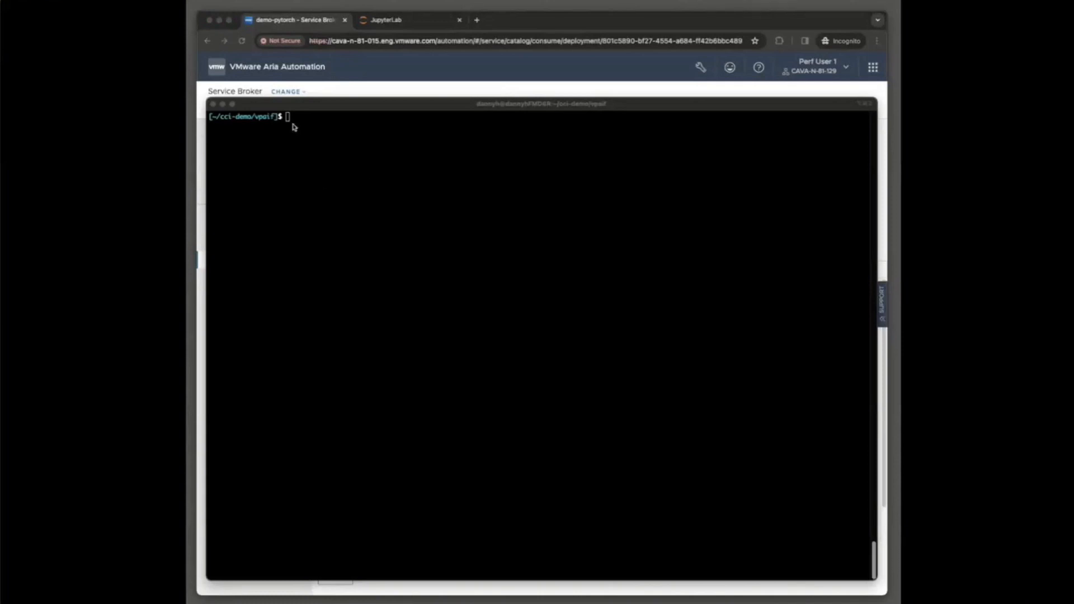
{"action": "type", "text": "ssh ubuntu@10.105.150.39"}
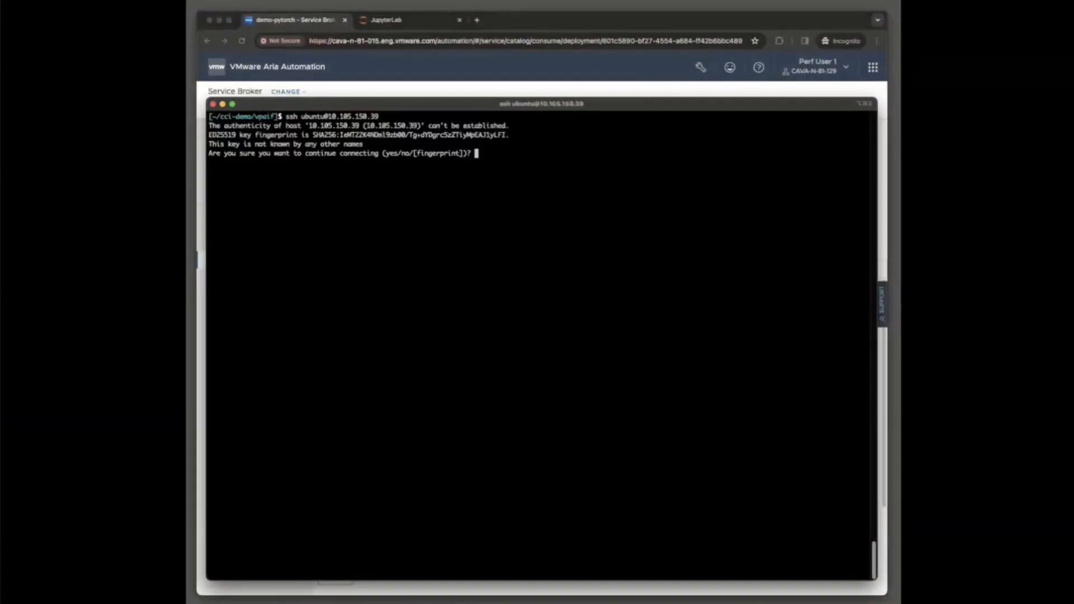
{"action": "type", "text": "yes"}
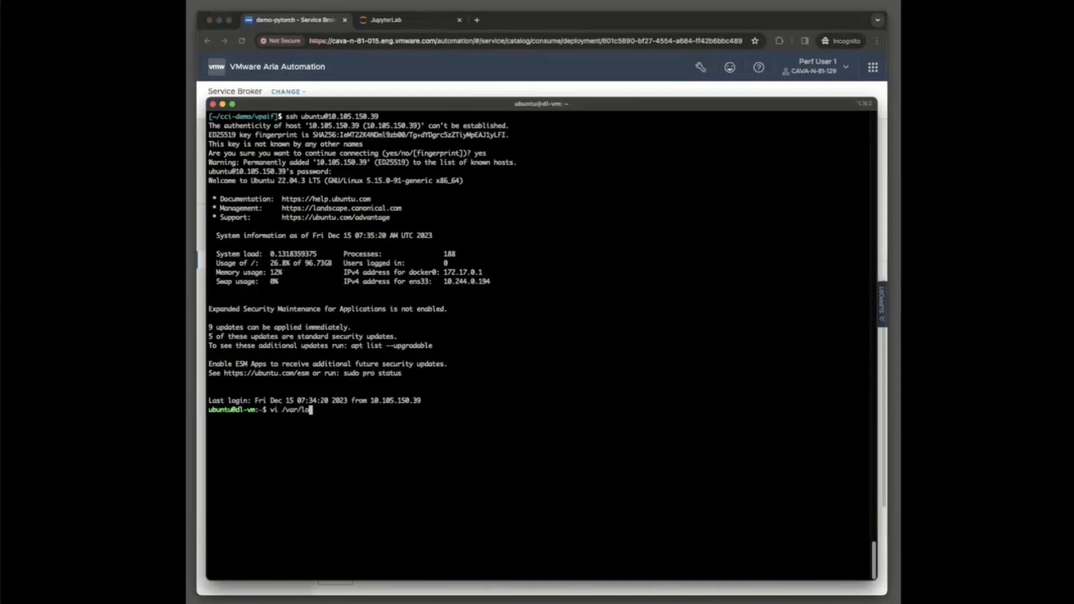
{"action": "type", "text": "g/dl.log"}
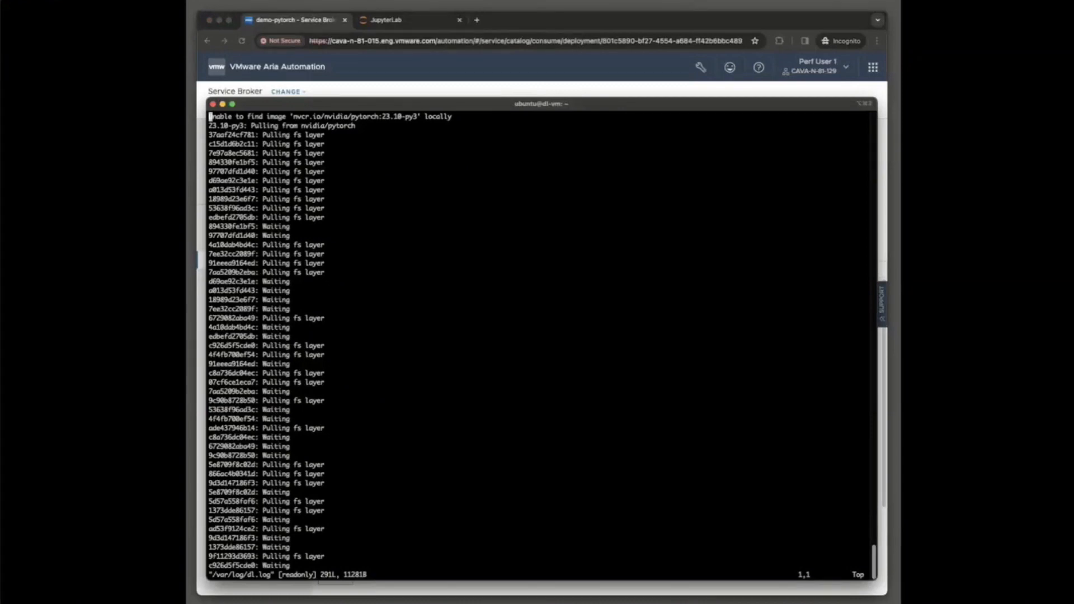
{"action": "scroll", "scroll_direction": "down", "scroll_amount": 3}
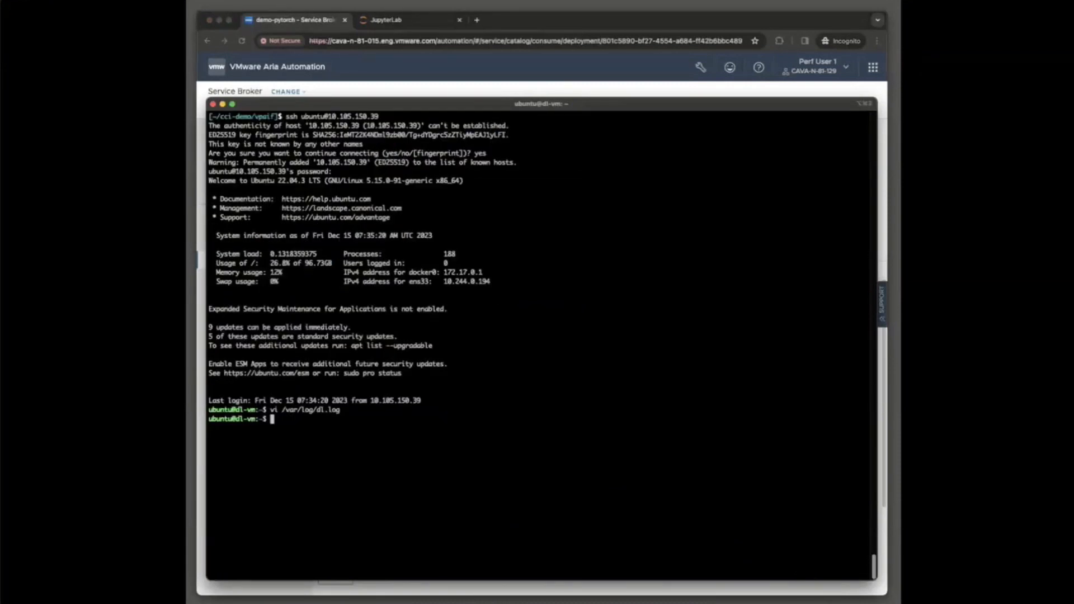
{"action": "type", "text": "exit"}
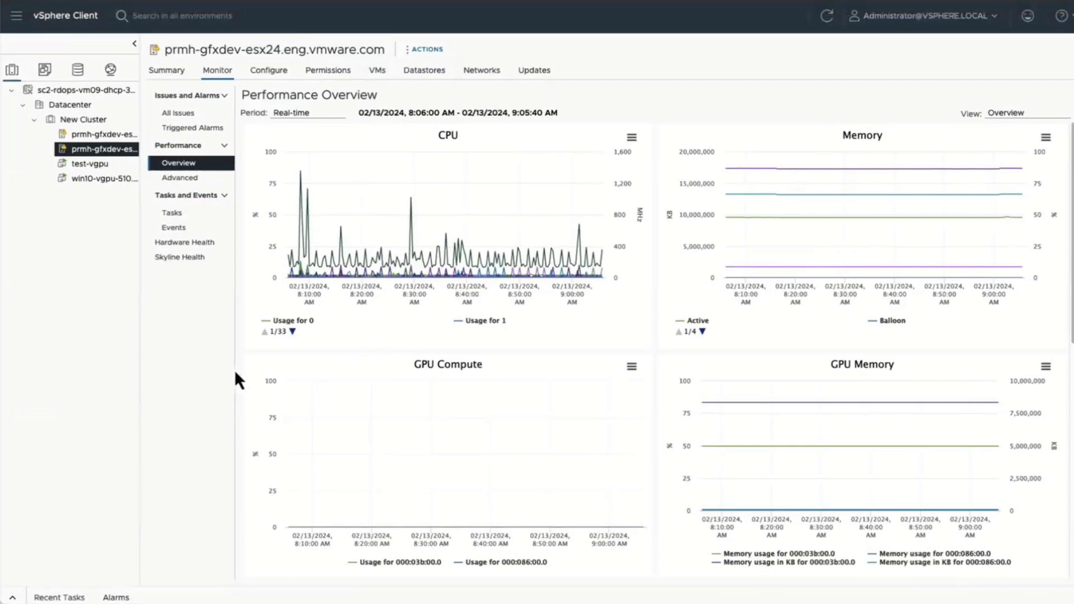
{"action": "mouse_move", "coordinate": [152, 299]}
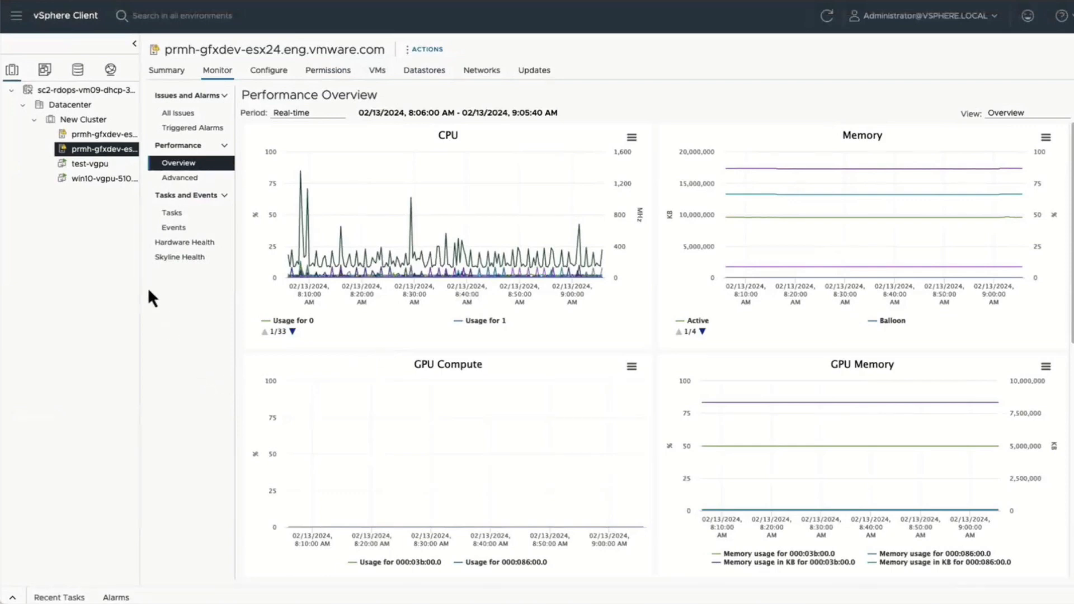
{"action": "mouse_move", "coordinate": [112, 167]}
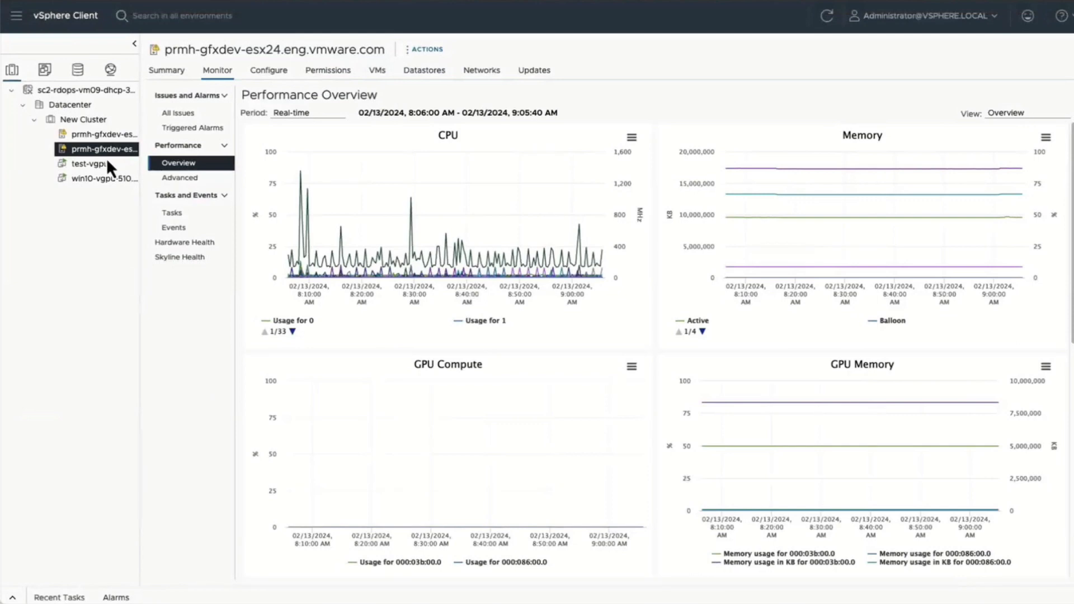
{"action": "mouse_move", "coordinate": [787, 429]}
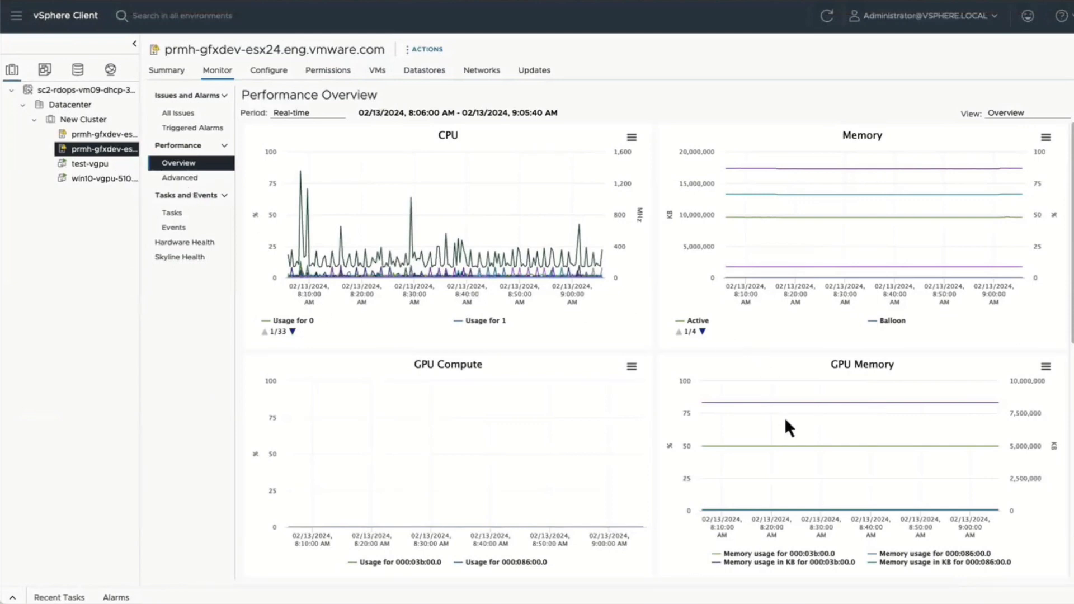
{"action": "mouse_move", "coordinate": [586, 442]}
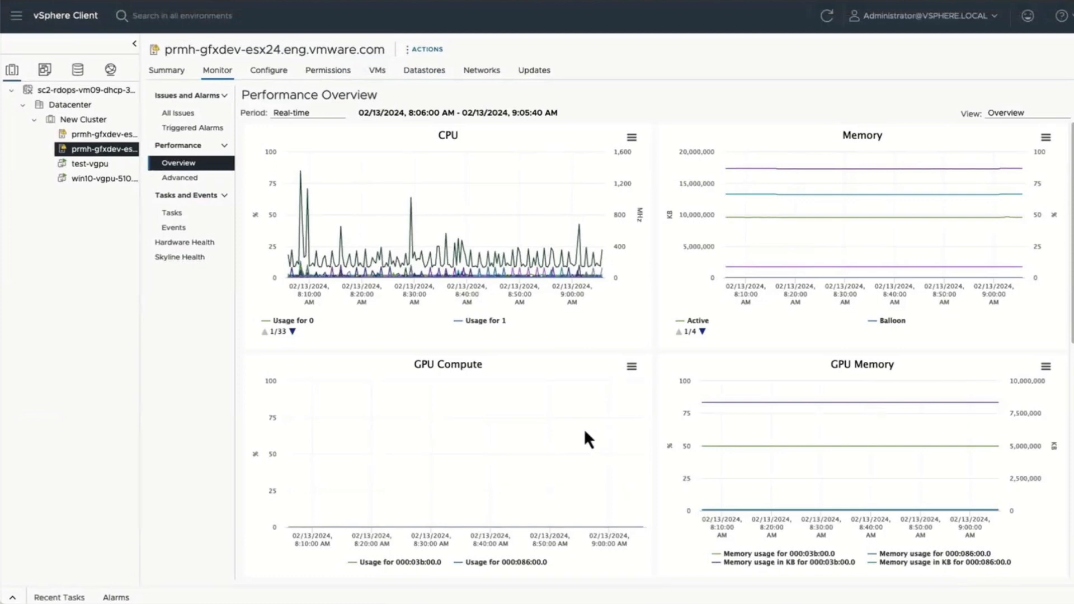
{"action": "mouse_move", "coordinate": [237, 242]}
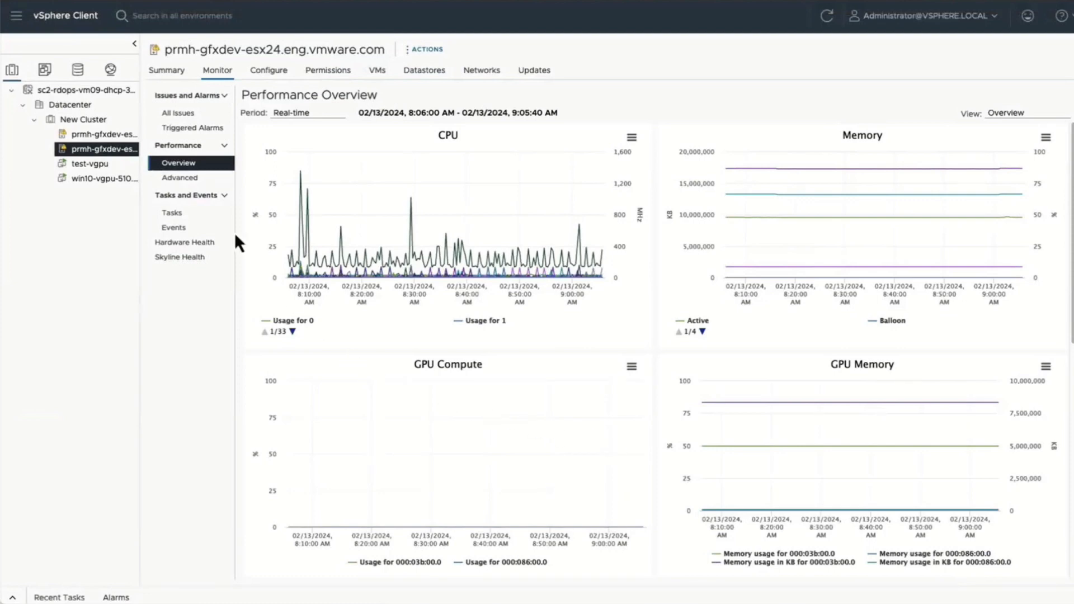
{"action": "mouse_move", "coordinate": [189, 191]}
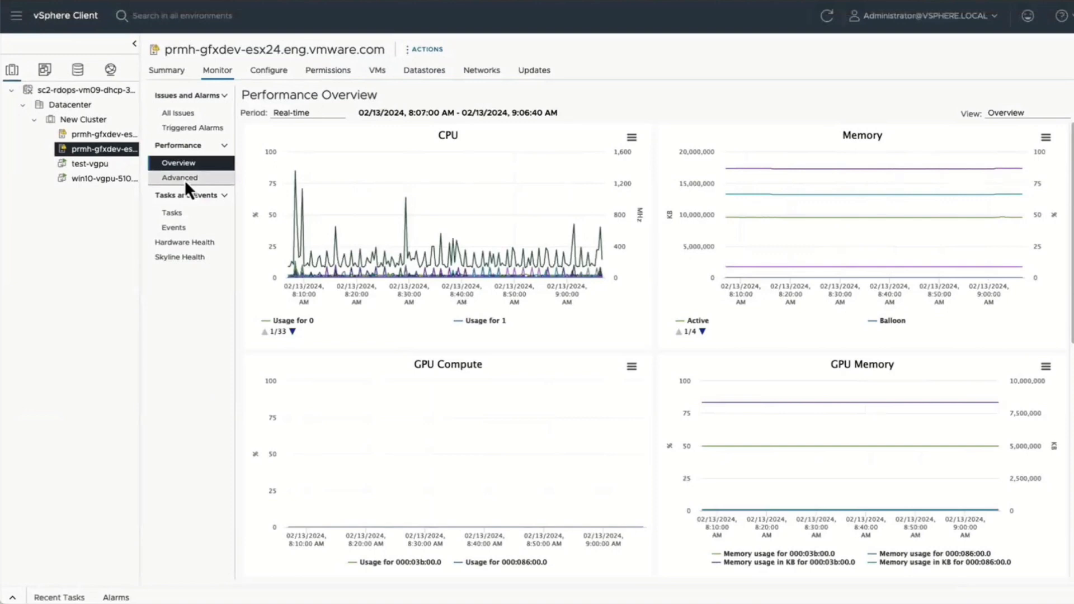
- Switch prmh-gfxdev-esx24's performance monitoring to the Advanced CPU usage chart
{"action": "left_click", "coordinate": [179, 178]}
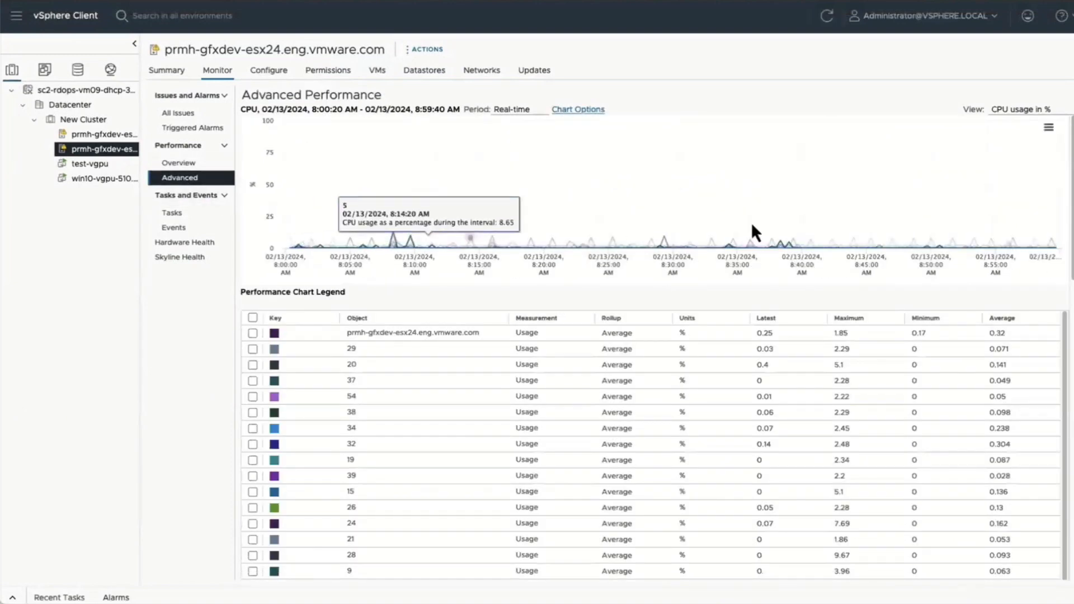
- Switch the Advanced Performance view to GPUs to chart utilization, memory and temperature
{"action": "left_click", "coordinate": [1024, 107]}
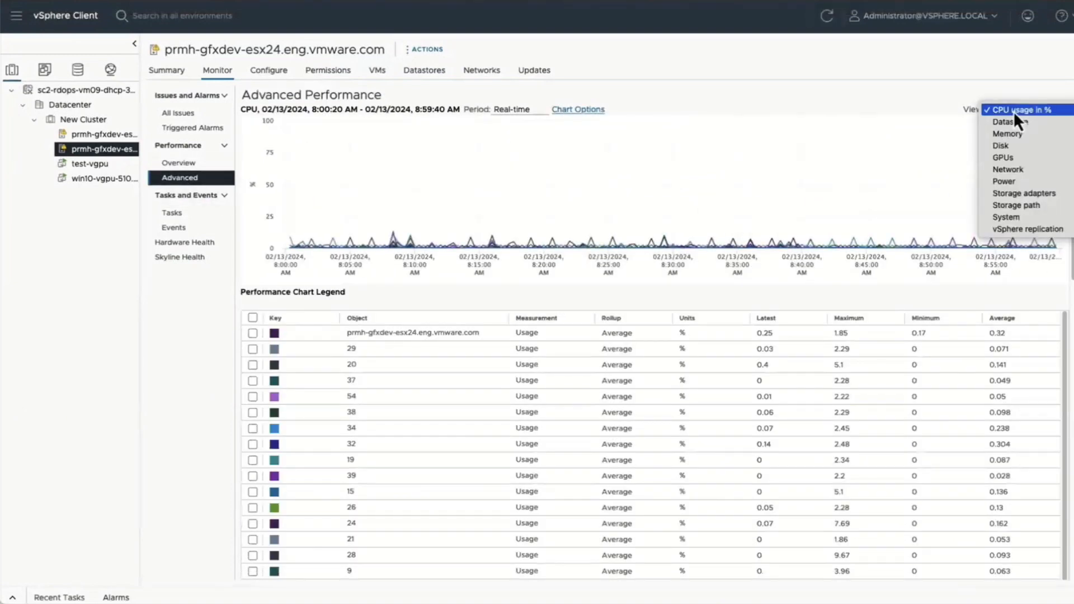
{"action": "left_click", "coordinate": [1002, 158]}
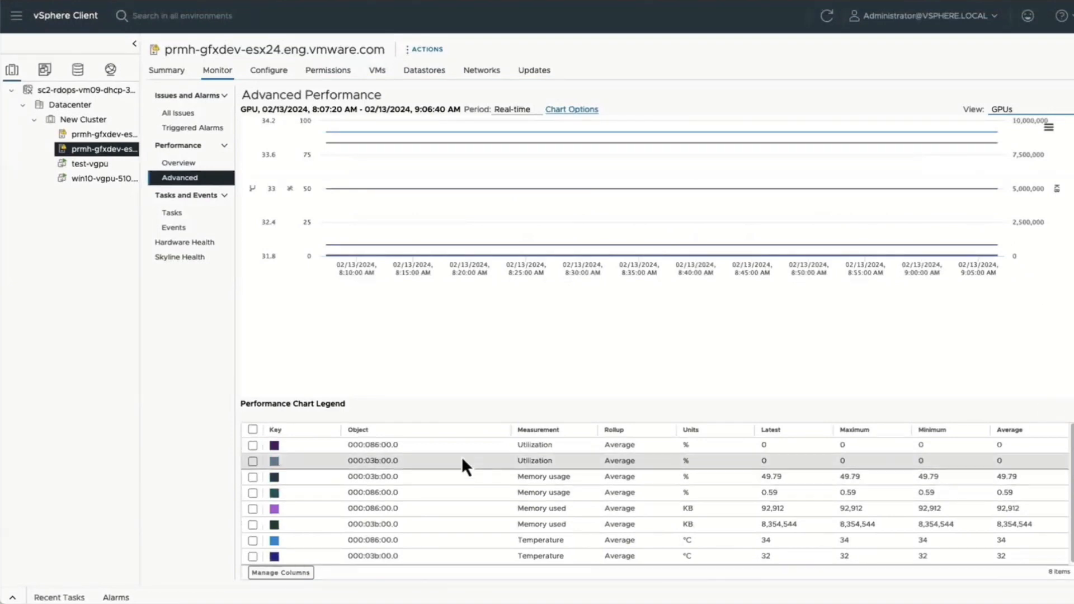
{"action": "mouse_move", "coordinate": [388, 561]}
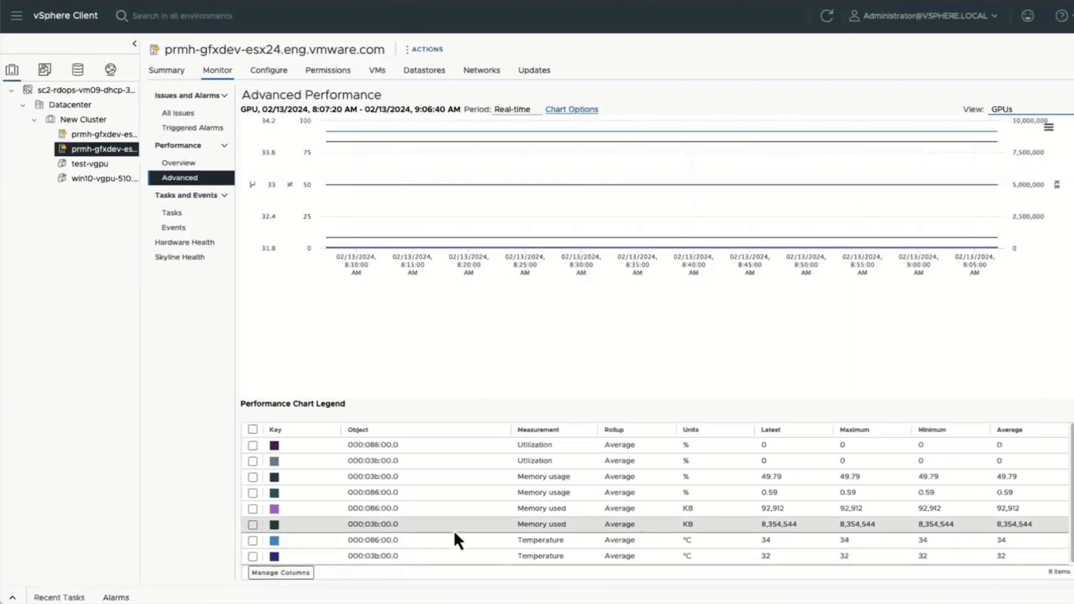
{"action": "mouse_move", "coordinate": [538, 529]}
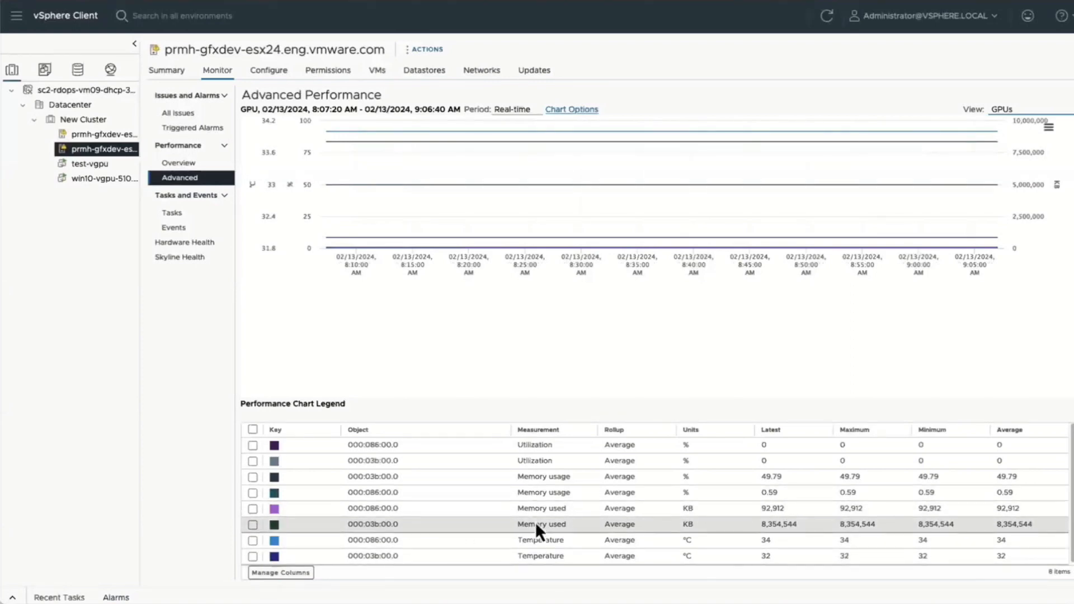